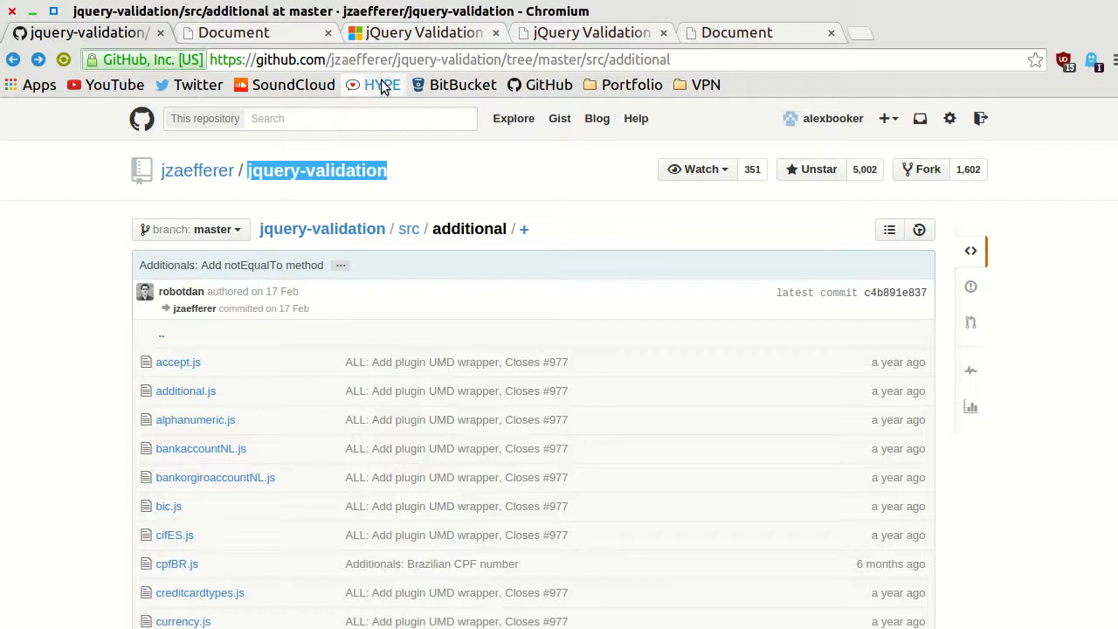
- Switch to the local sign-up form page and select its already-registered email address
left_click(233, 33)
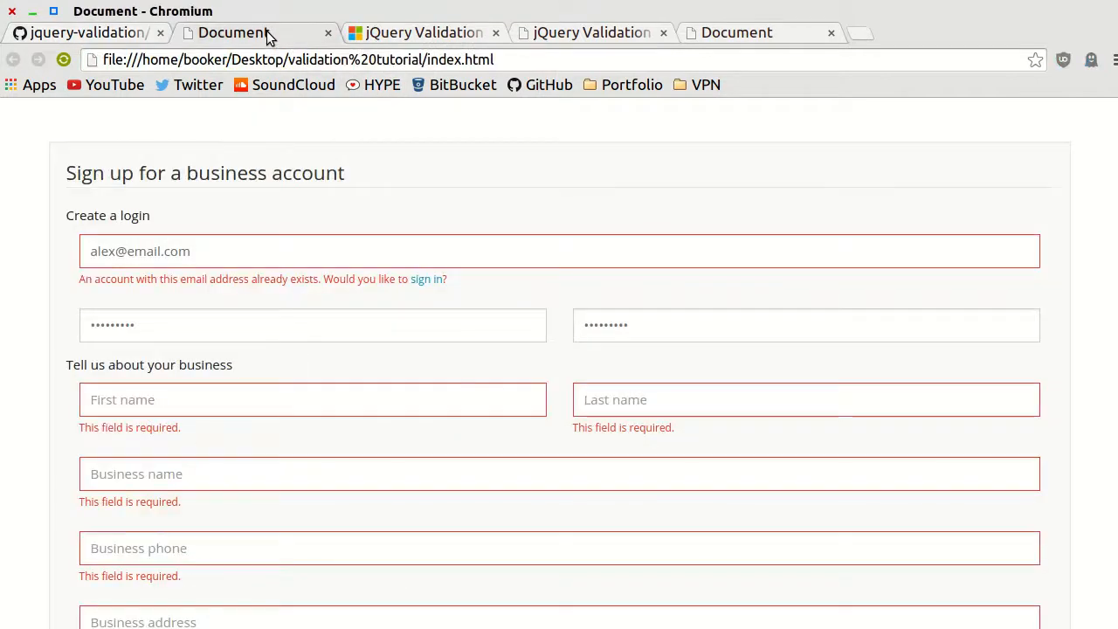
mouse_move(249, 227)
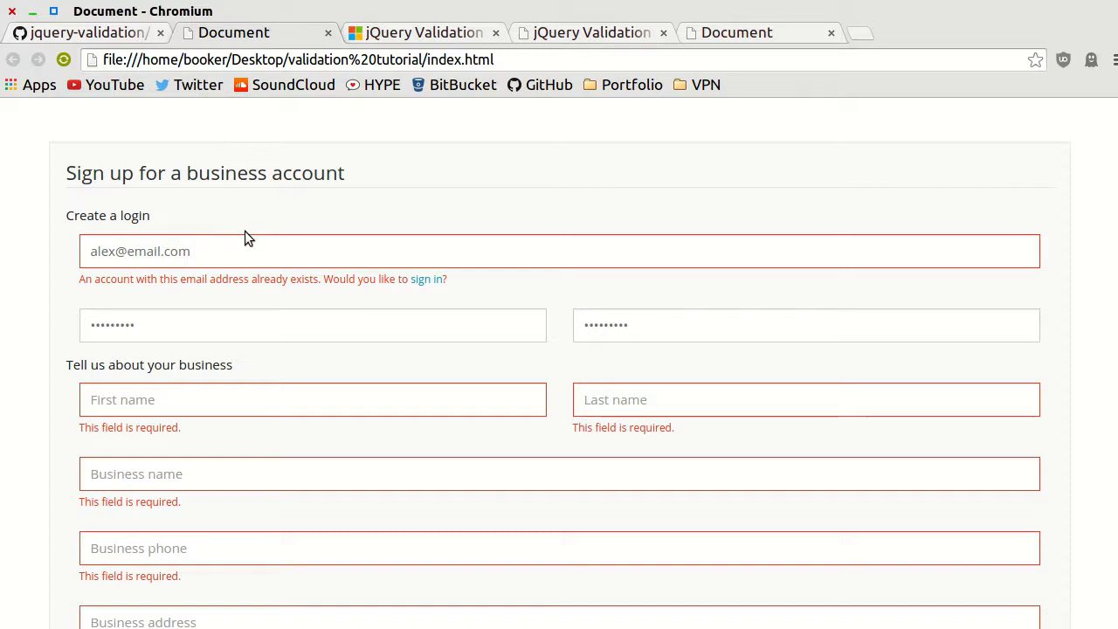
left_click(559, 250)
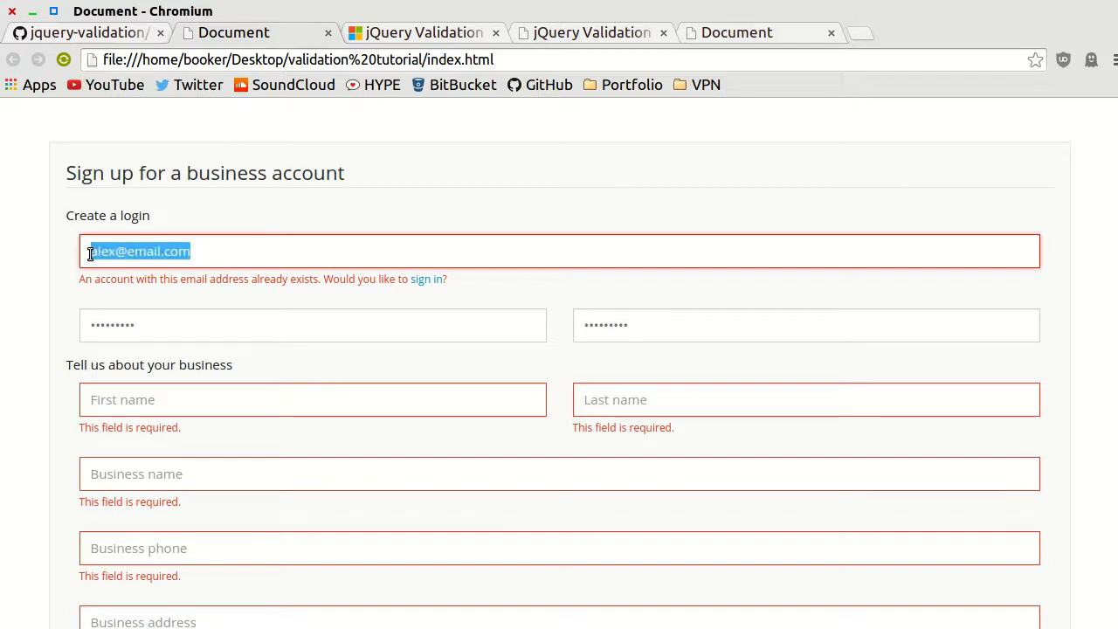
mouse_move(131, 288)
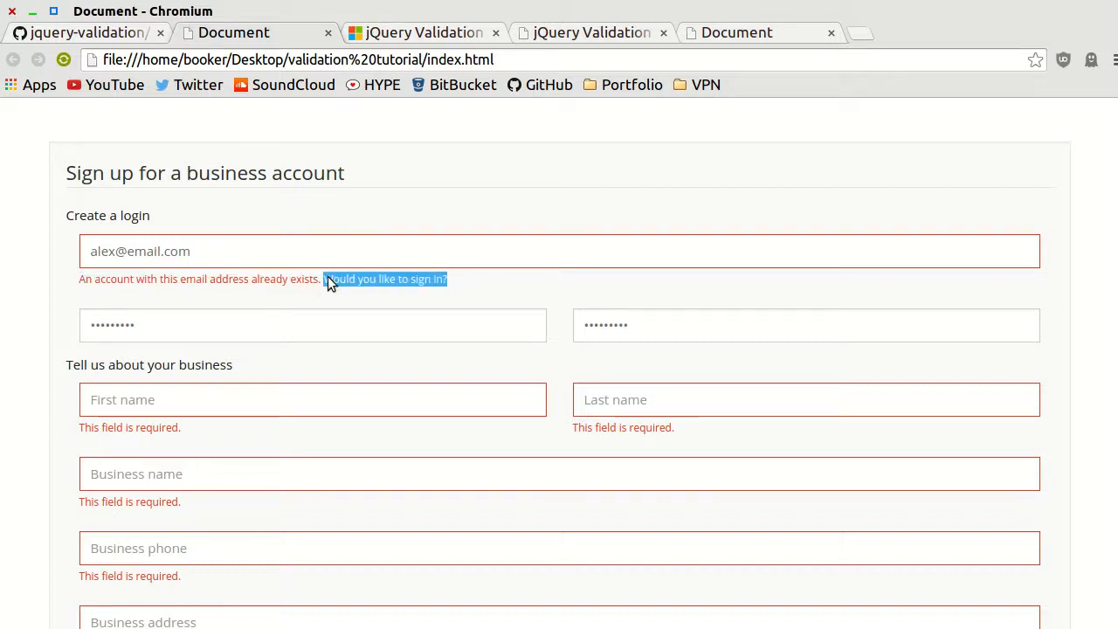
mouse_move(385, 217)
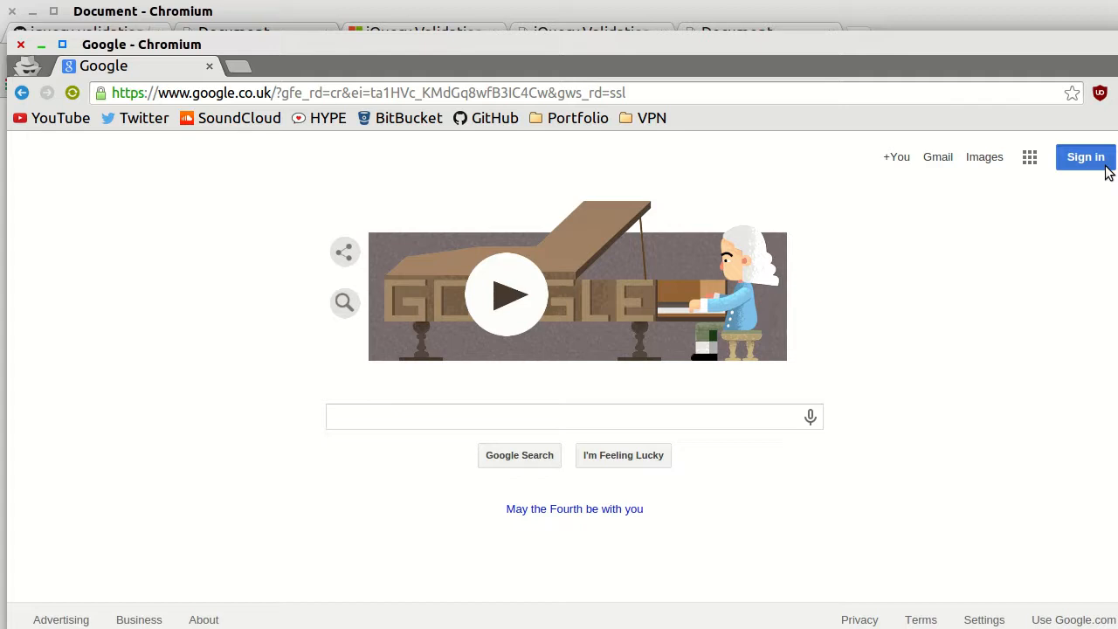
left_click(1085, 157)
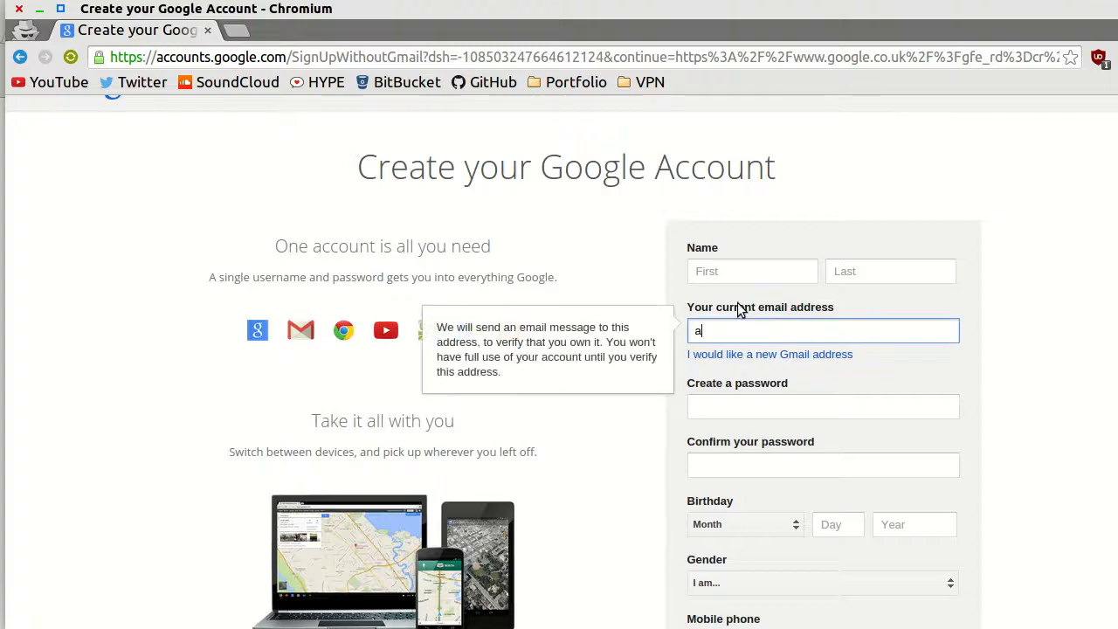
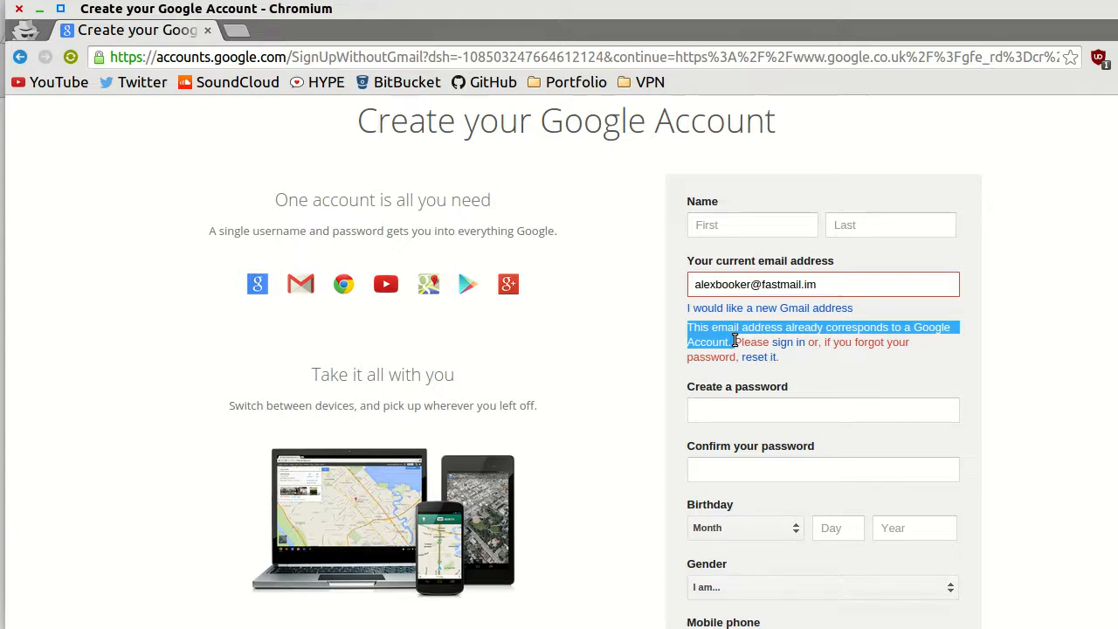
left_click(769, 307)
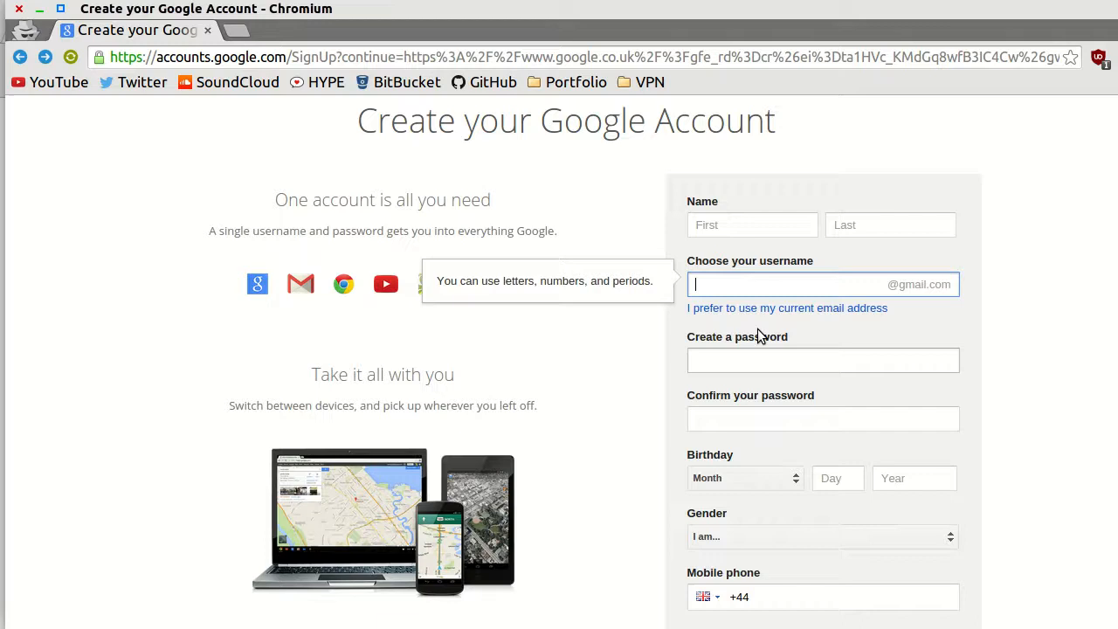
- Enter the taken username 'alexbooker' and leave the field so it gets checked
type("alexbook")
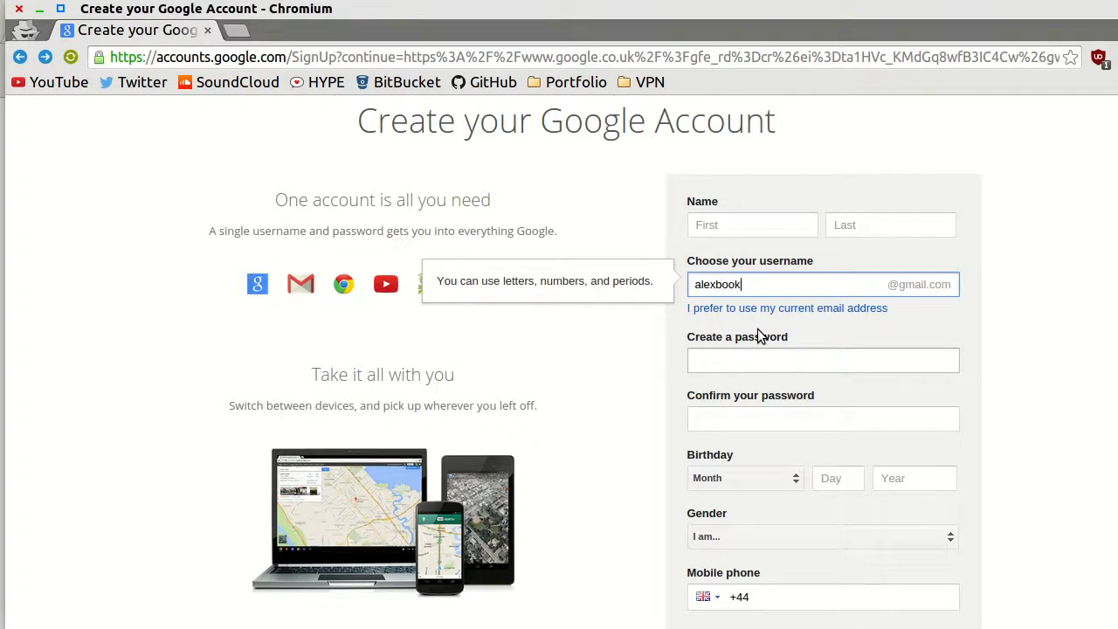
type("er")
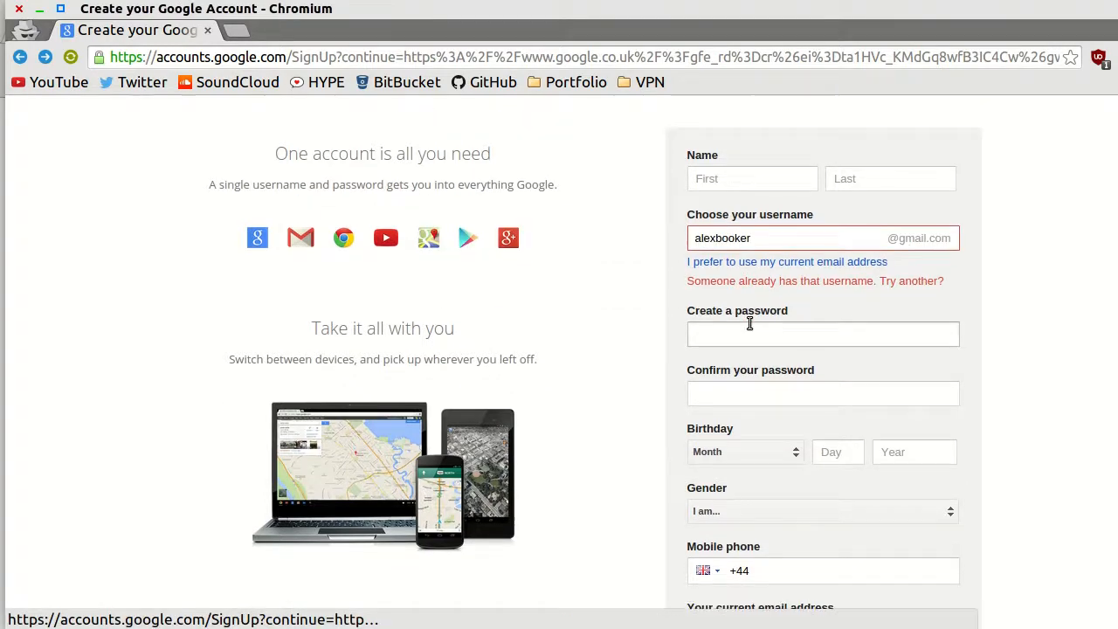
scroll("down", 3)
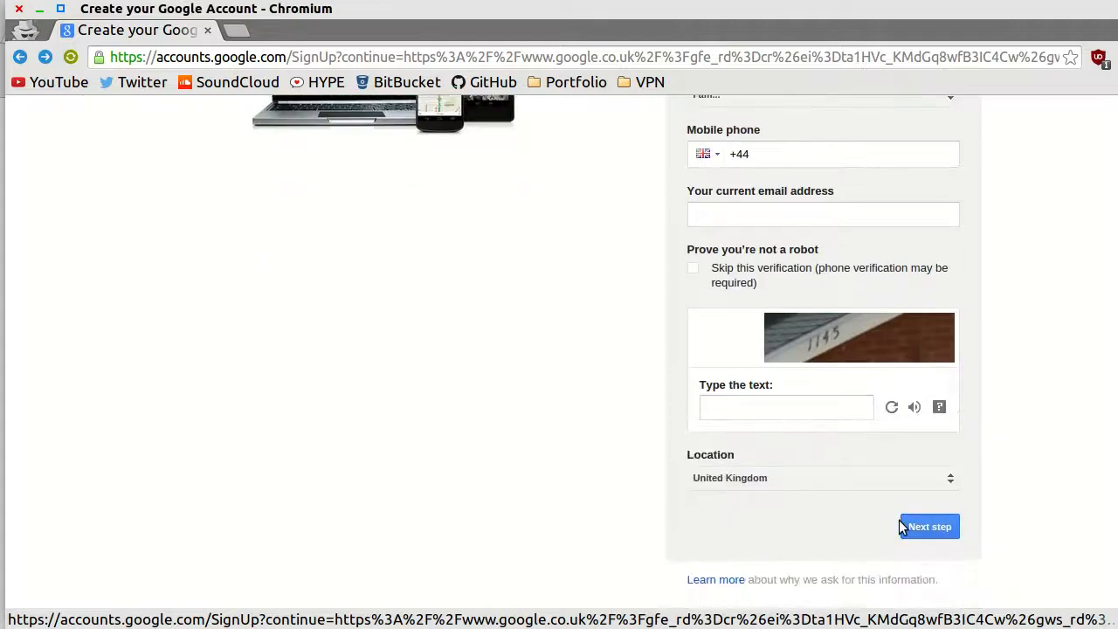
mouse_move(919, 525)
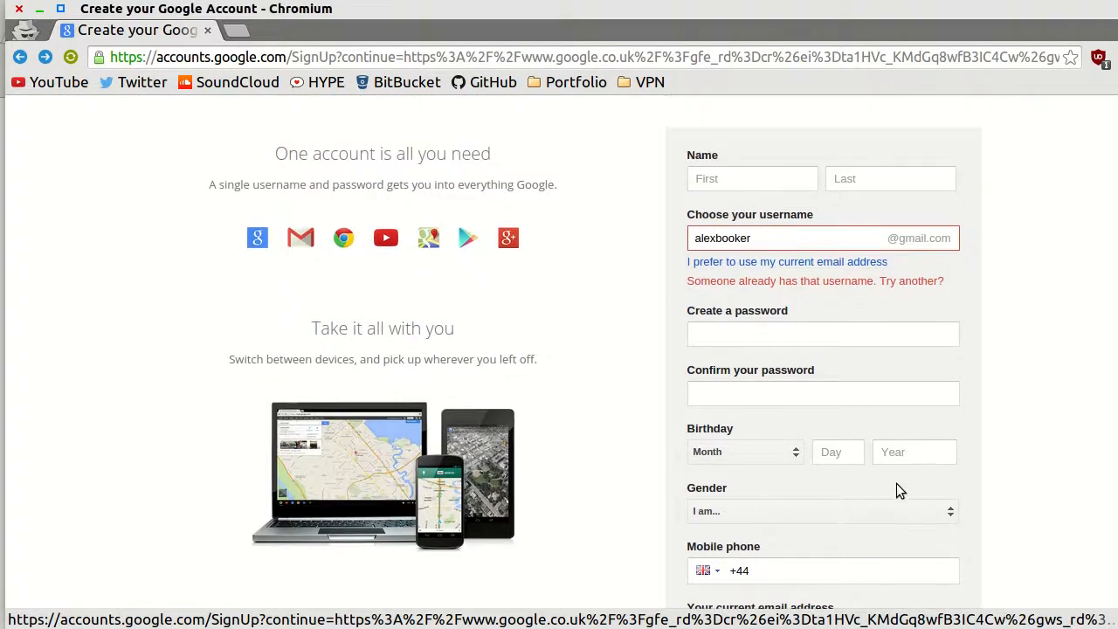
mouse_move(896, 486)
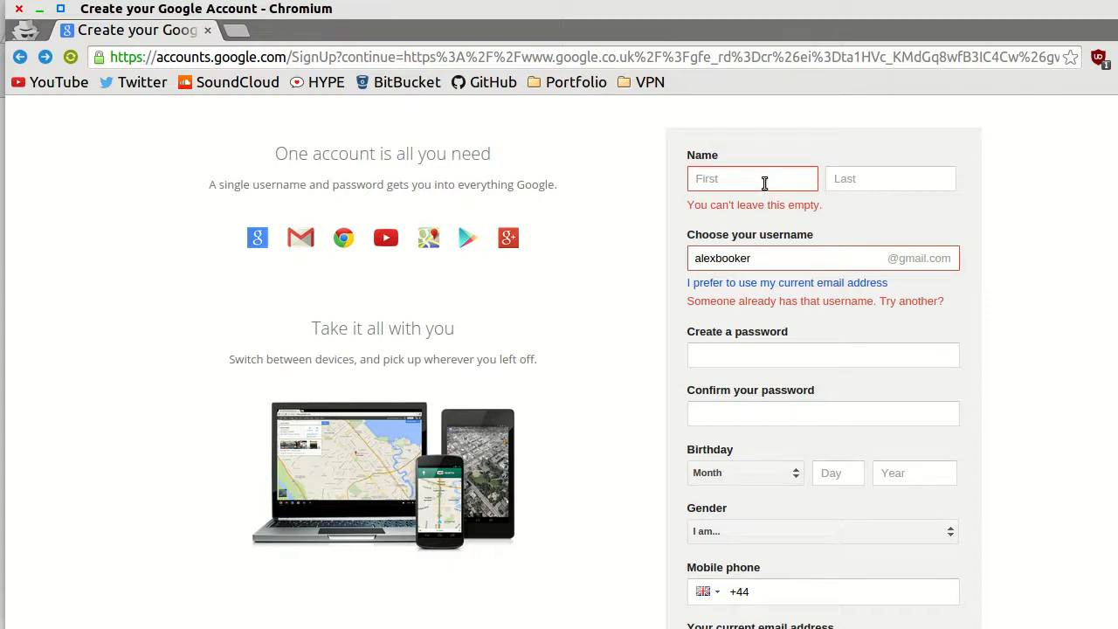
mouse_move(806, 229)
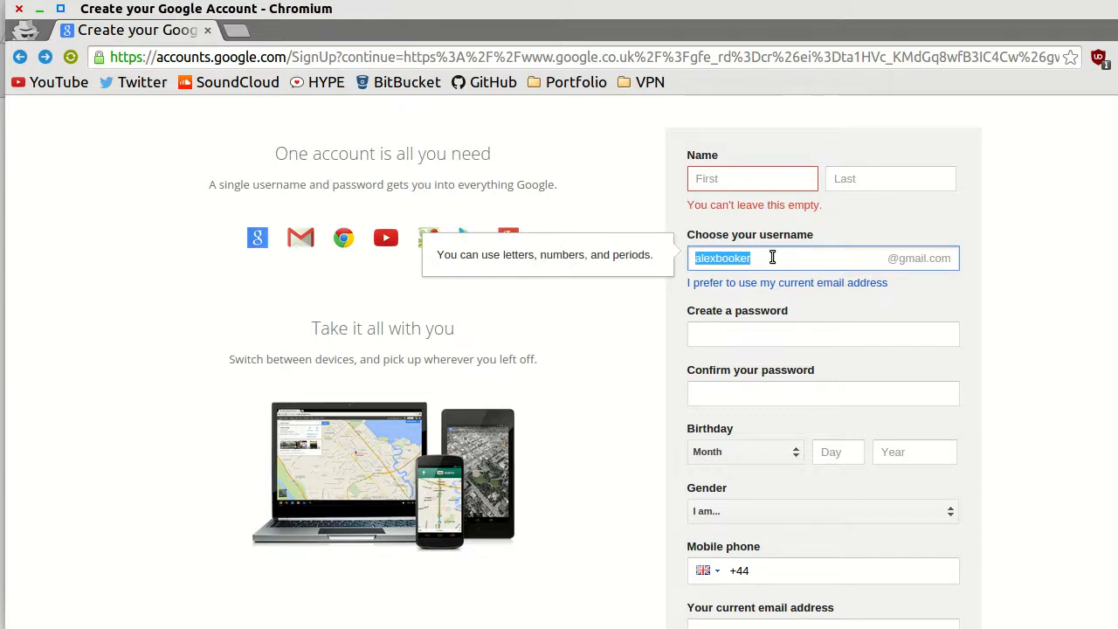
left_click(205, 259)
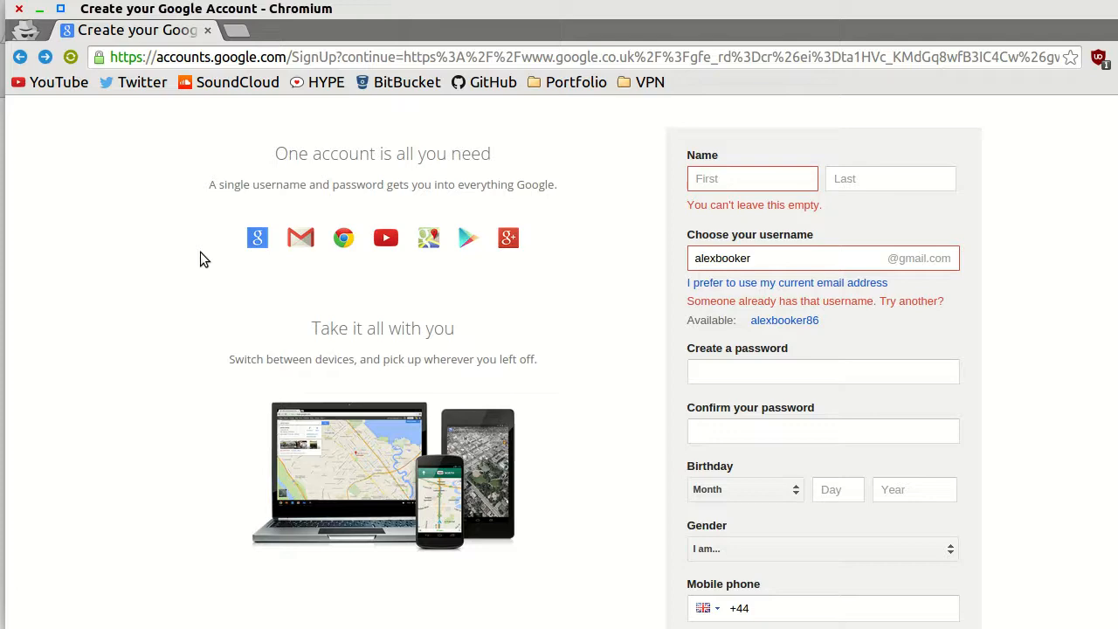
mouse_move(181, 245)
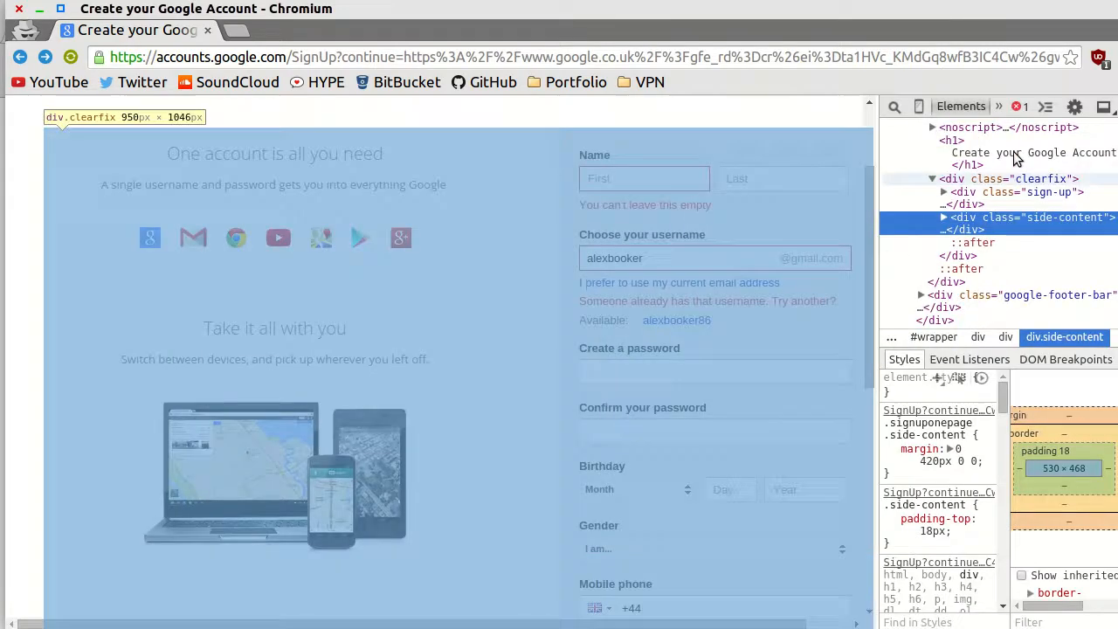
- Enter 'programmer' with the Network log open, and inspect the InputValidator request's payload and response
left_click(143, 380)
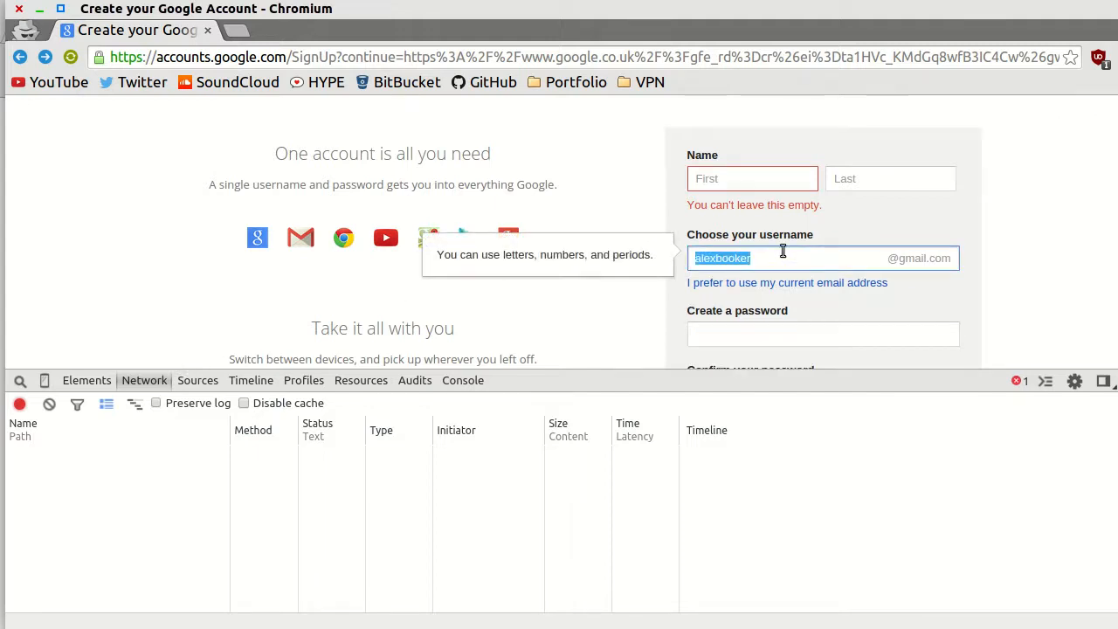
type("programmer")
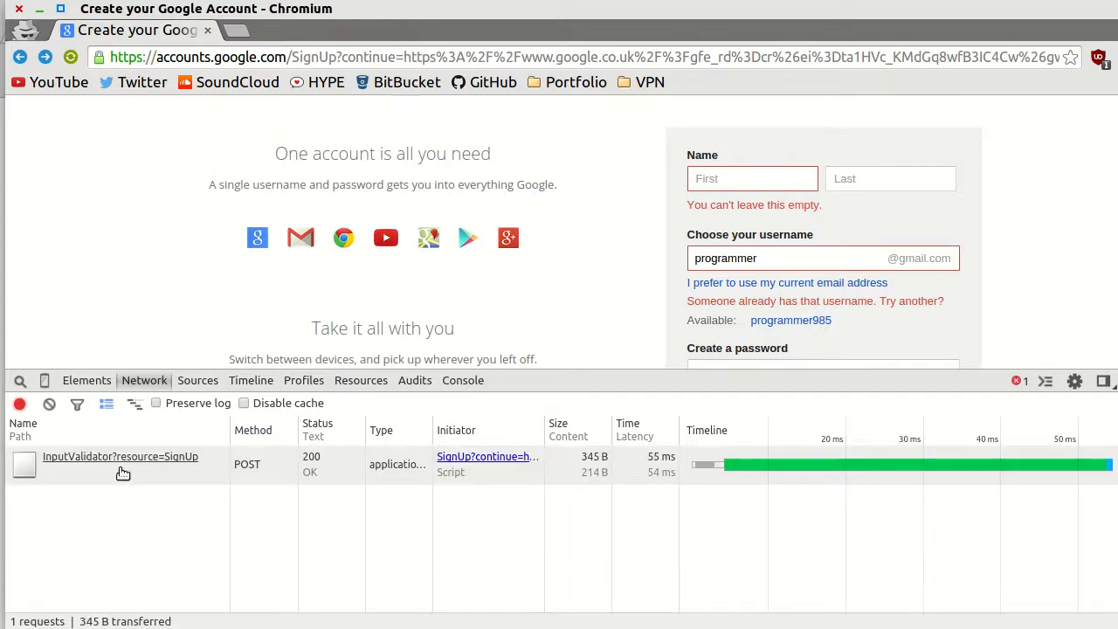
mouse_move(84, 473)
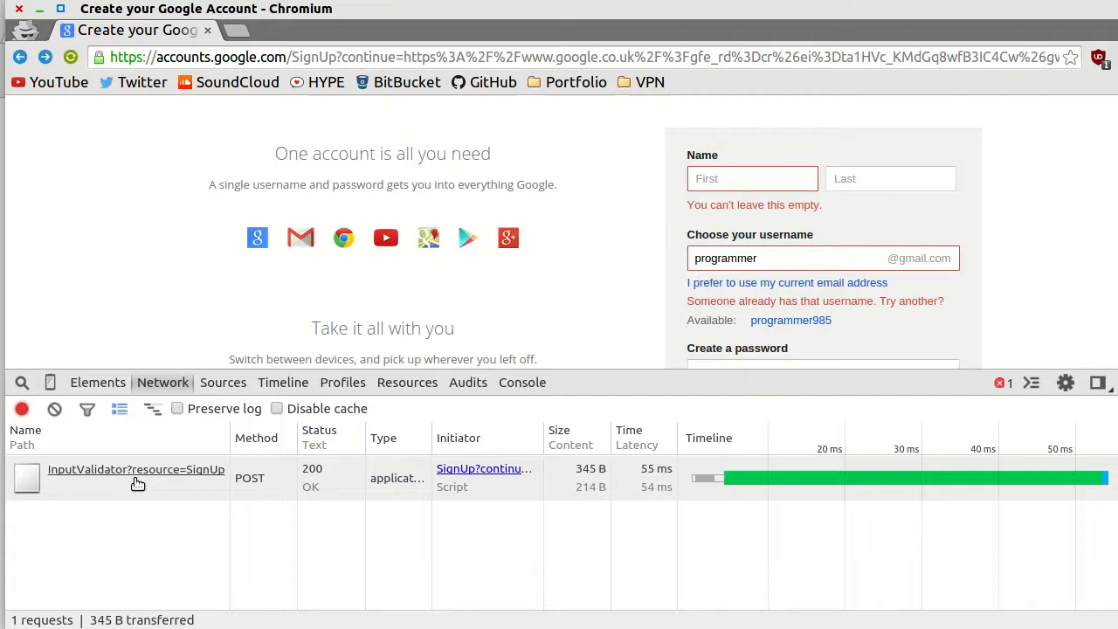
mouse_move(196, 480)
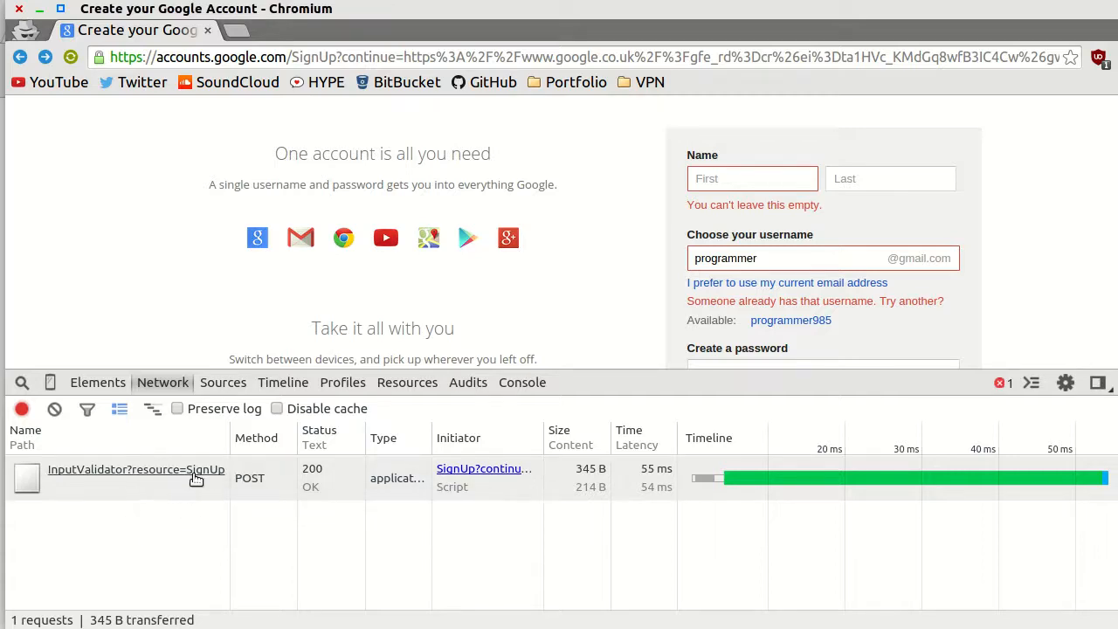
left_click(136, 469)
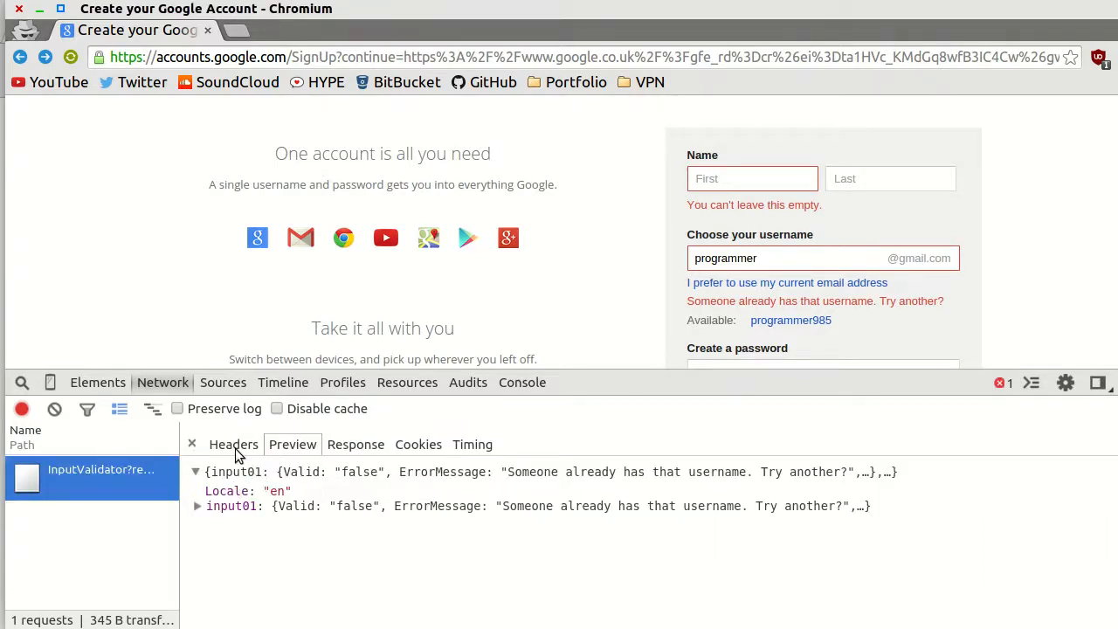
left_click(233, 444)
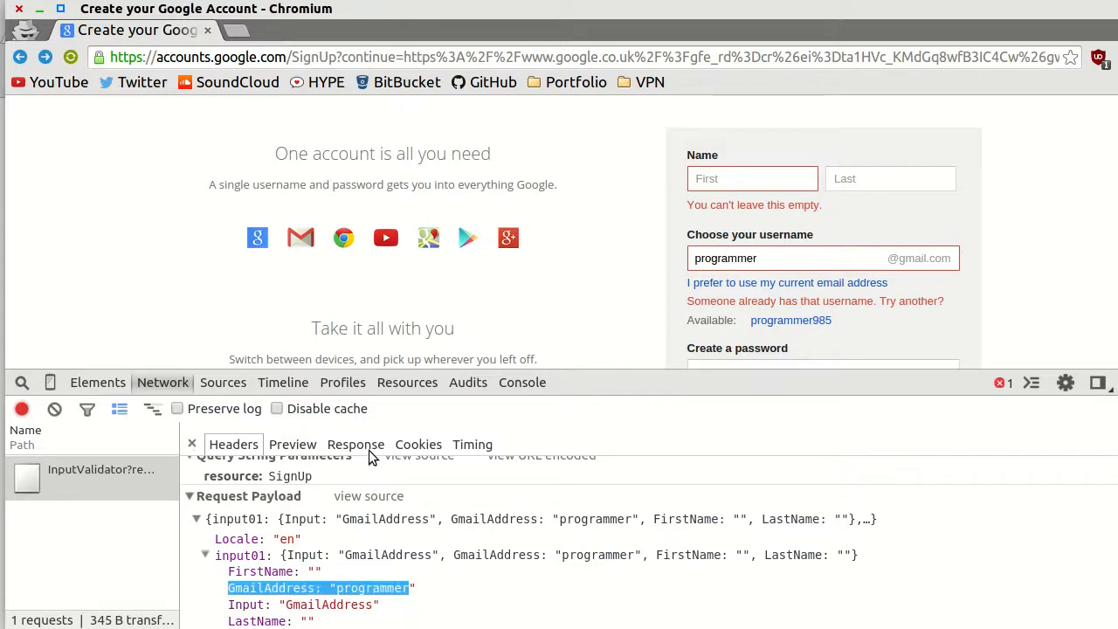
left_click(355, 443)
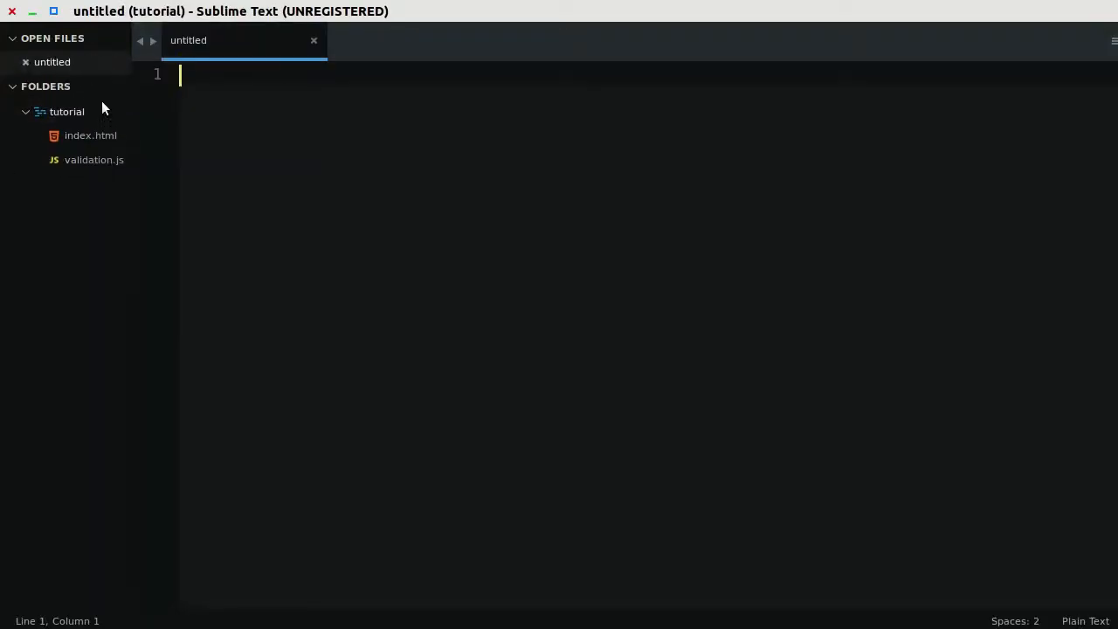
- Save the untitled file as server.js in the tutorial folder
key("ctrl+s")
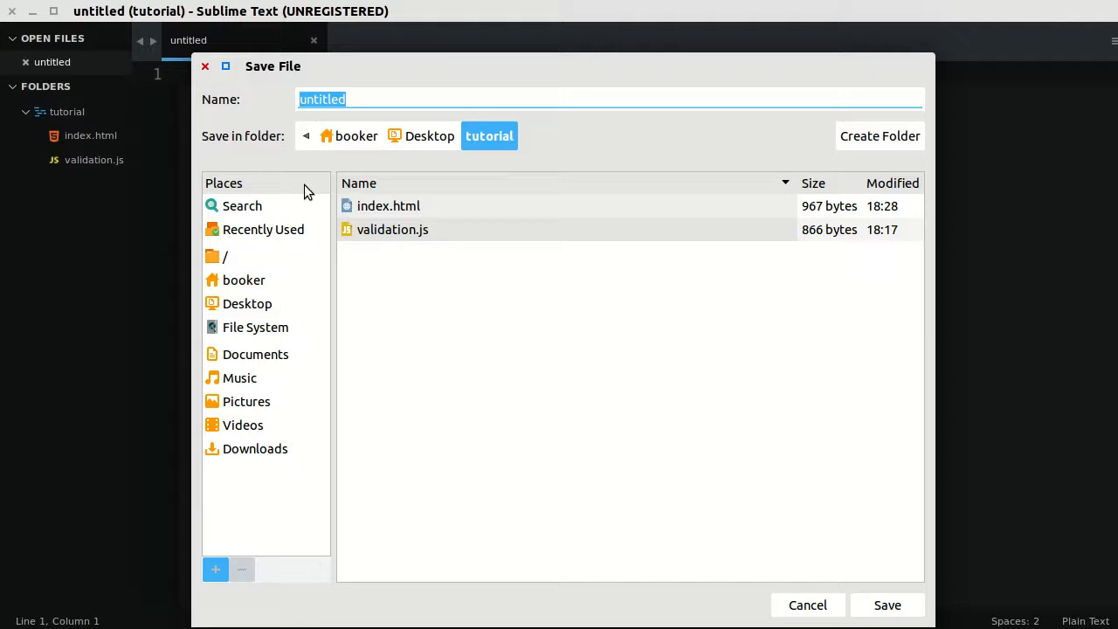
type("server.")
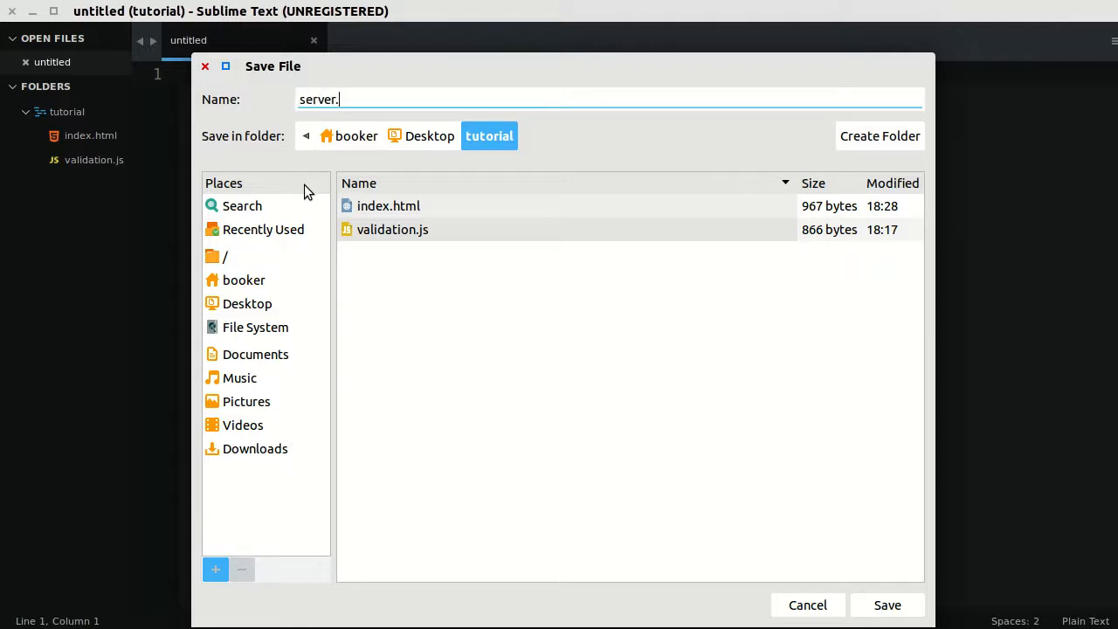
left_click(886, 605)
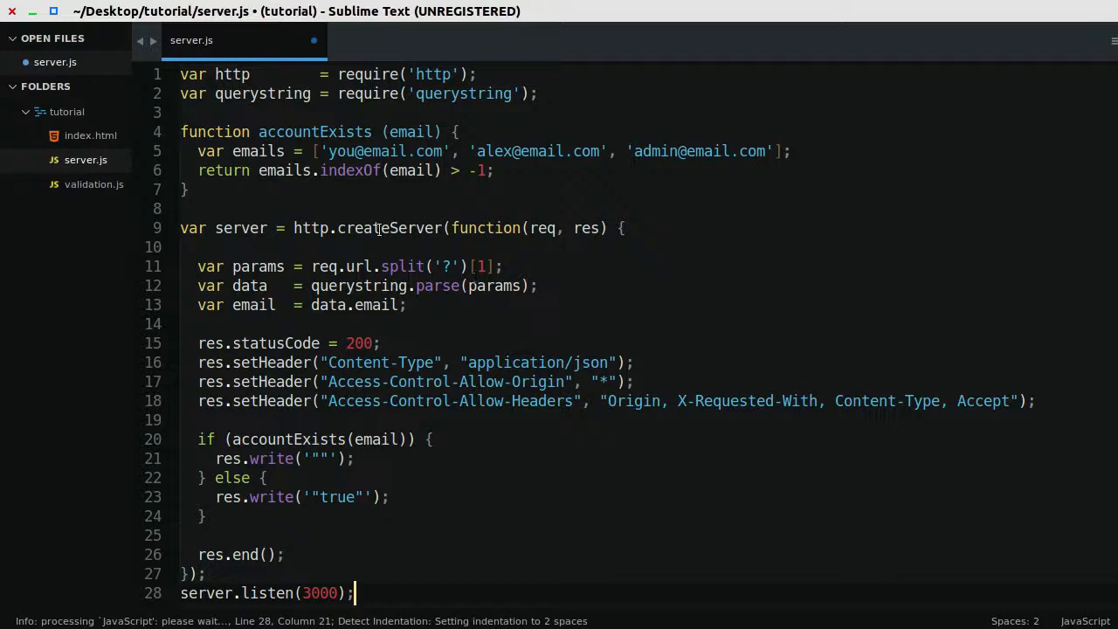
- Add an example request URL comment with an email parameter above createServer
key("ctrl+s")
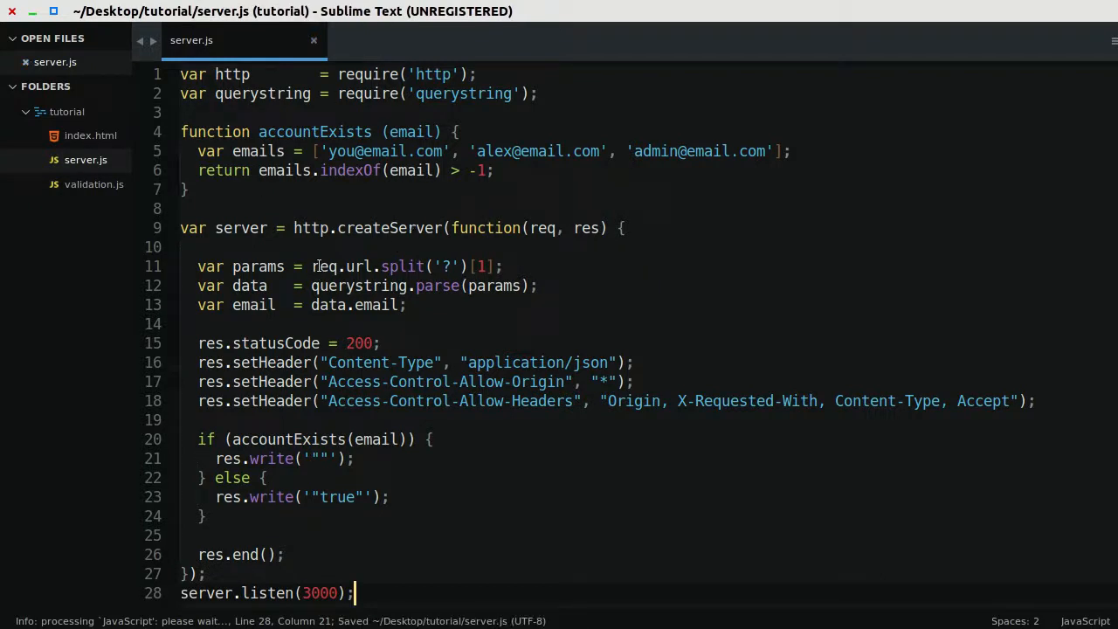
key("enter")
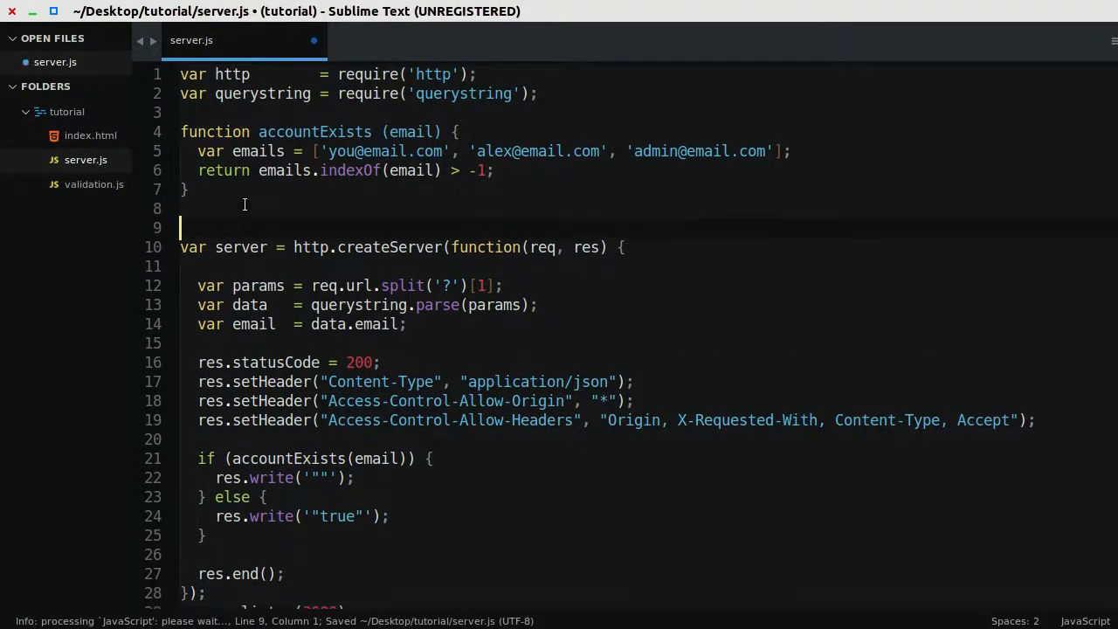
type("// localhost://")
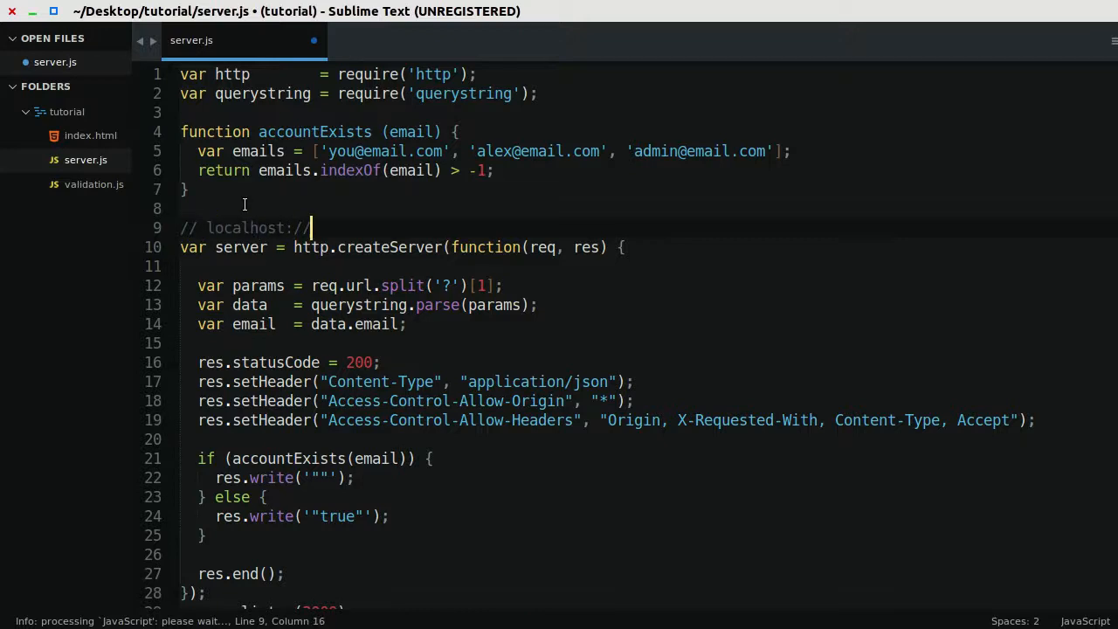
type("website.com/valid?")
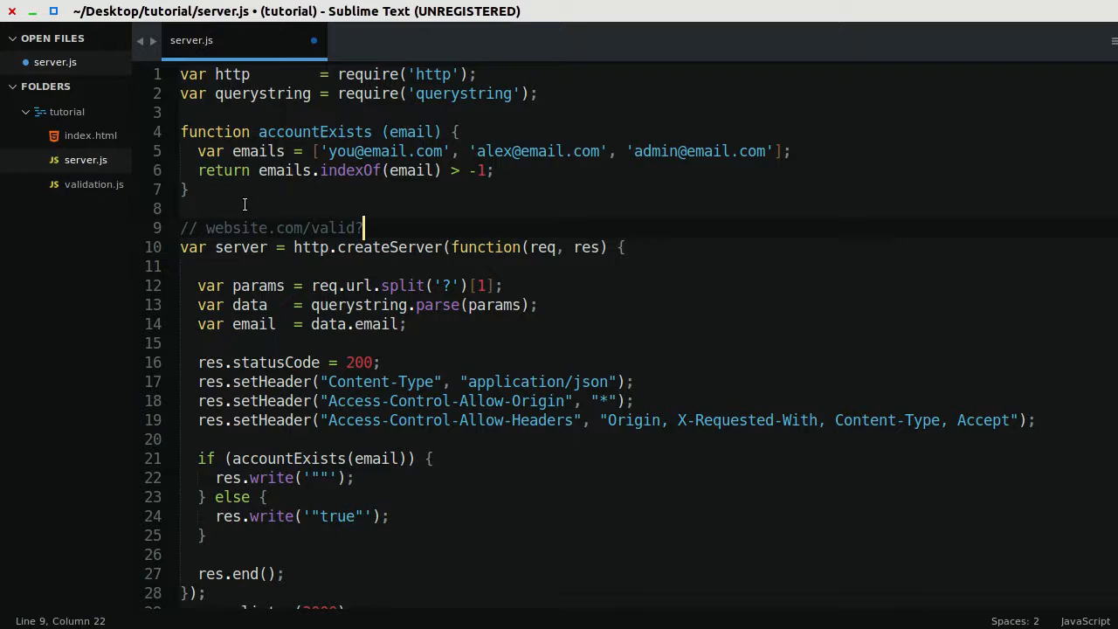
type("email=...")
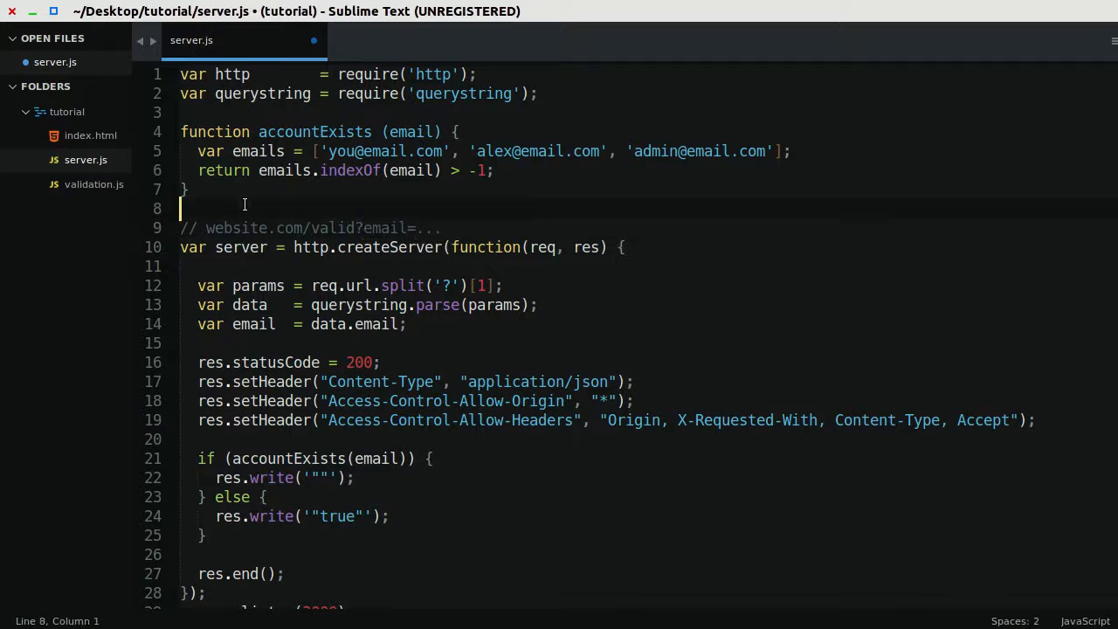
- Highlight the request URL split, the email extraction line and every use of email
double_click(340, 286)
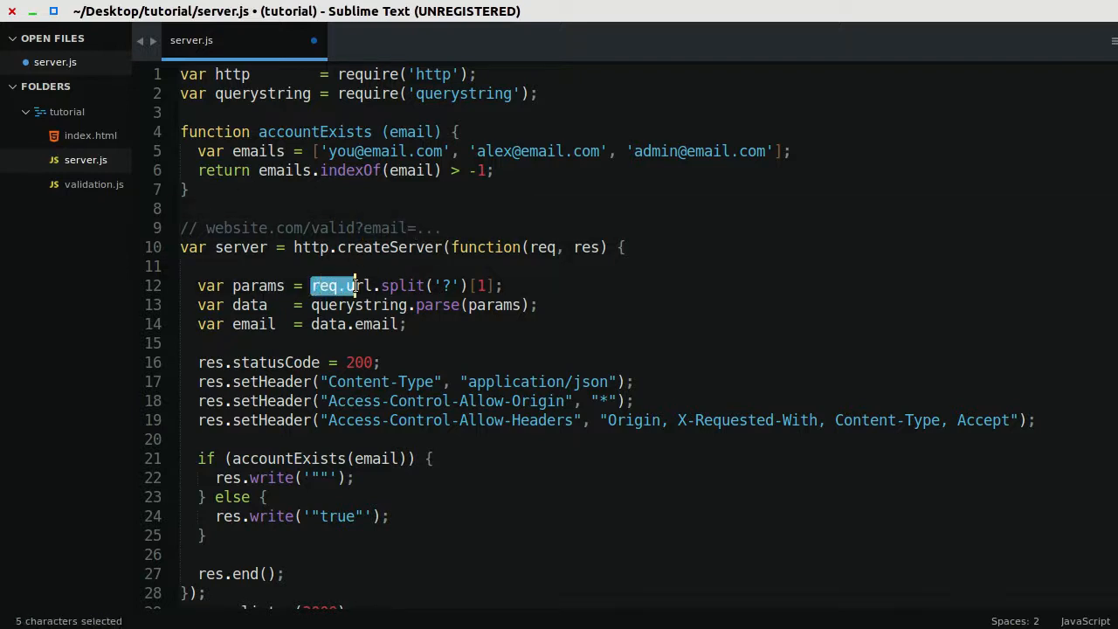
left_click(327, 285)
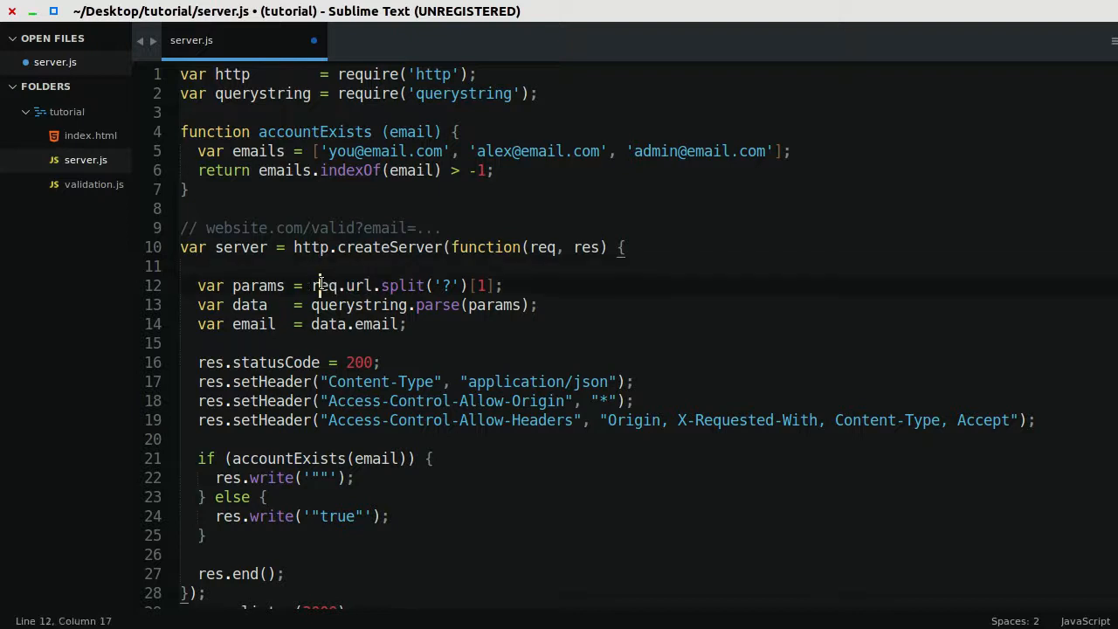
left_click(407, 324)
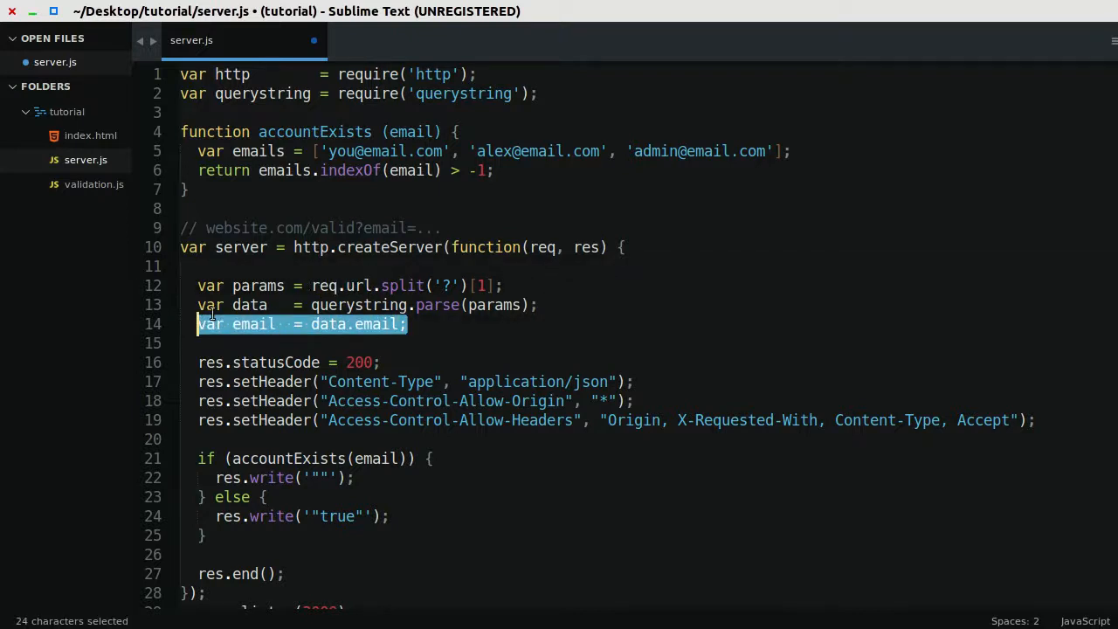
scroll("down", 3)
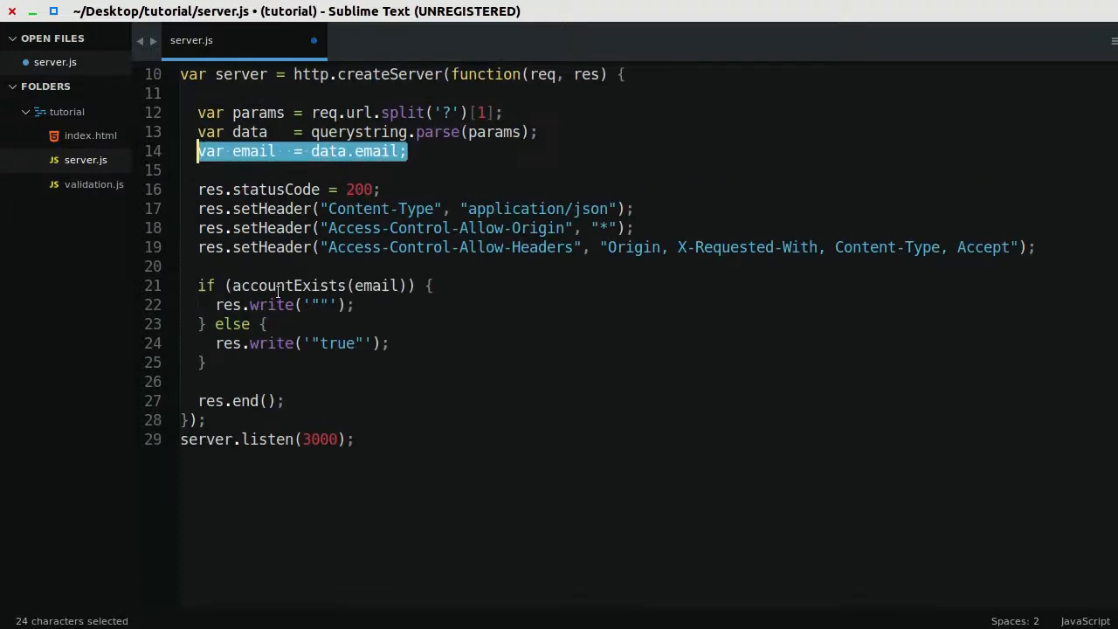
double_click(289, 286)
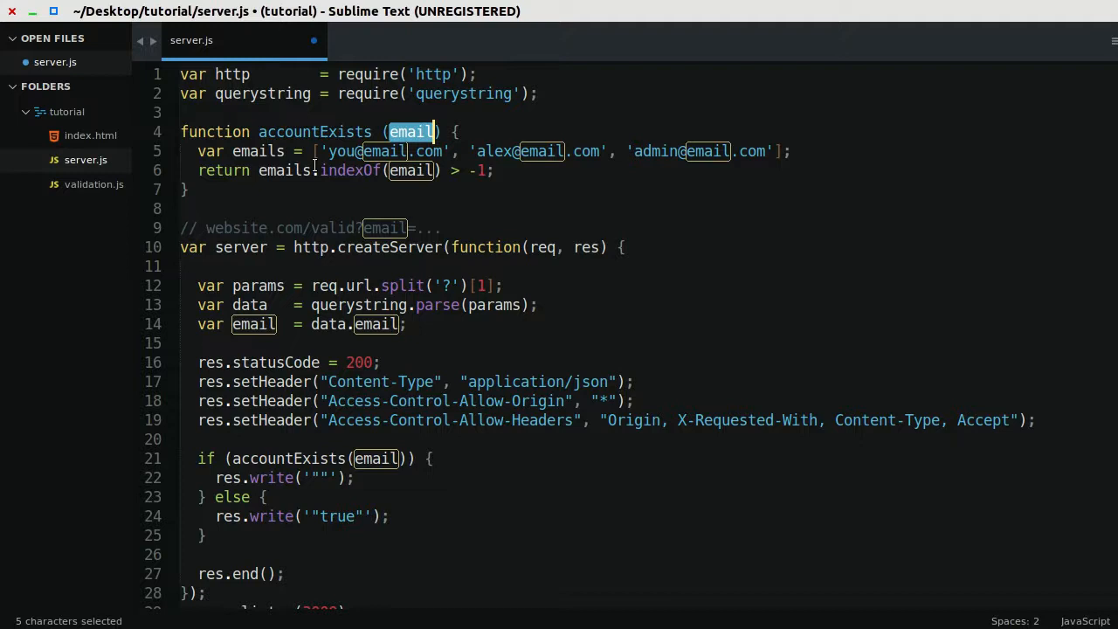
mouse_move(314, 153)
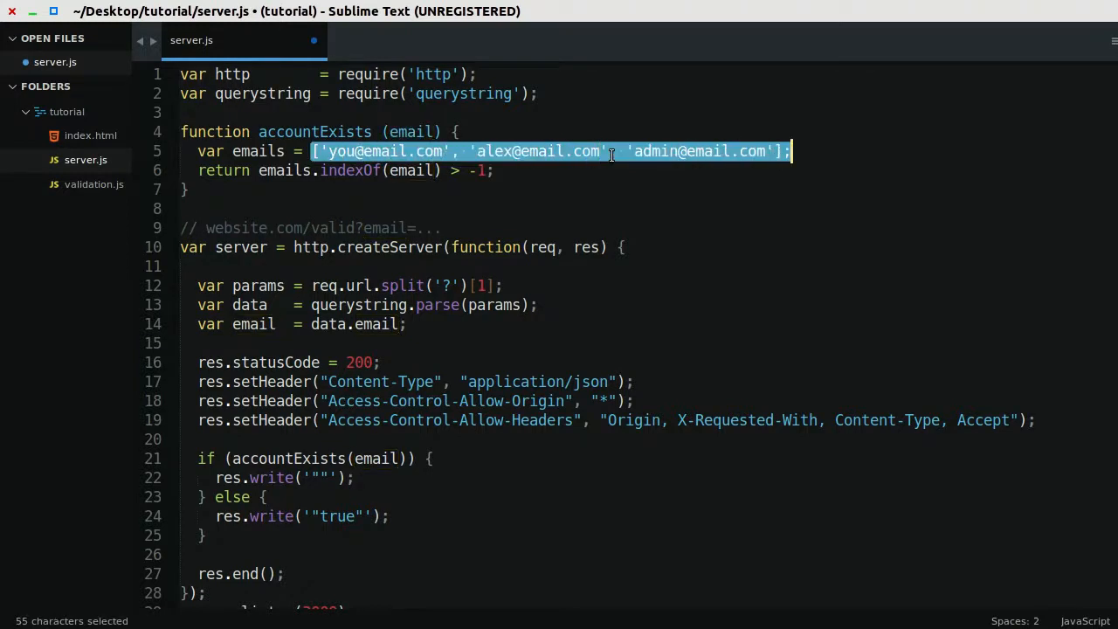
- Scroll through the handler code, typing trial values 'false' and 'sdfsdfsdf'
scroll("down", 3)
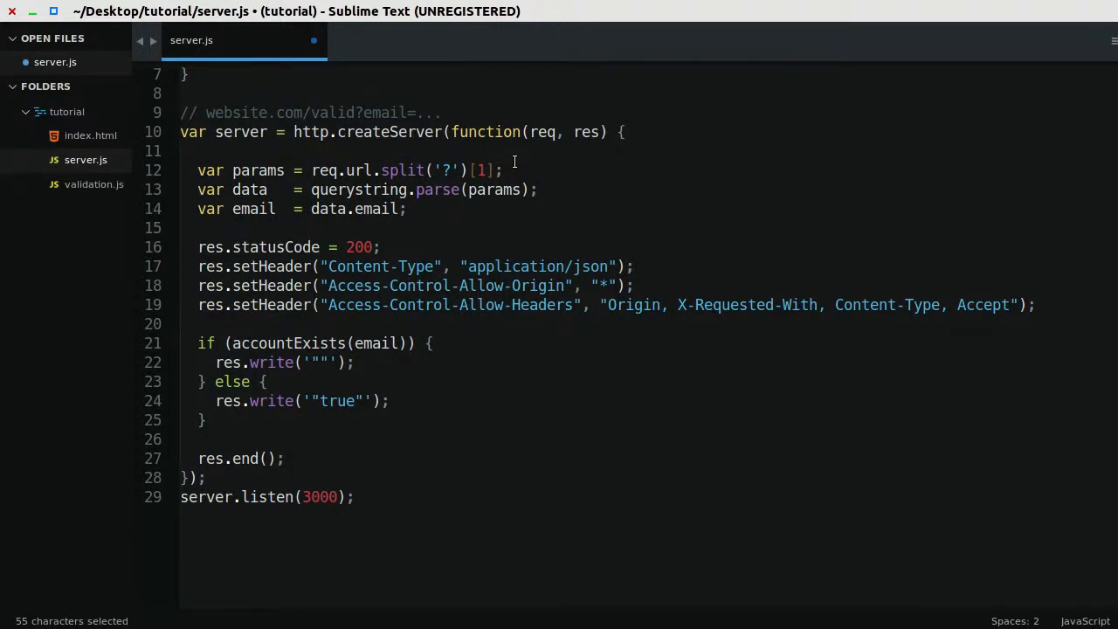
scroll("down", 3)
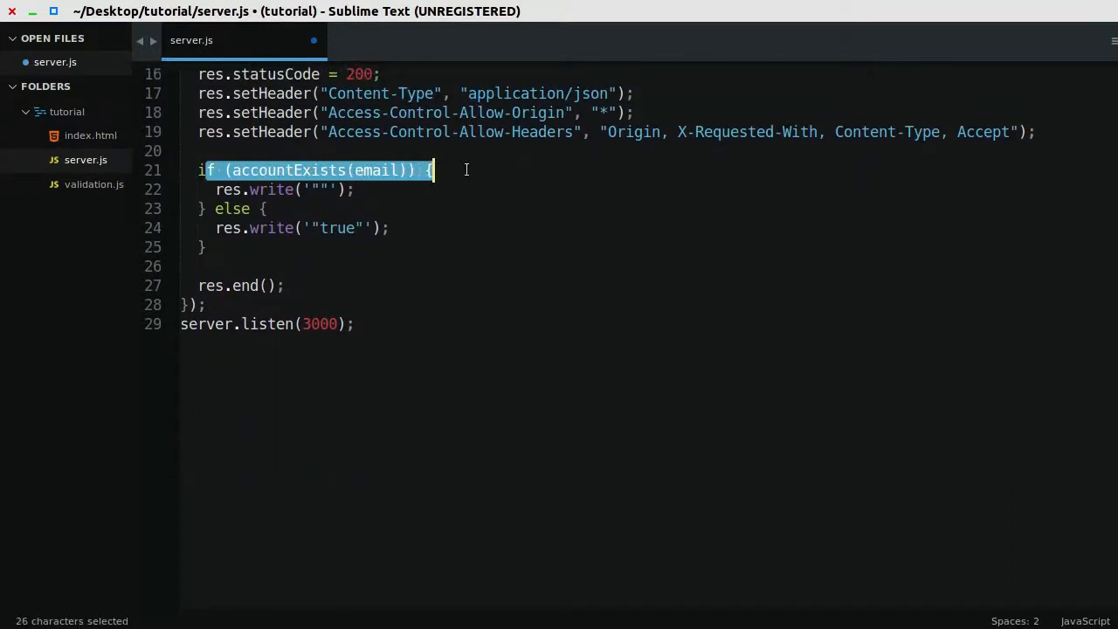
mouse_move(275, 190)
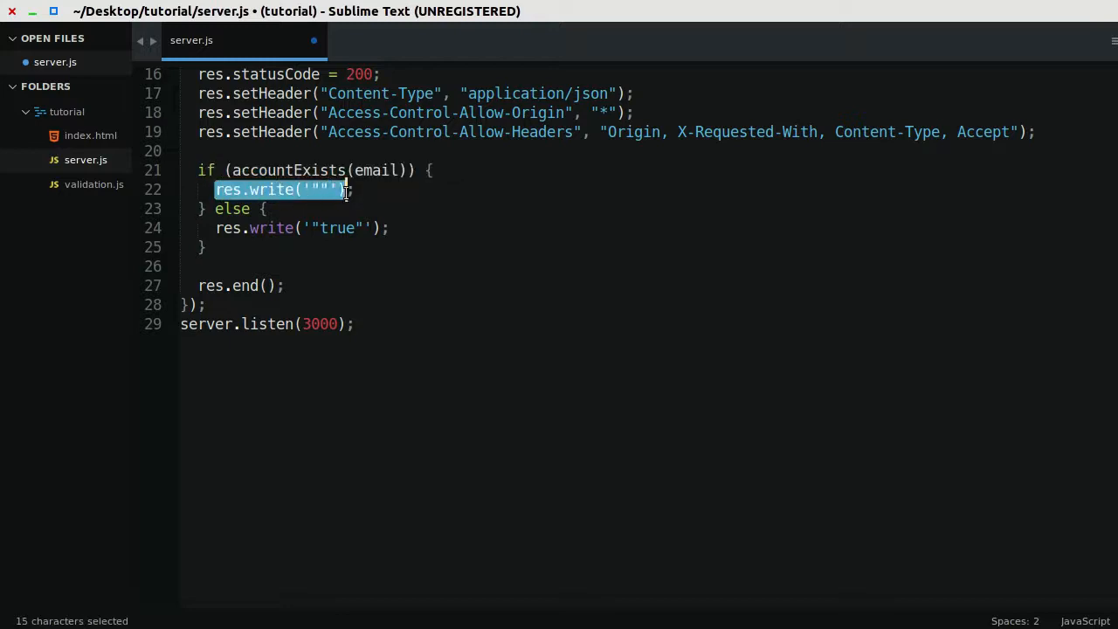
mouse_move(346, 195)
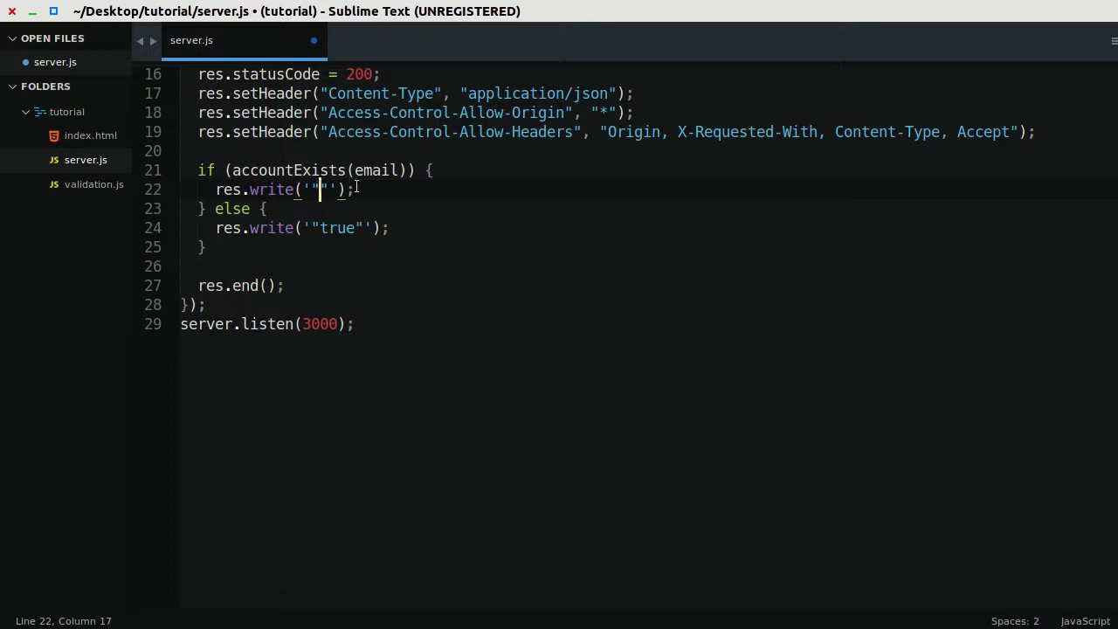
type("false")
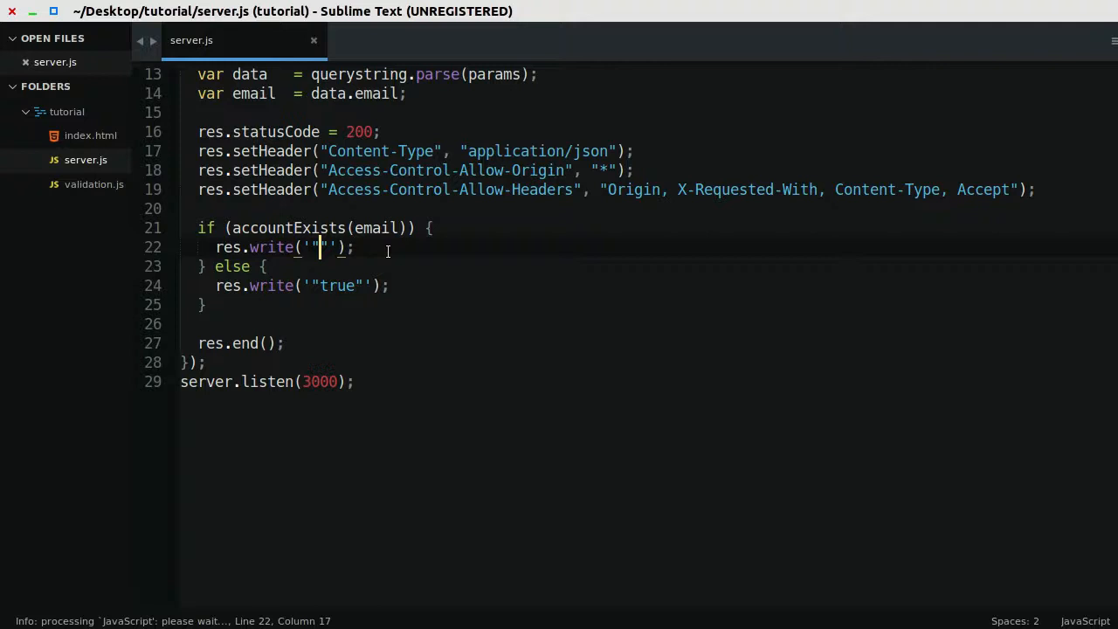
type("sdfsdfsdf")
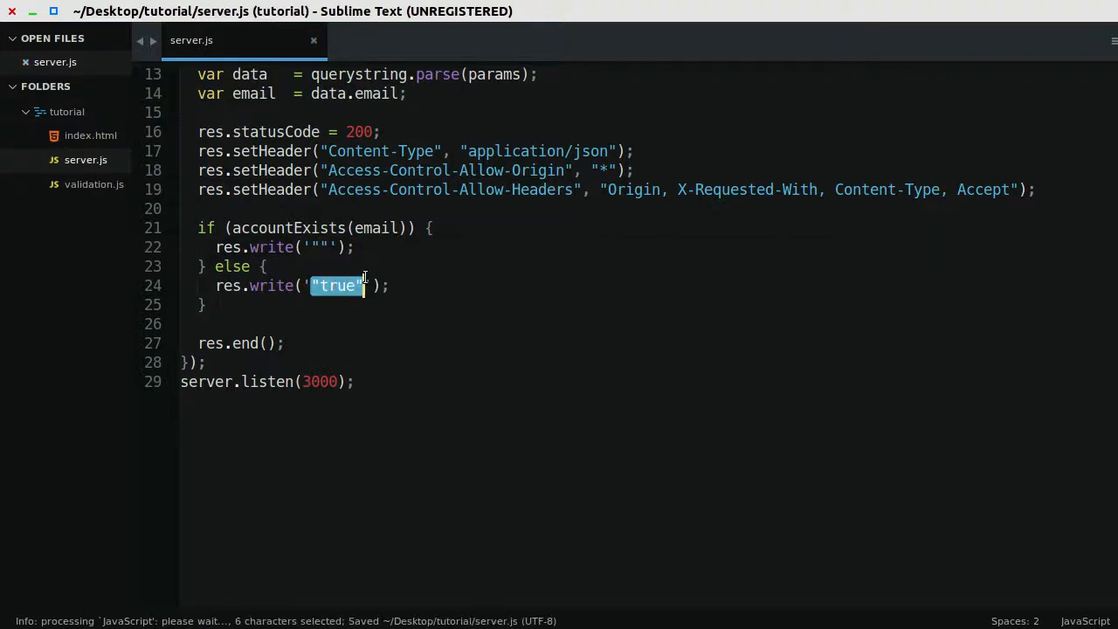
scroll("up", 3)
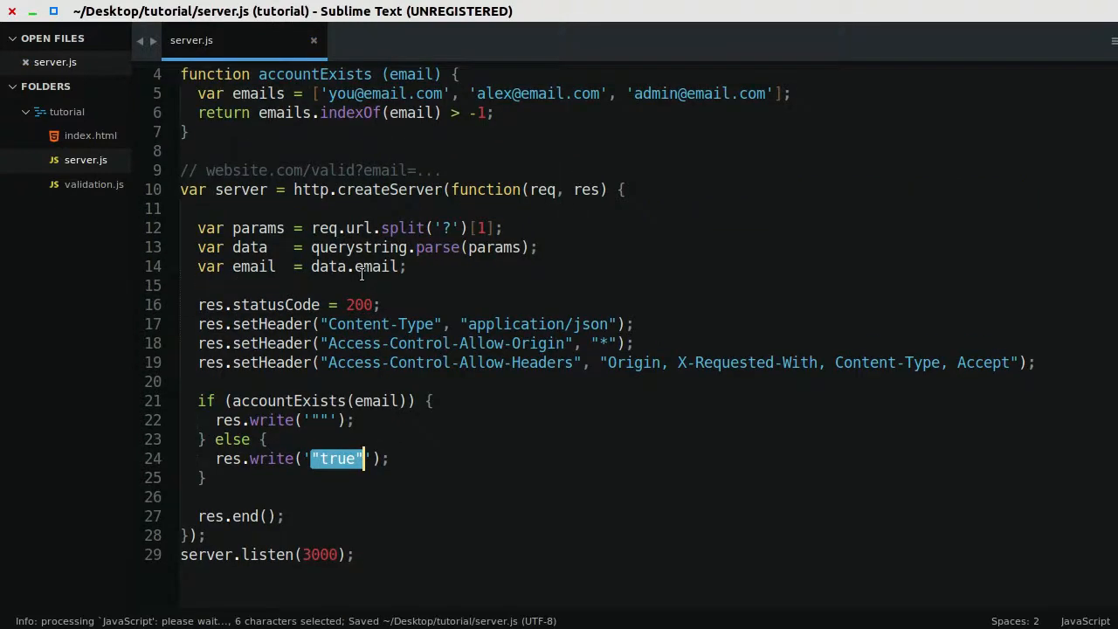
mouse_move(93, 184)
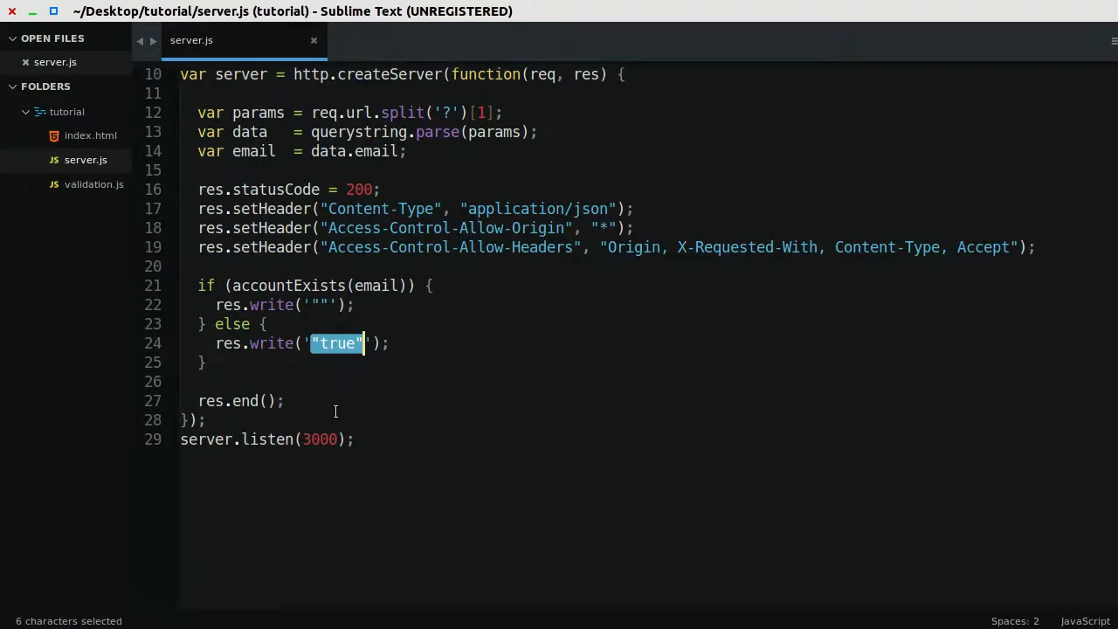
double_click(319, 438)
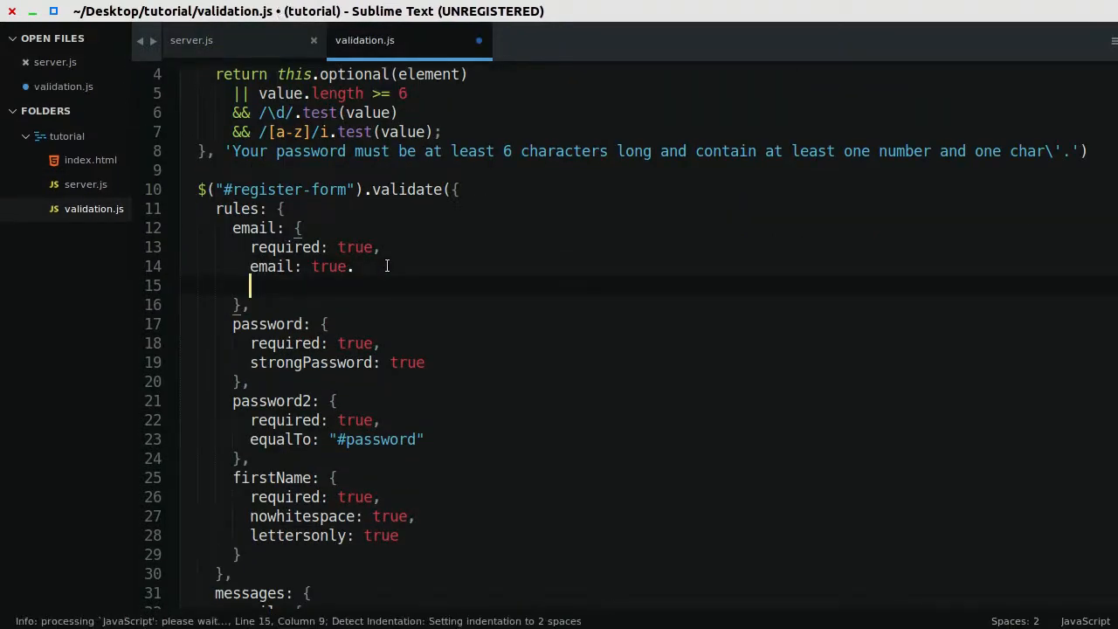
type("remote")
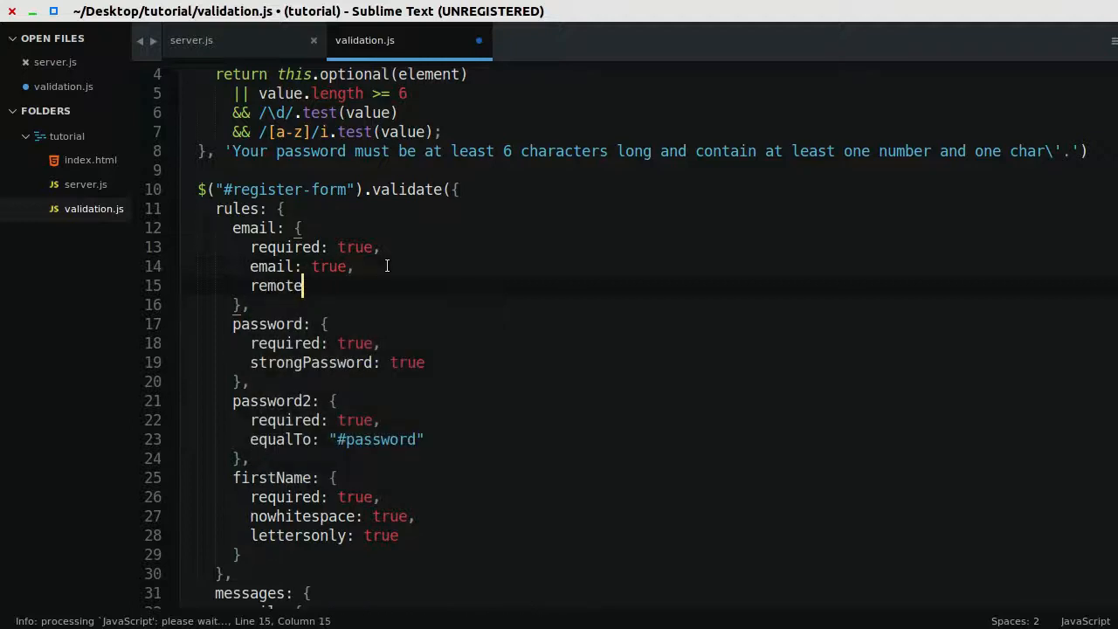
type(": 'local'")
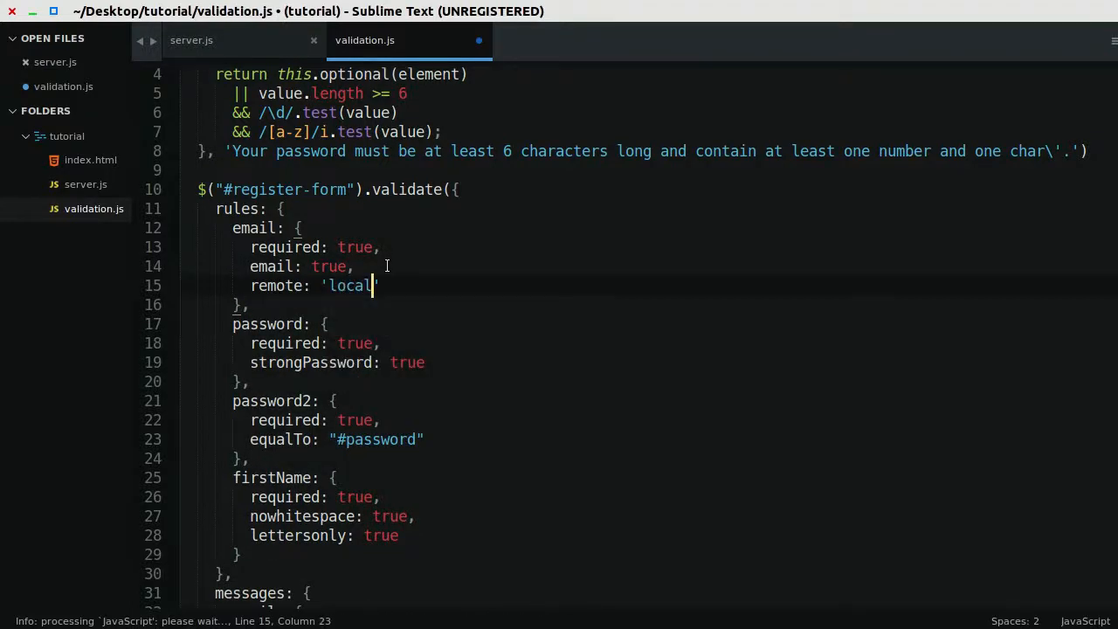
type("http://localhoi")
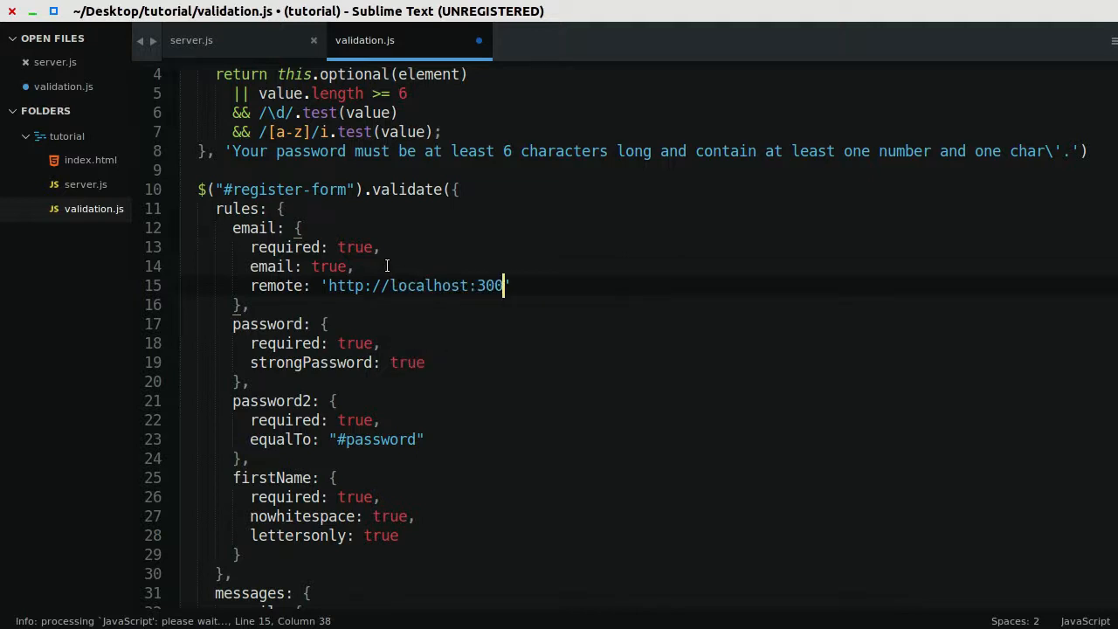
type("0/")
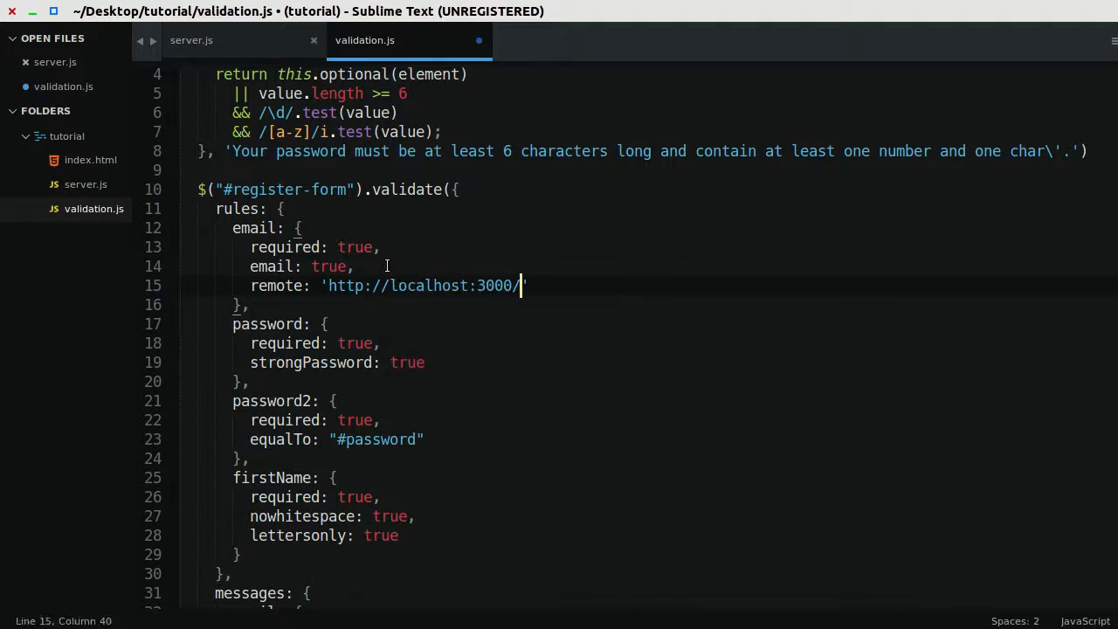
key("ctrl+s")
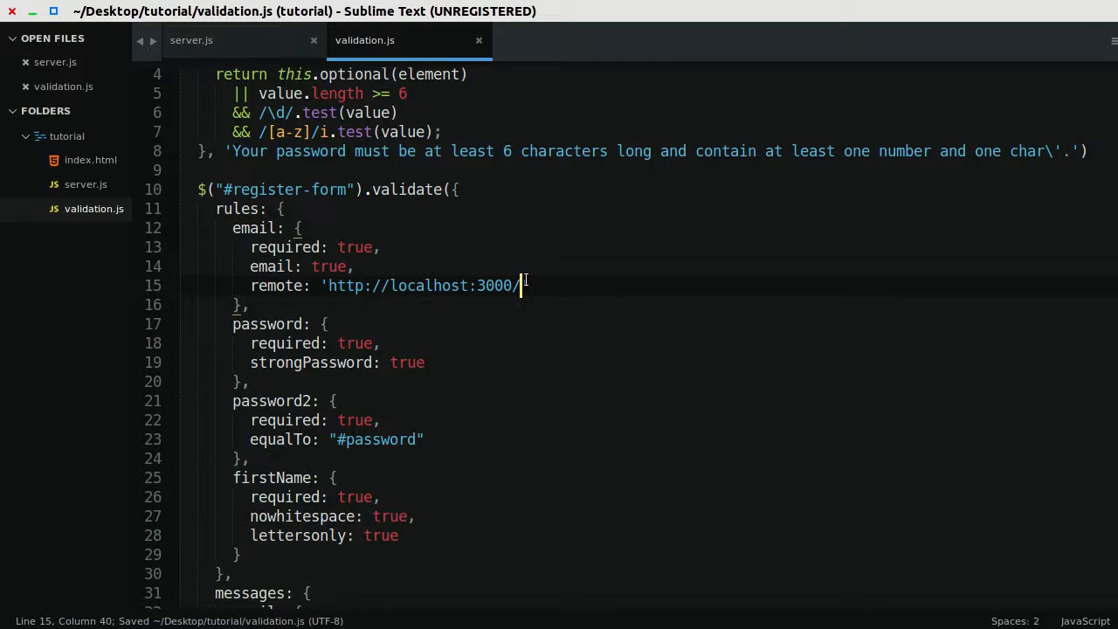
- Bring up server.js and scroll to the top to review accountExists
left_click(191, 40)
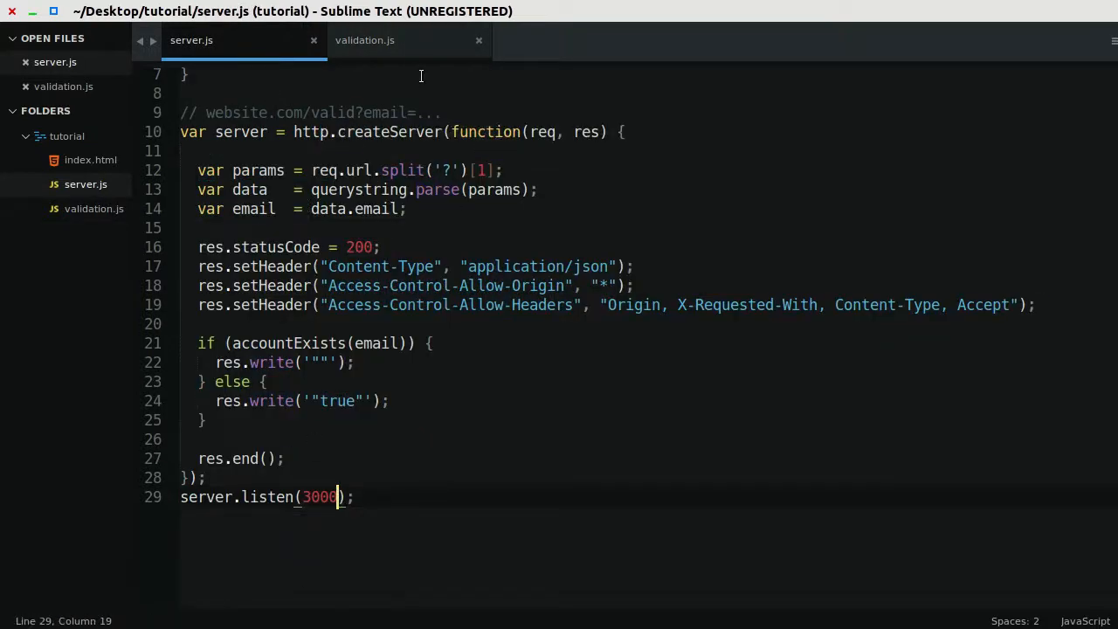
scroll("up", 3)
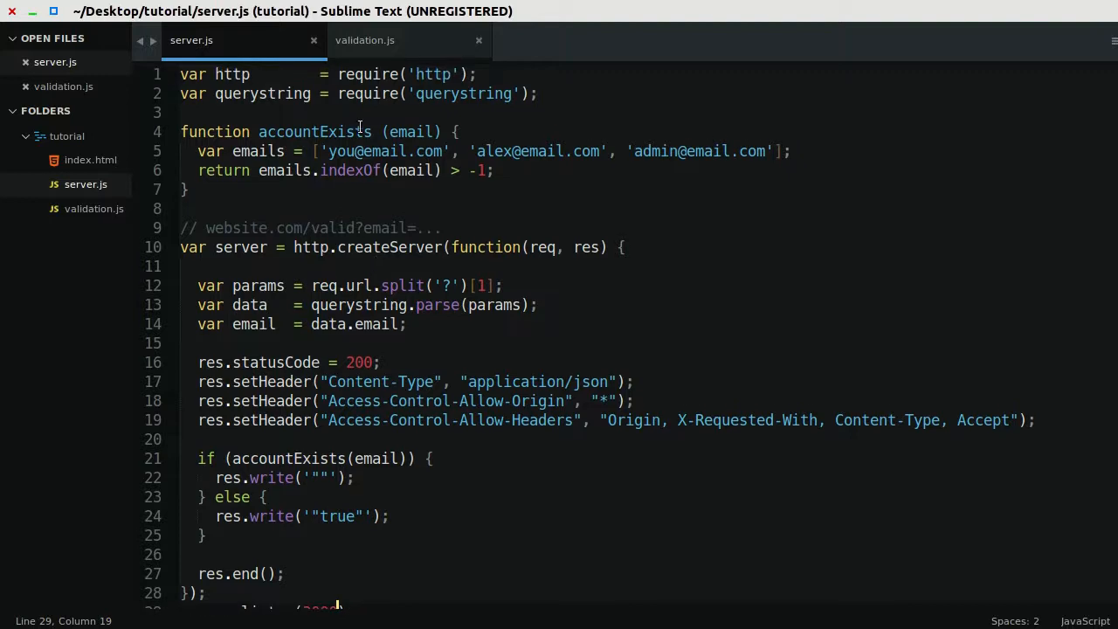
left_click(364, 39)
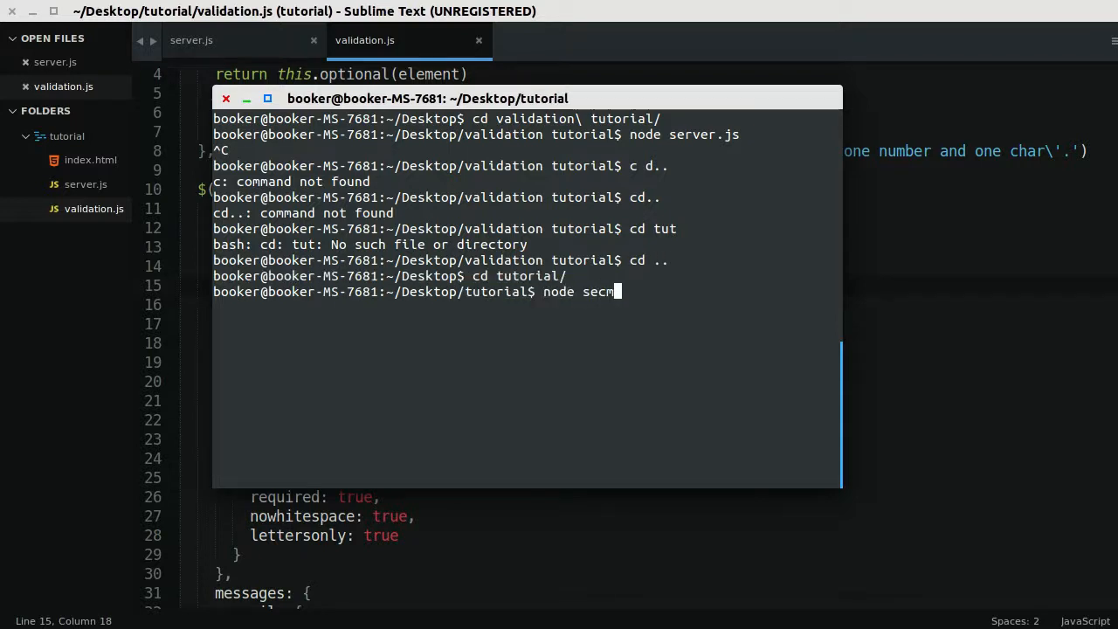
- Start the server with 'nodemon server.js' in the Terminal
type("nodemon se")
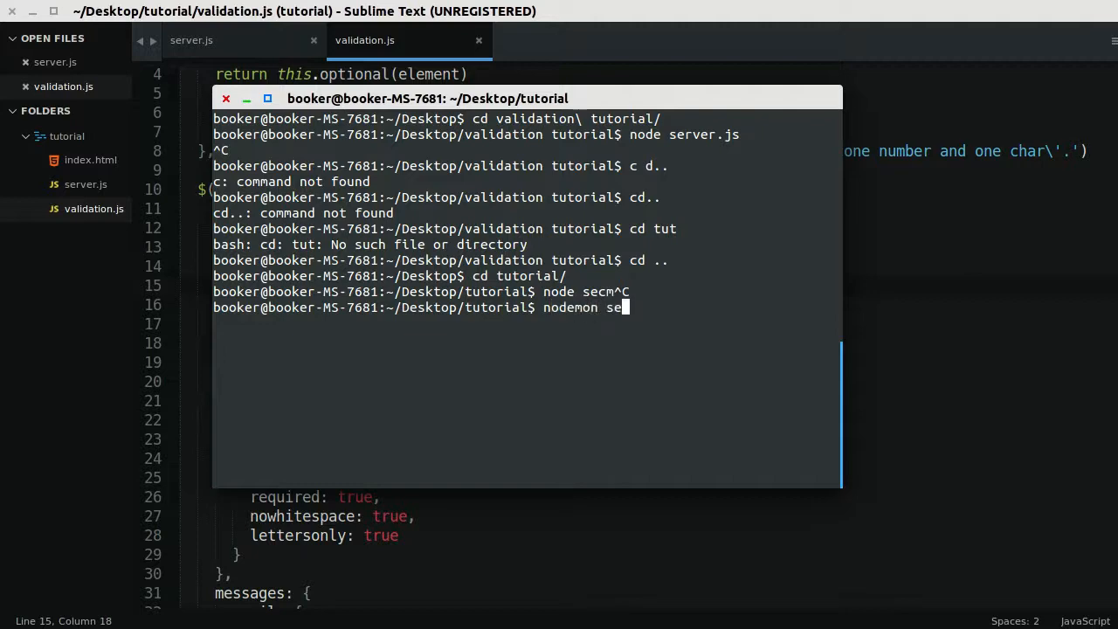
key("Return")
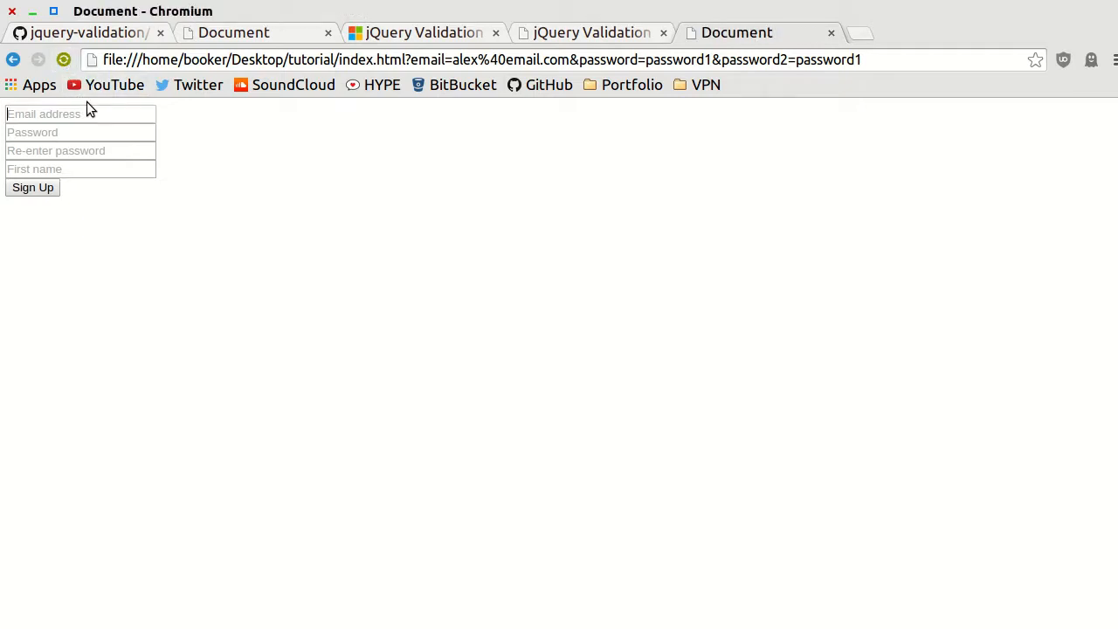
type("alex@email.com")
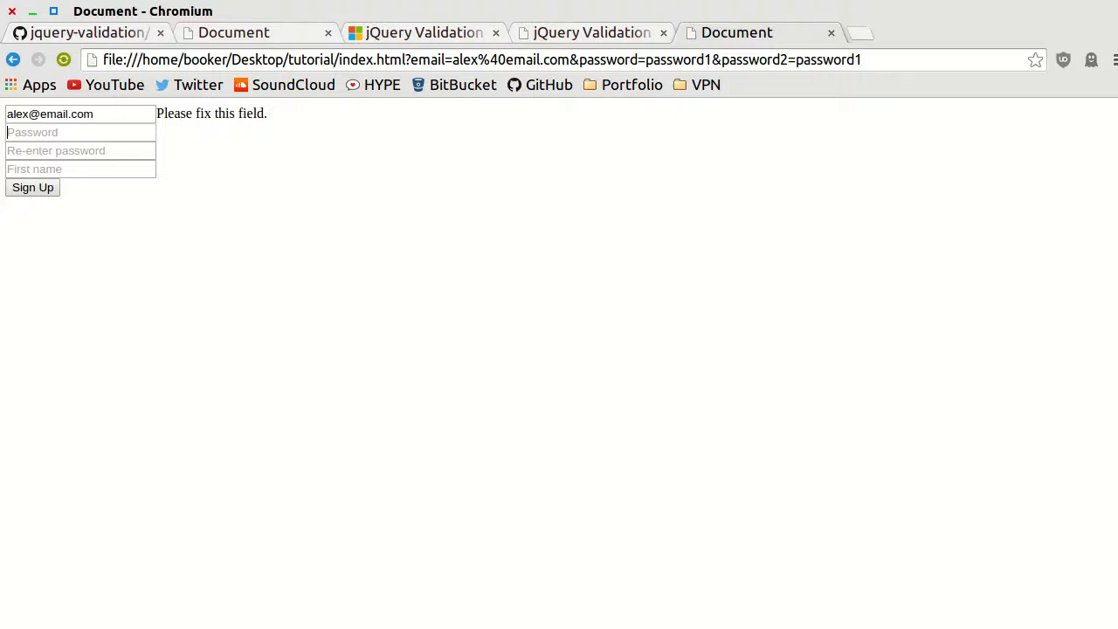
double_click(212, 113)
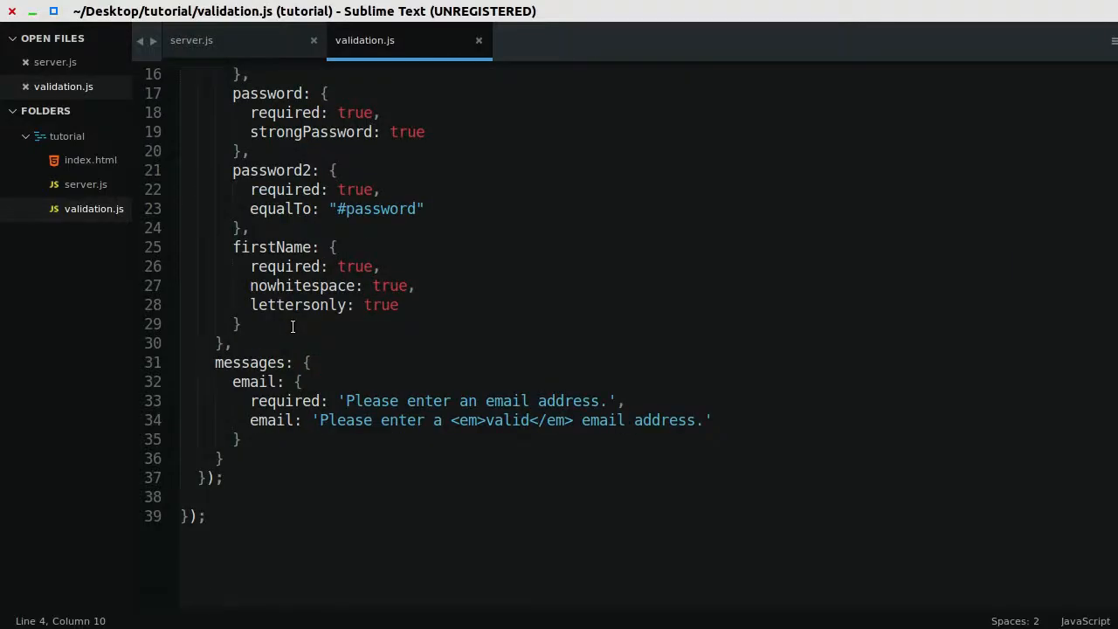
left_click(191, 39)
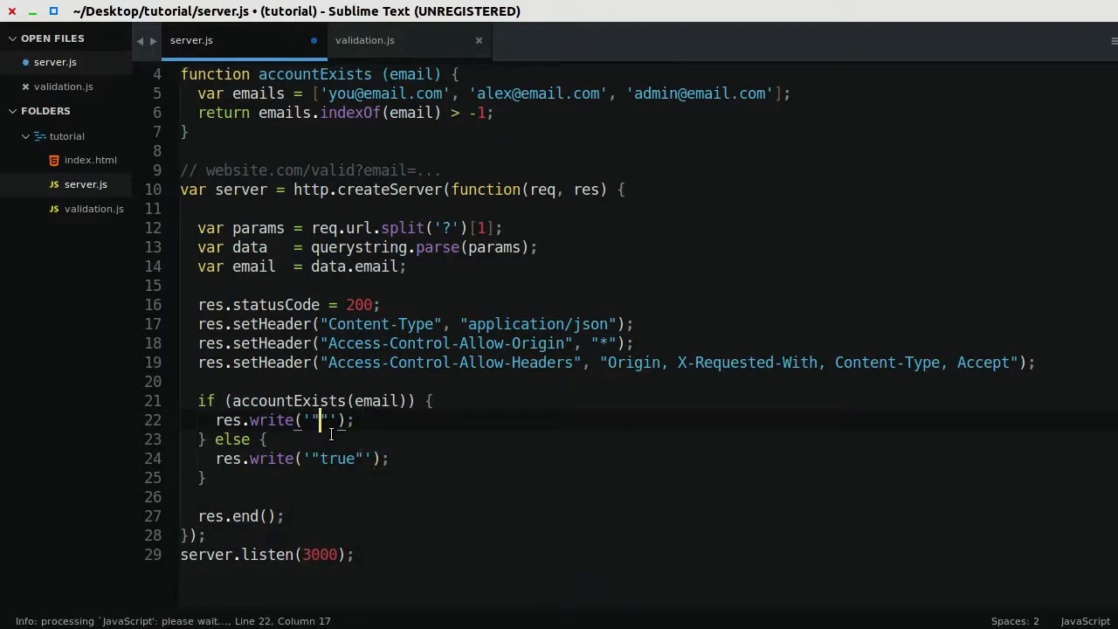
type("this is a custo")
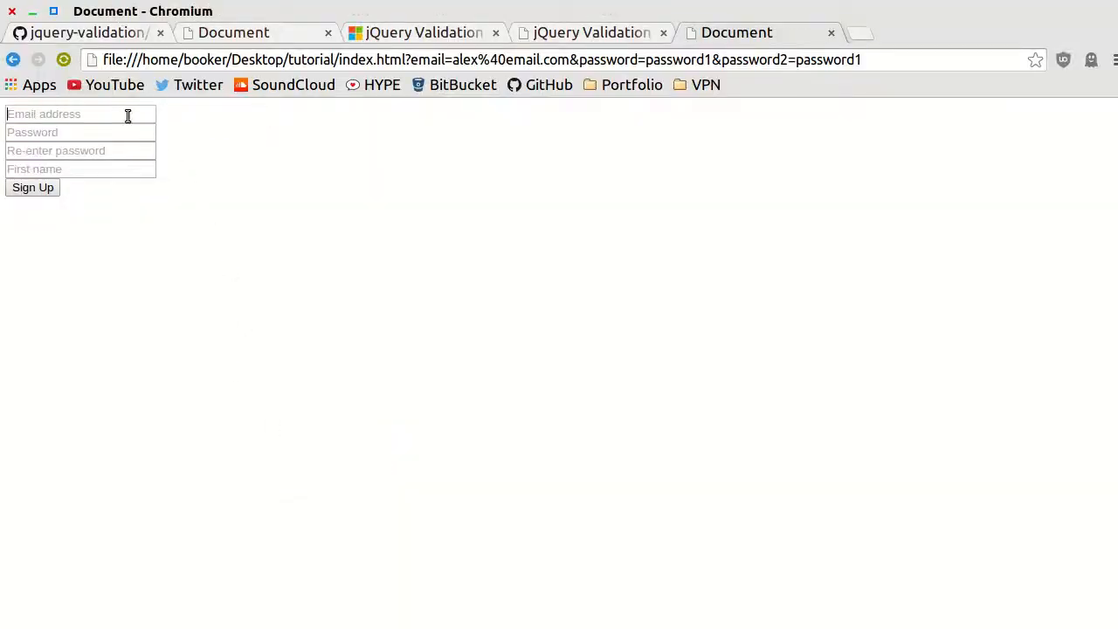
type("alex@email.com")
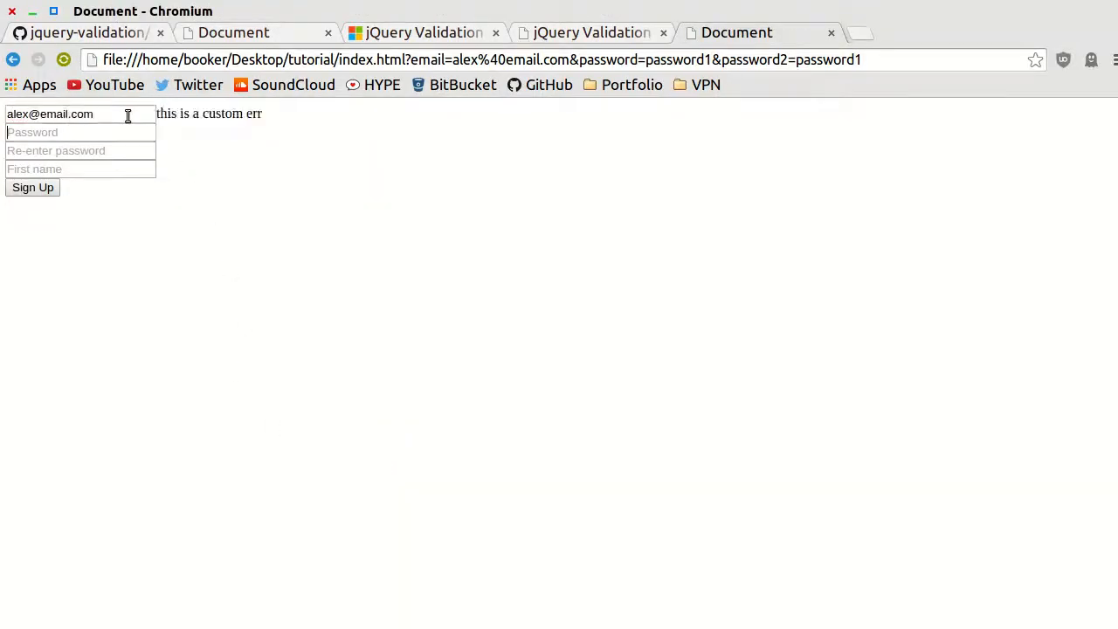
triple_click(79, 114)
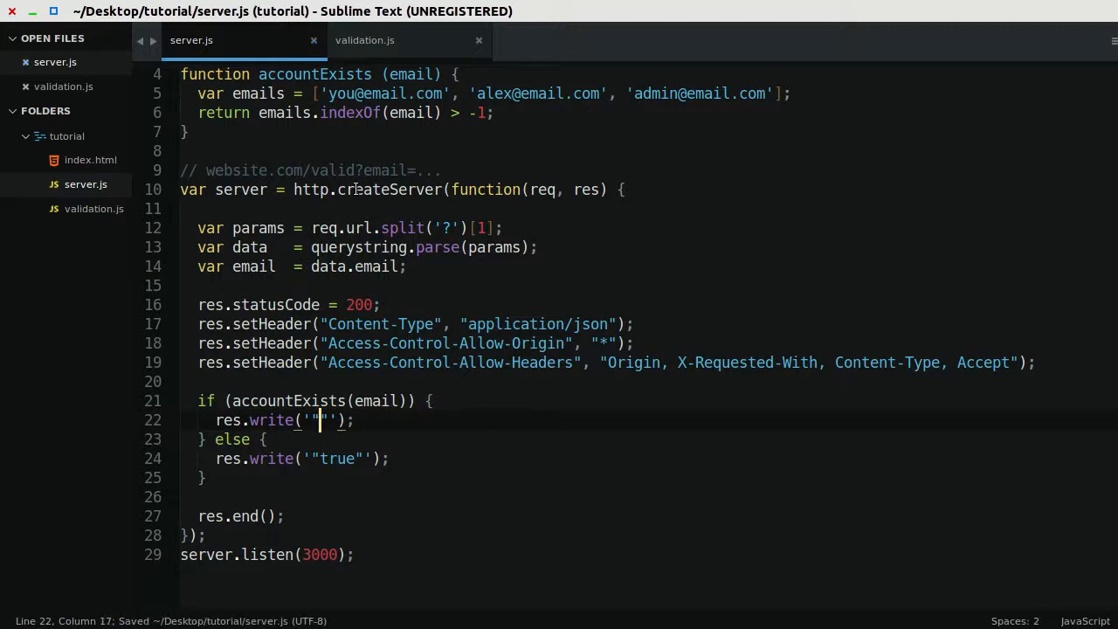
- Add a remote email message: 'An account with this email already exists. Would you like to sign in' with a link
left_click(365, 39)
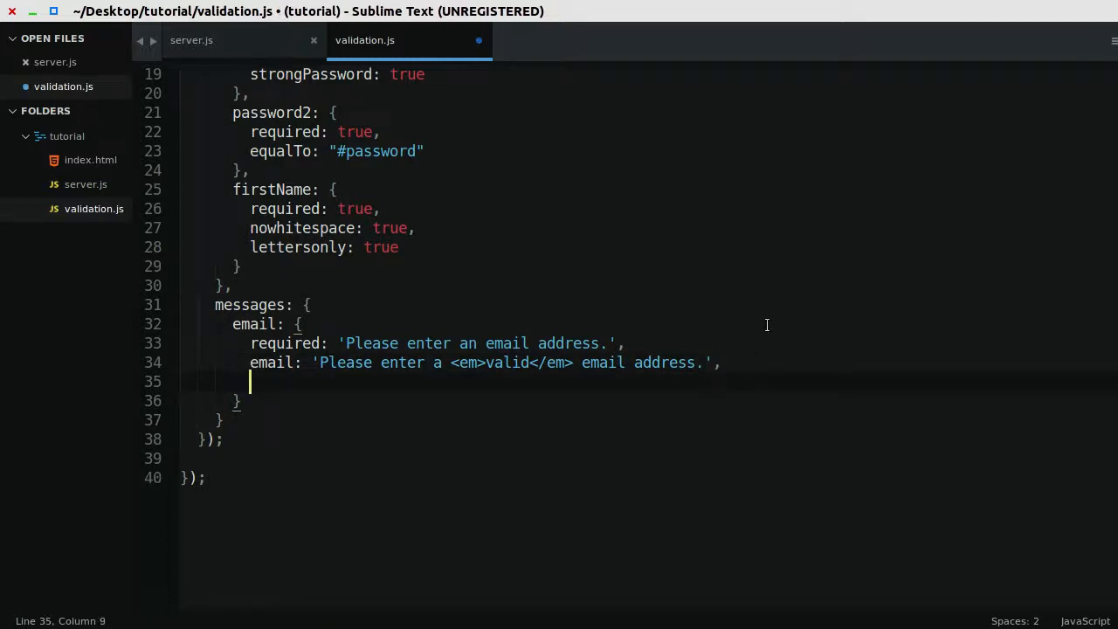
type("remote: '")
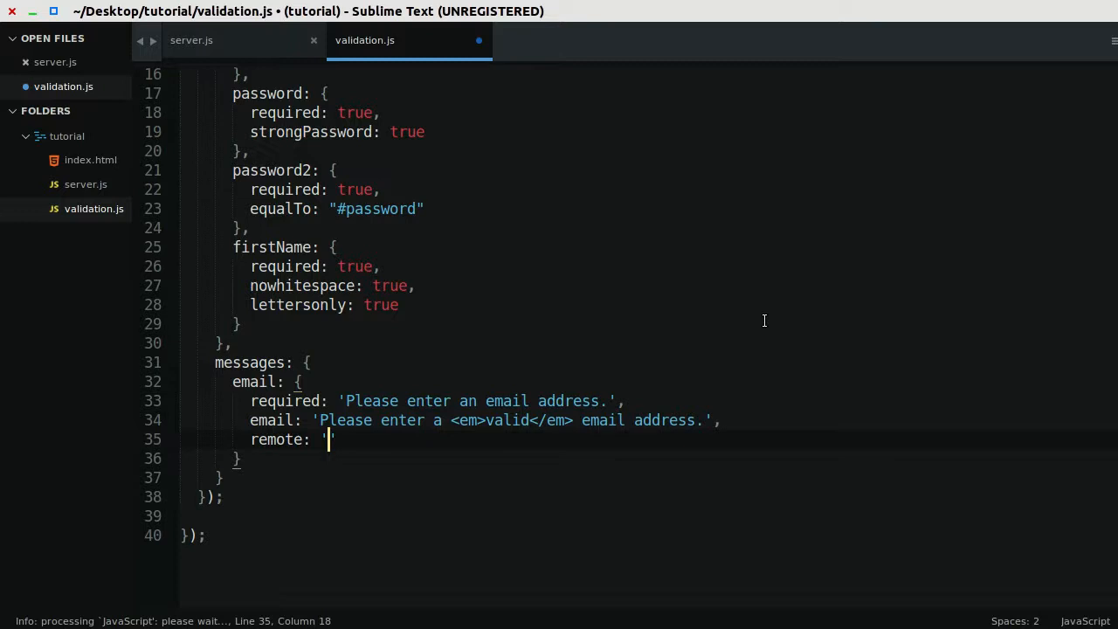
mouse_move(634, 246)
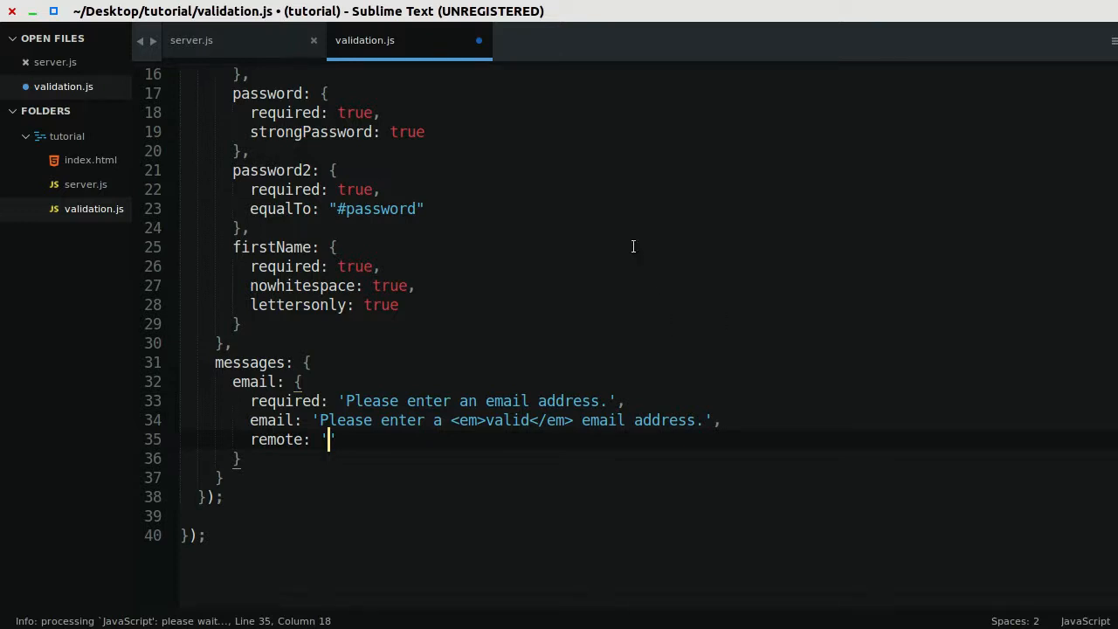
type("An ac")
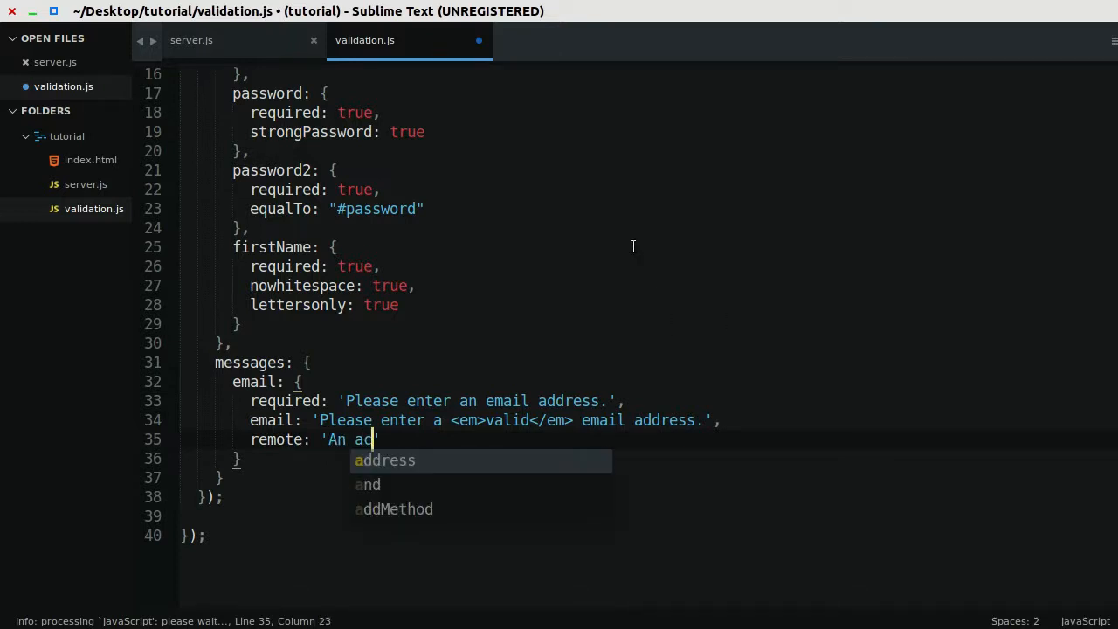
type("count with this")
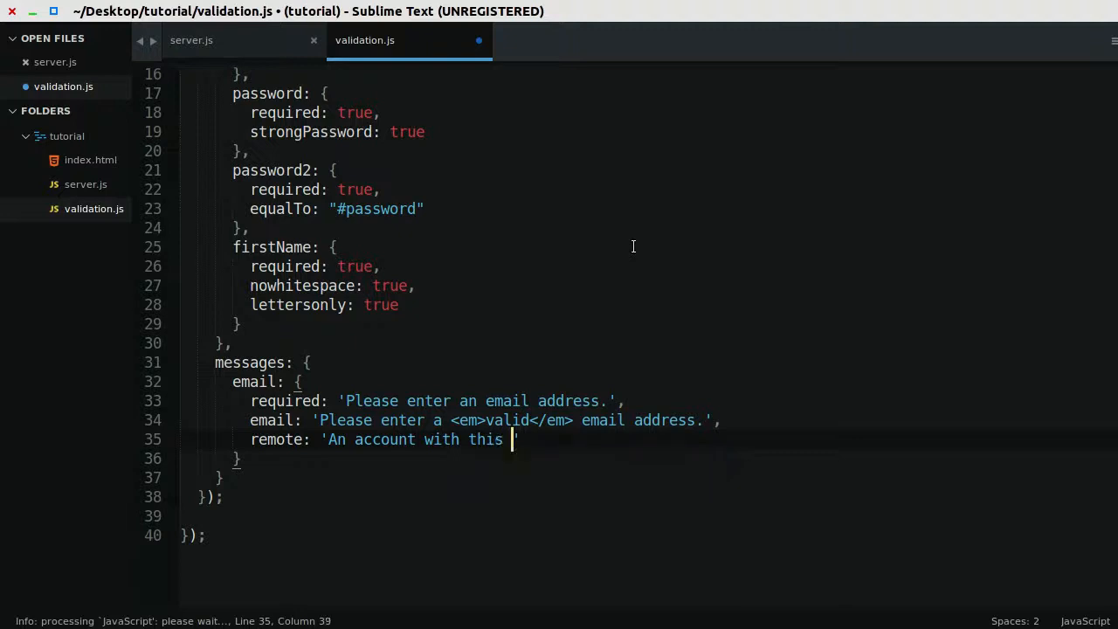
type("email already exiis")
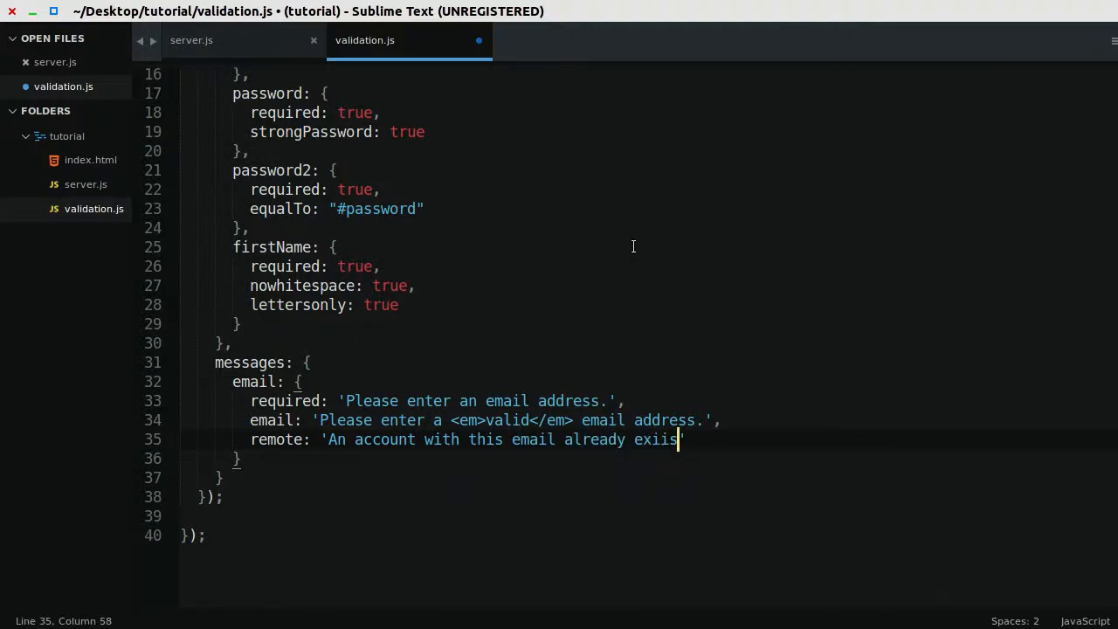
type(". Woul y")
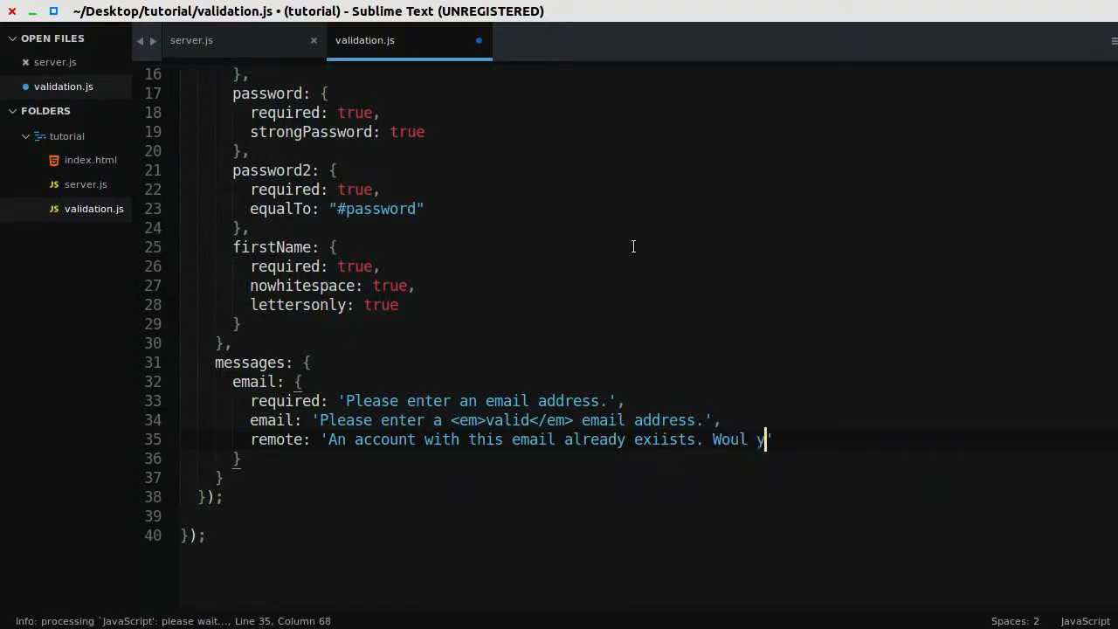
key("BackSpace")
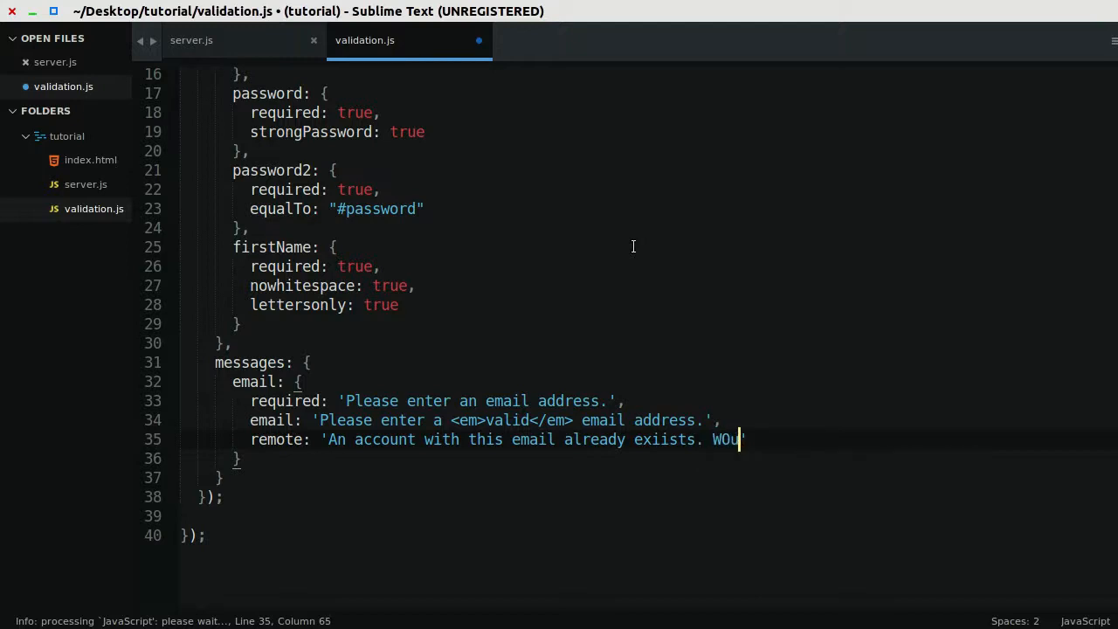
type("ould you like t")
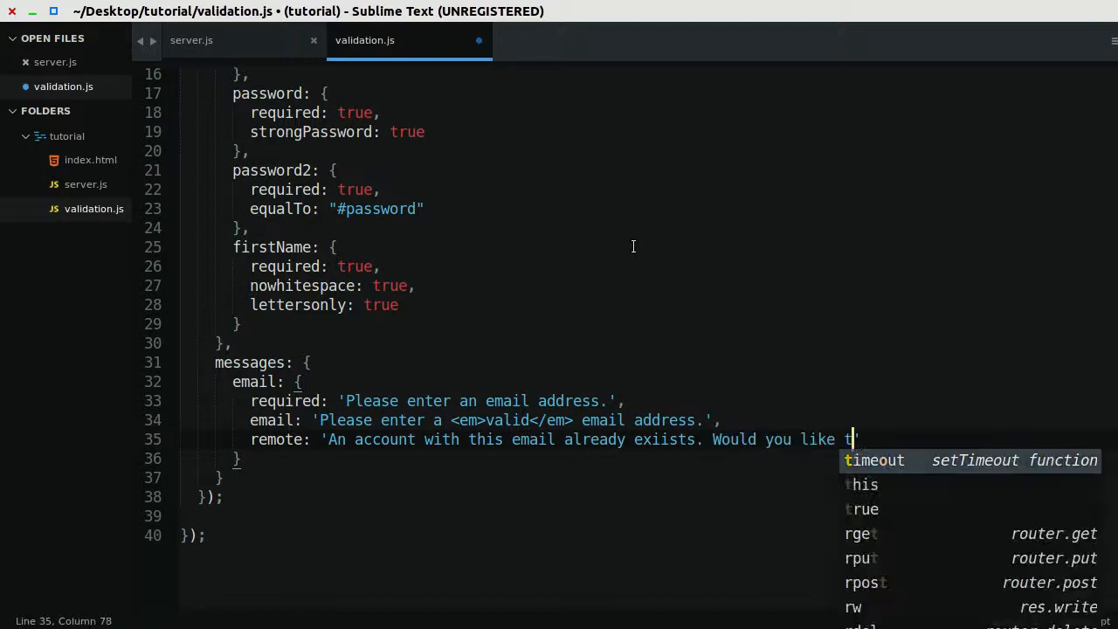
type("o <a href=\"\"")
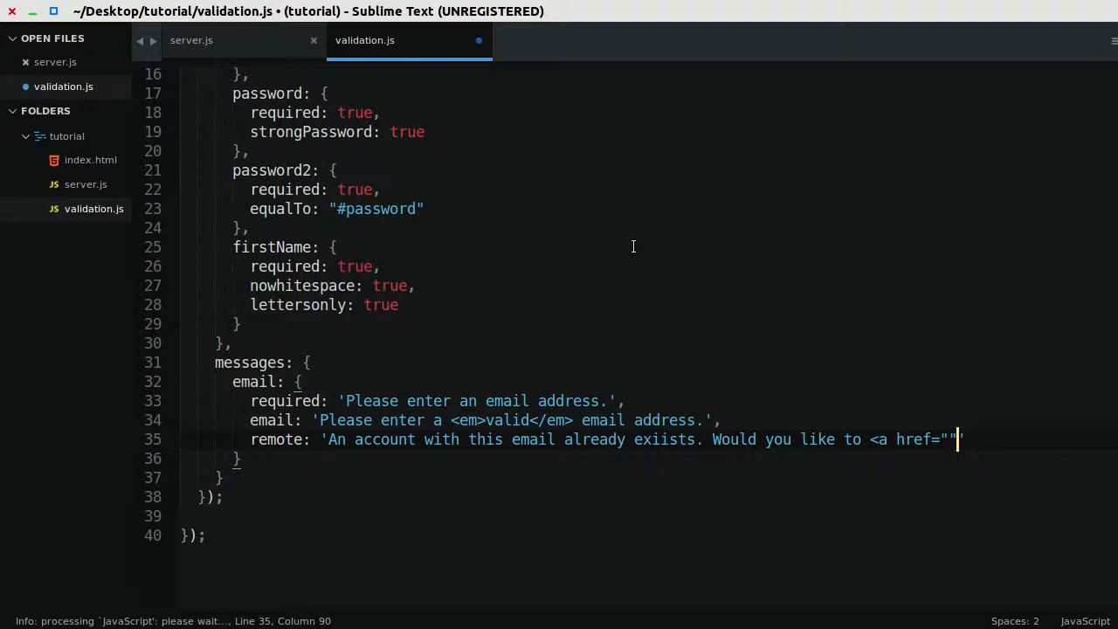
type(">sign in</a>")
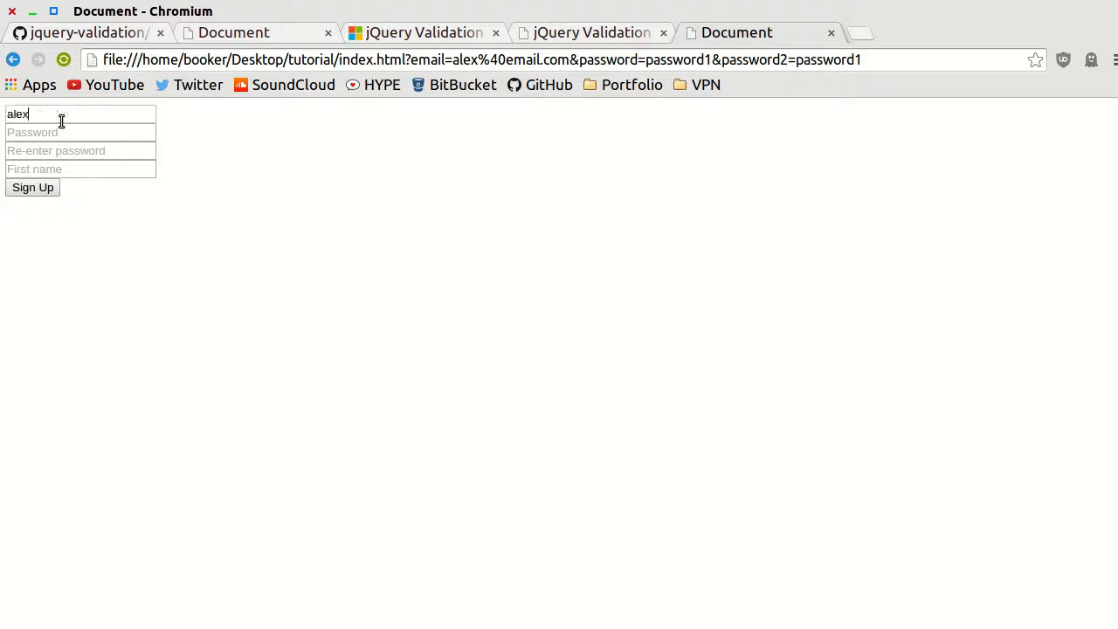
type("@email.com")
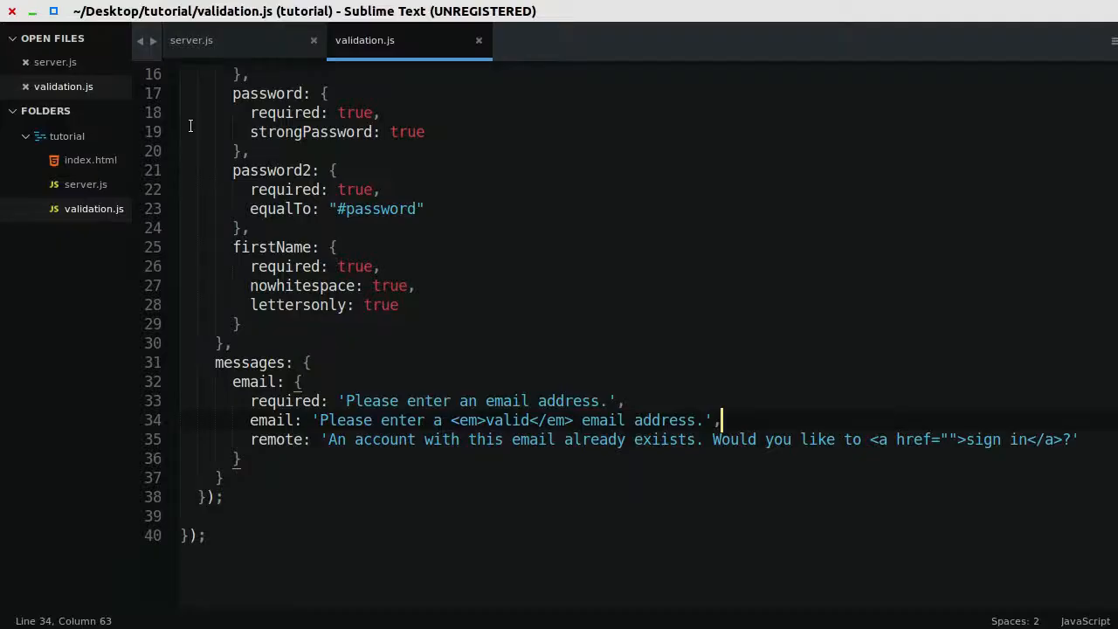
- Click into validation.js to review the saved email messages
left_click(192, 40)
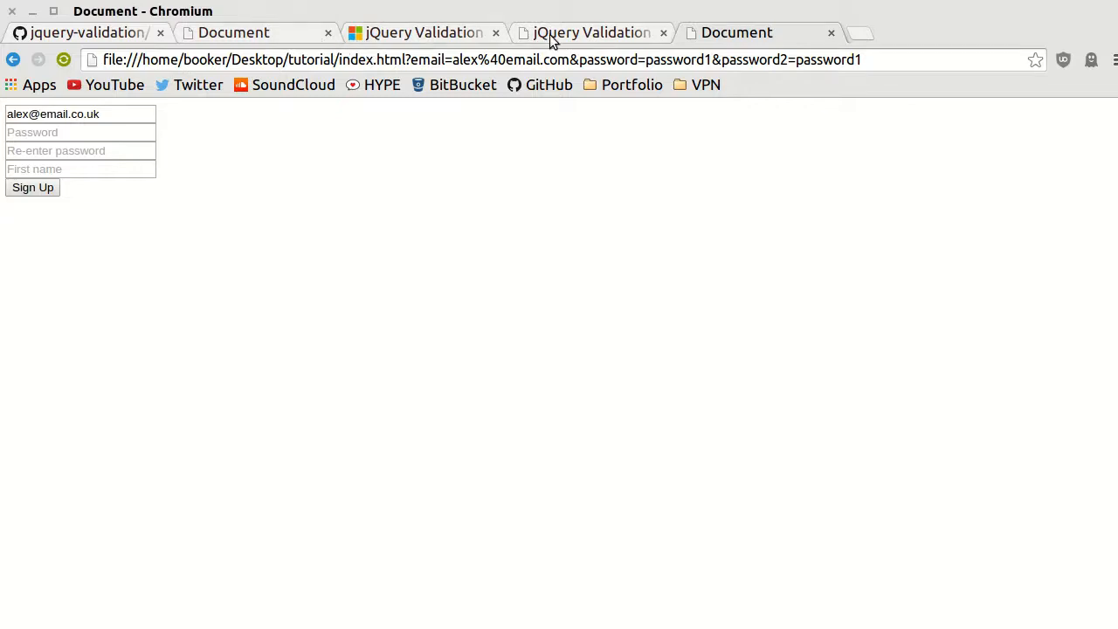
left_click(590, 32)
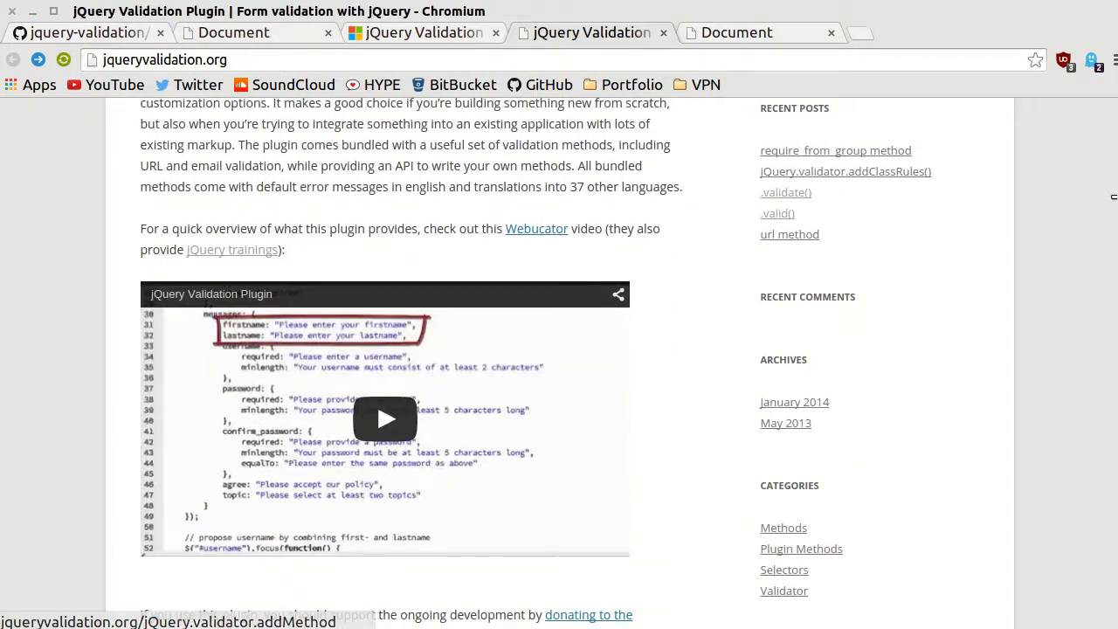
scroll("up", 3)
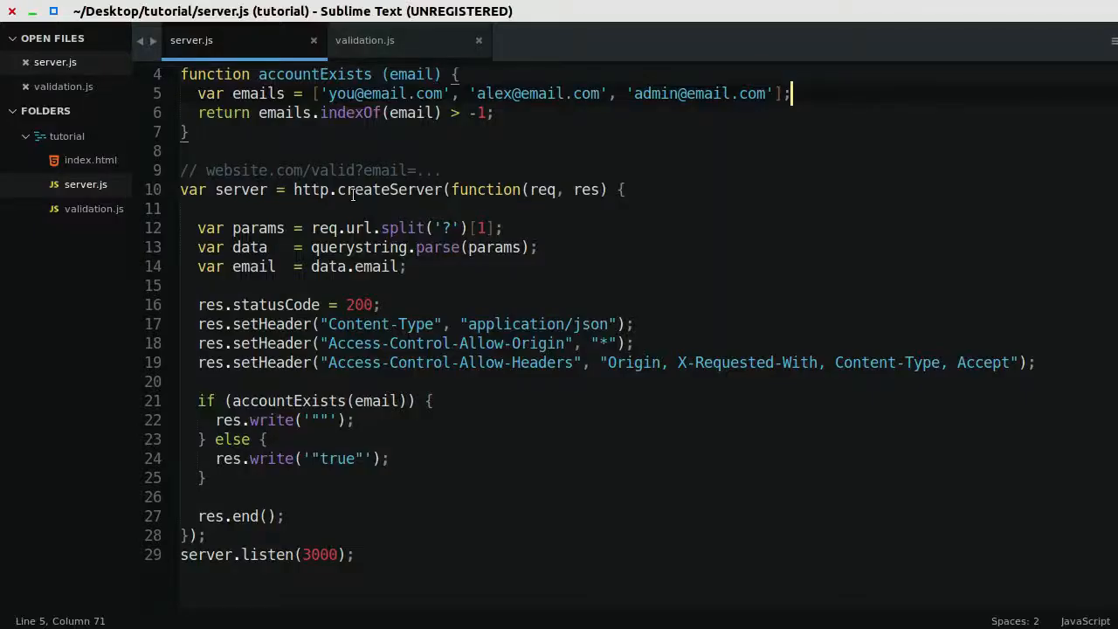
left_click(365, 40)
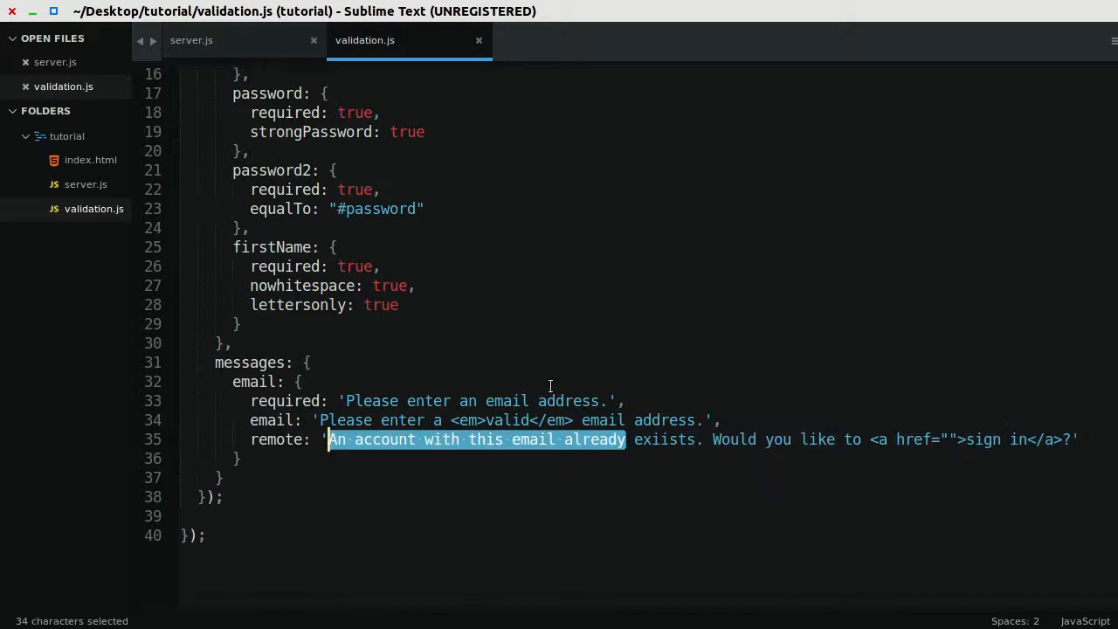
type("alex")
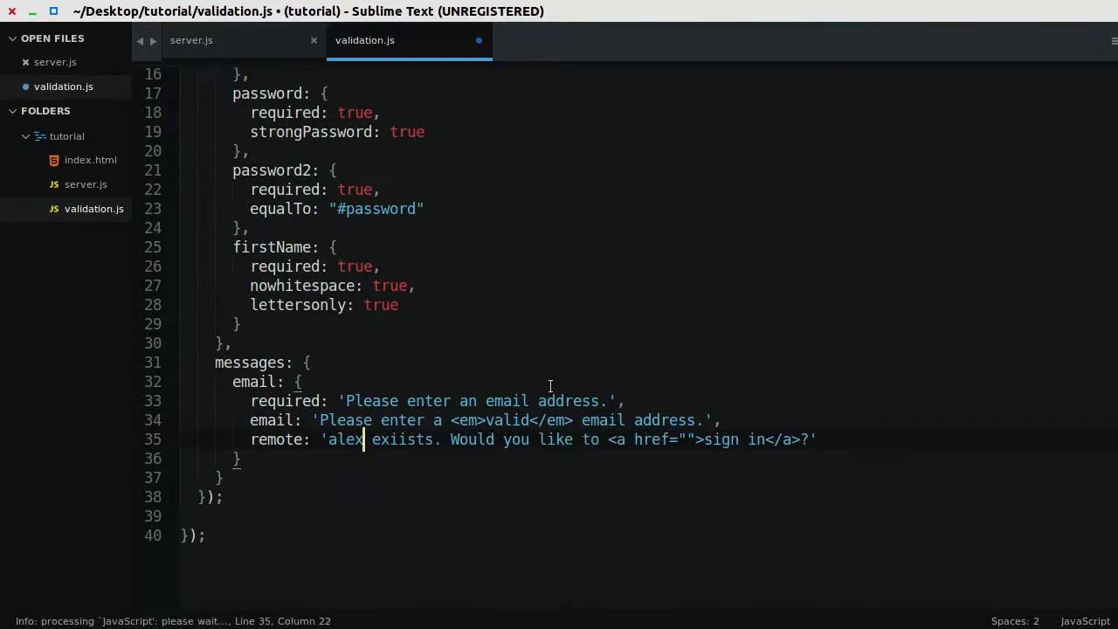
type("@emai...com")
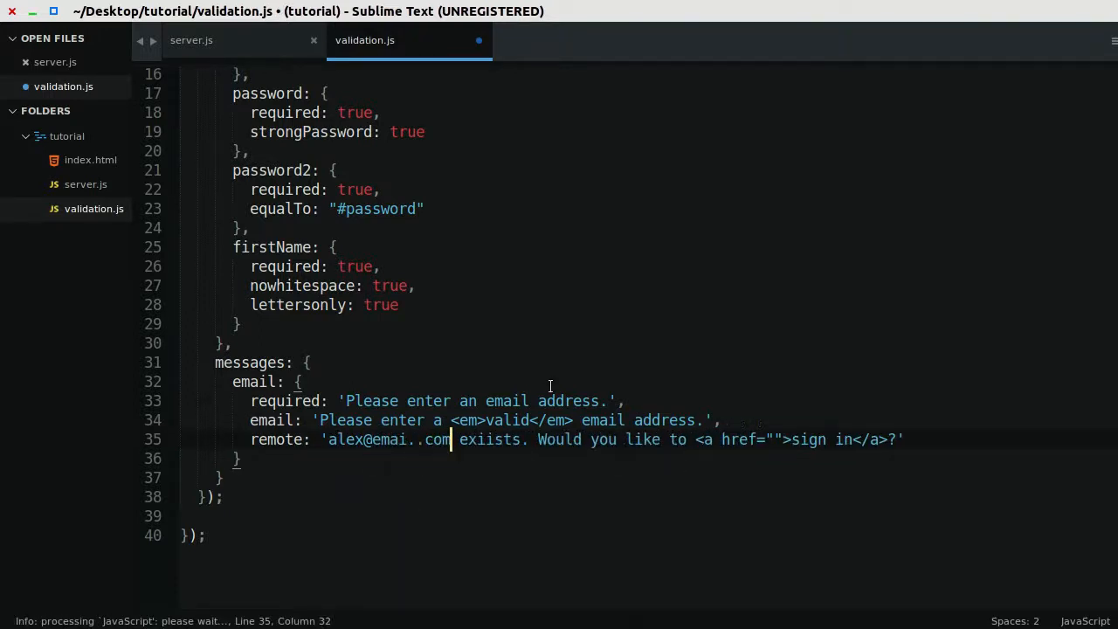
type("An account with this email already")
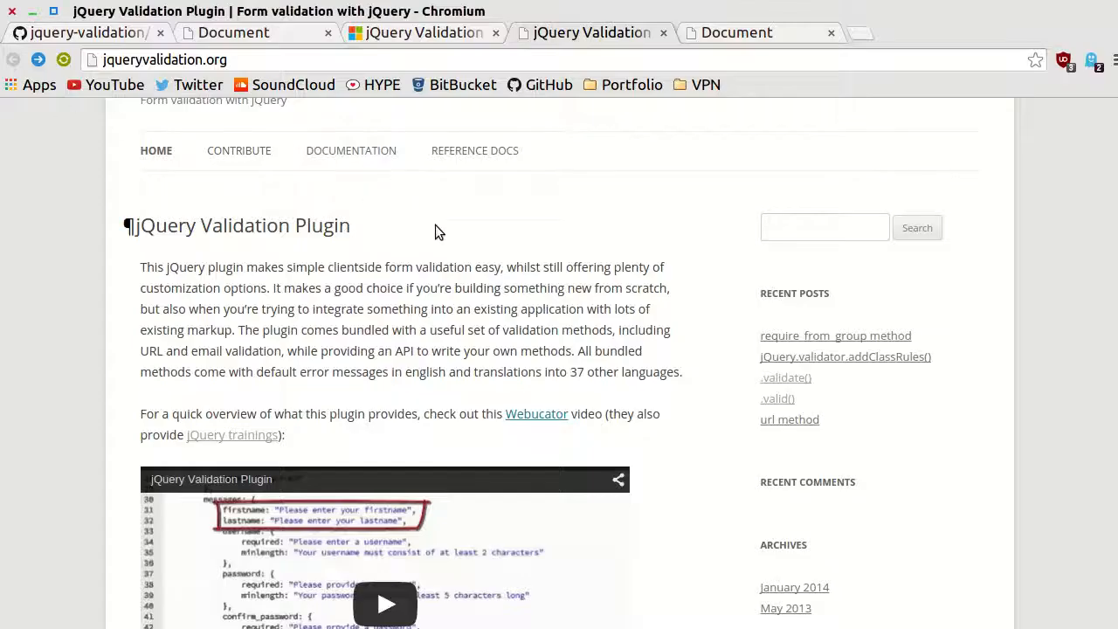
- Open the plugin documentation, find 'message', and scroll to the jQuery.validator.format example
left_click(350, 150)
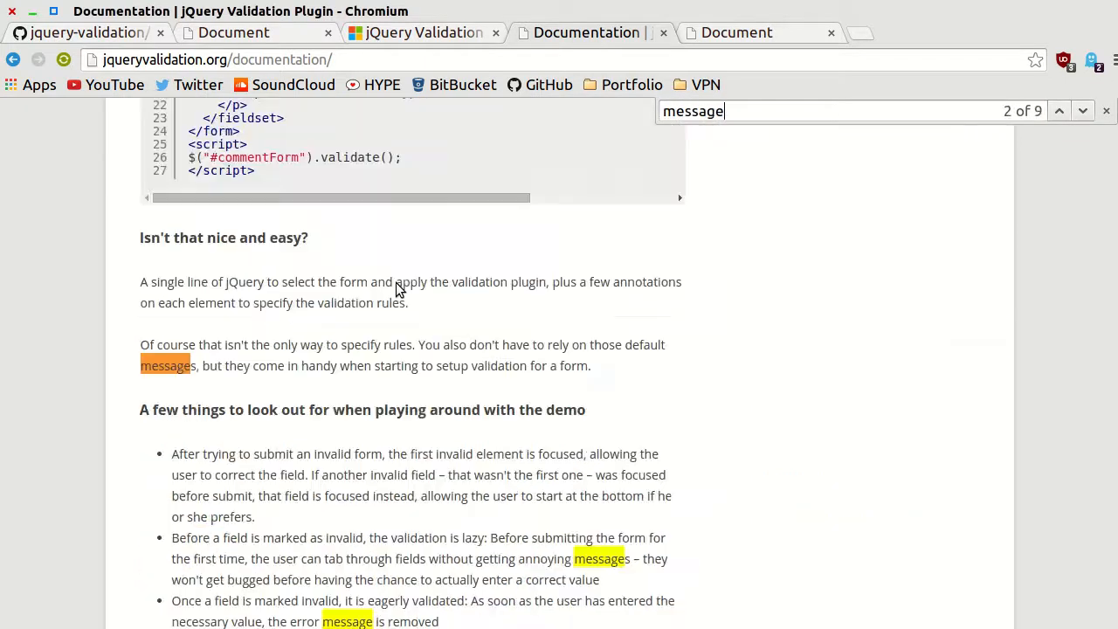
left_click(1059, 111)
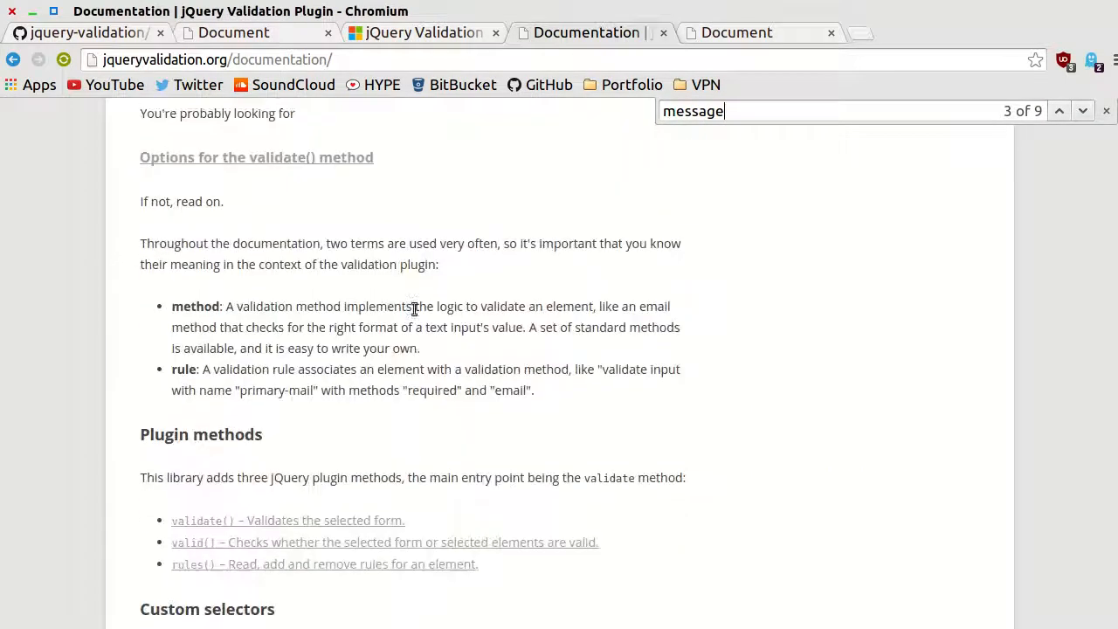
scroll("down", 3)
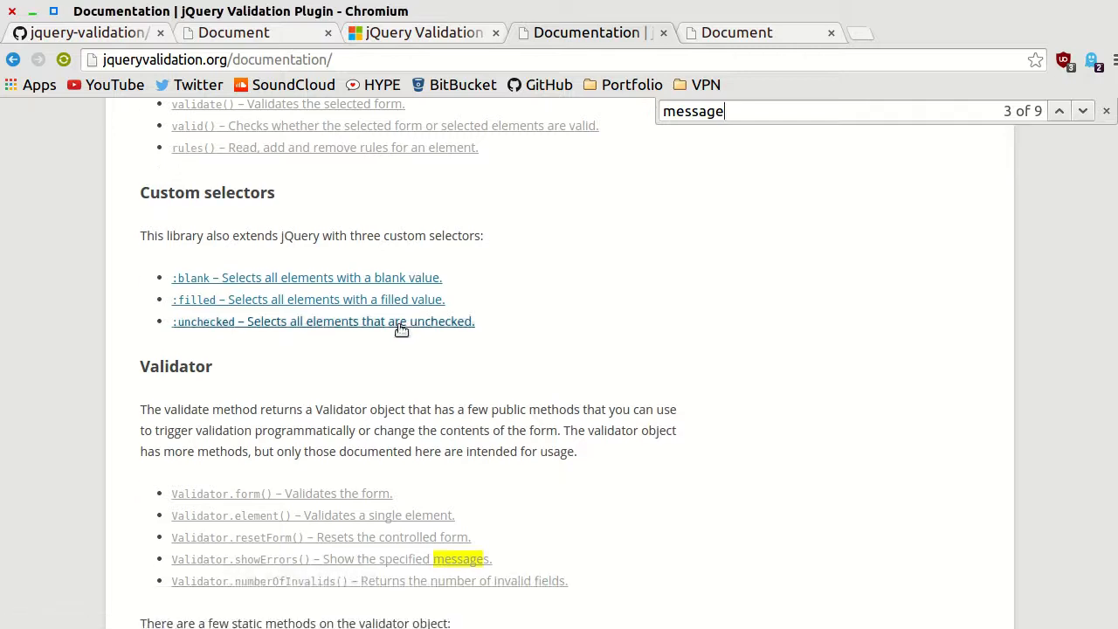
scroll("down", 3)
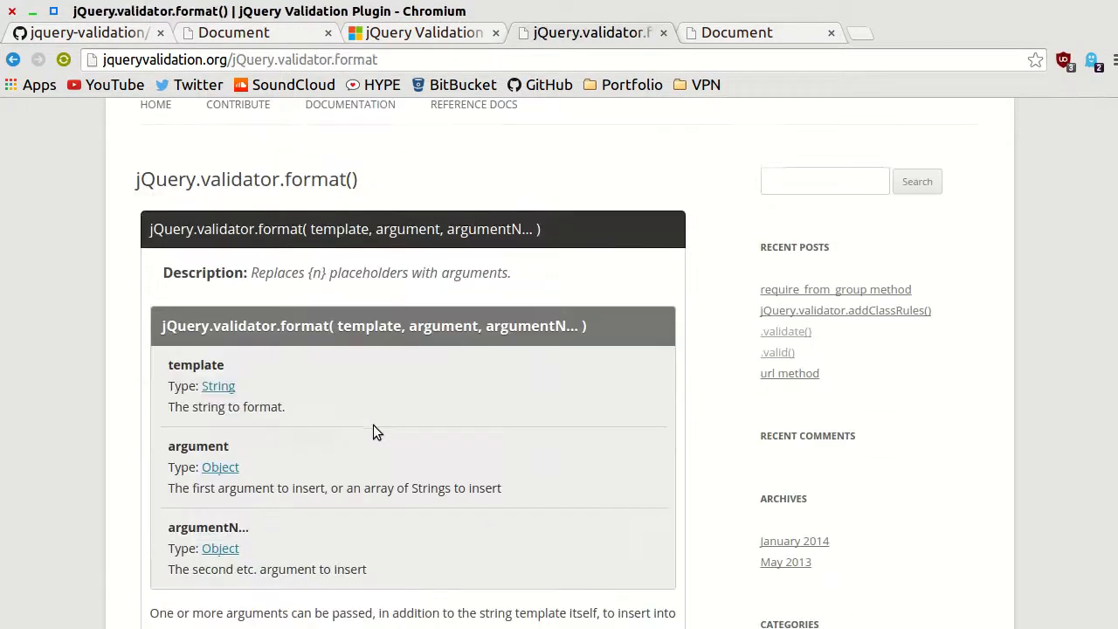
scroll("down", 3)
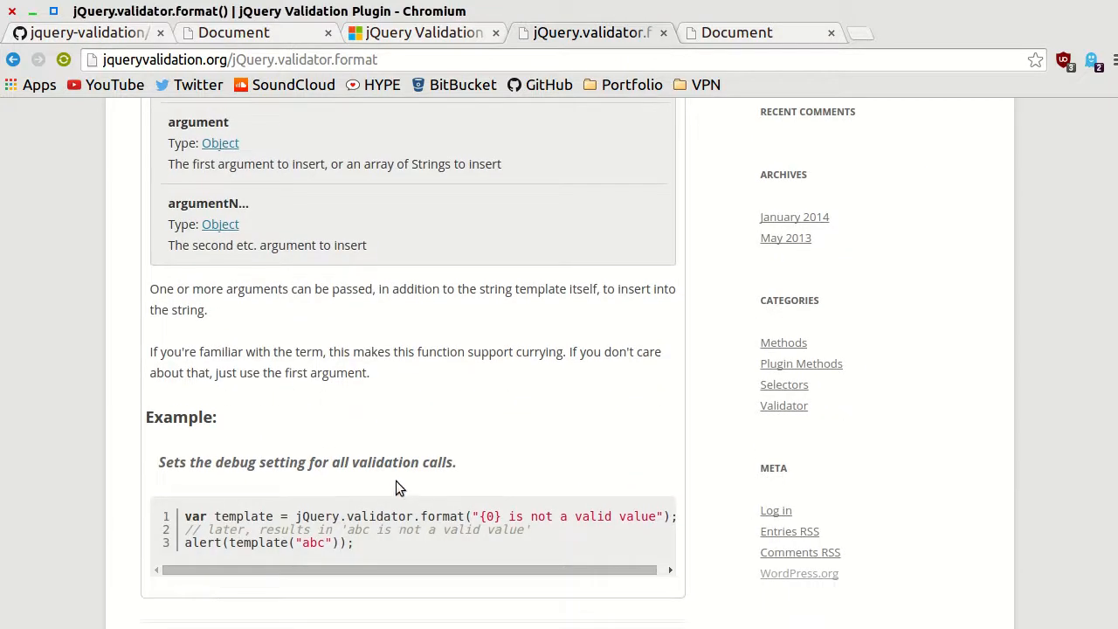
scroll("down", 3)
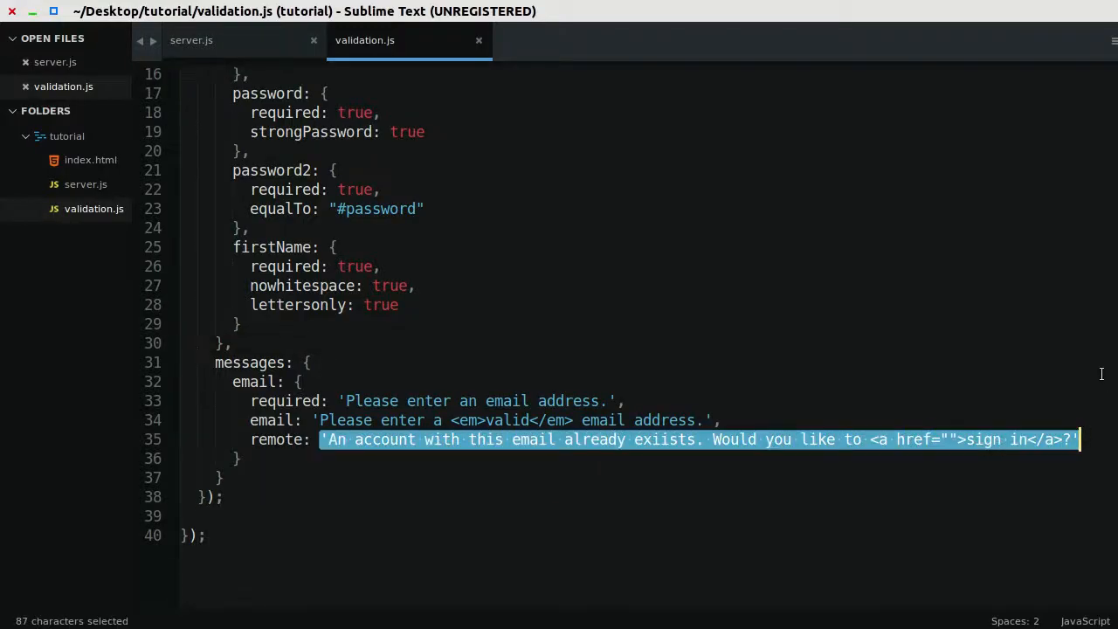
- Set the remote message to $.validator.format("{0} is already associated with an account.")
type("$.validator.format(\"{0} is not a valid value\");")
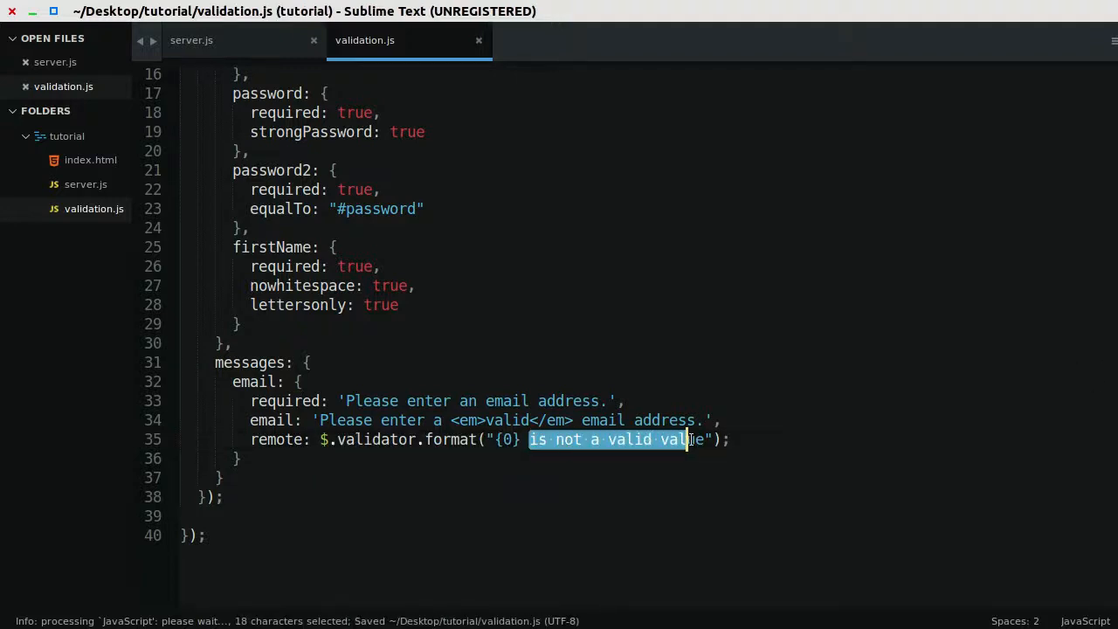
type("is already ass")
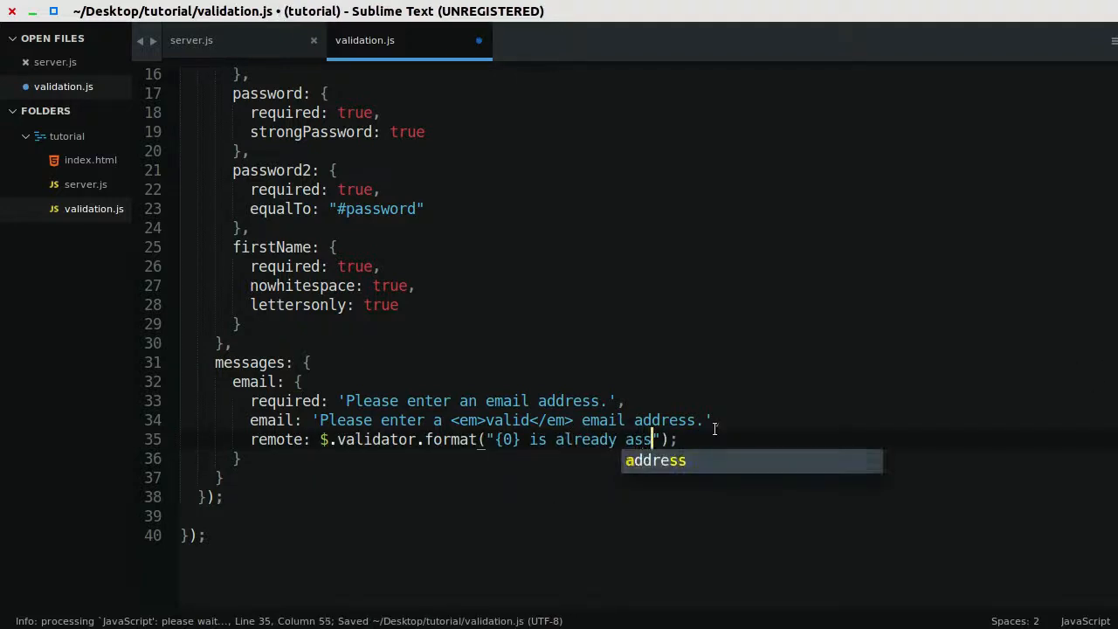
type("ociated with an account")
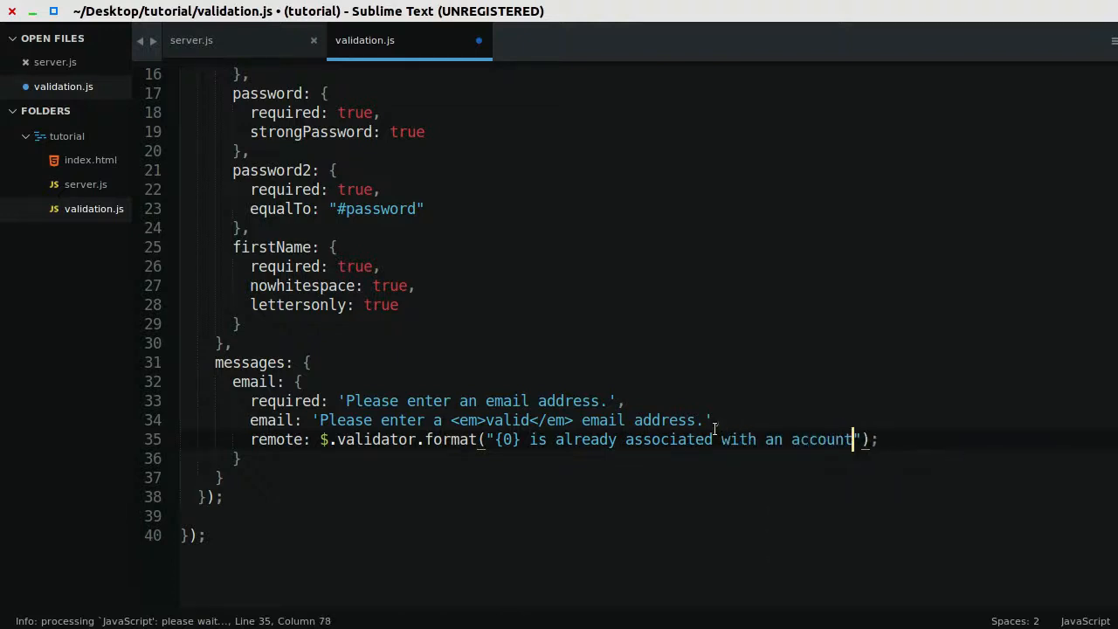
double_click(450, 439)
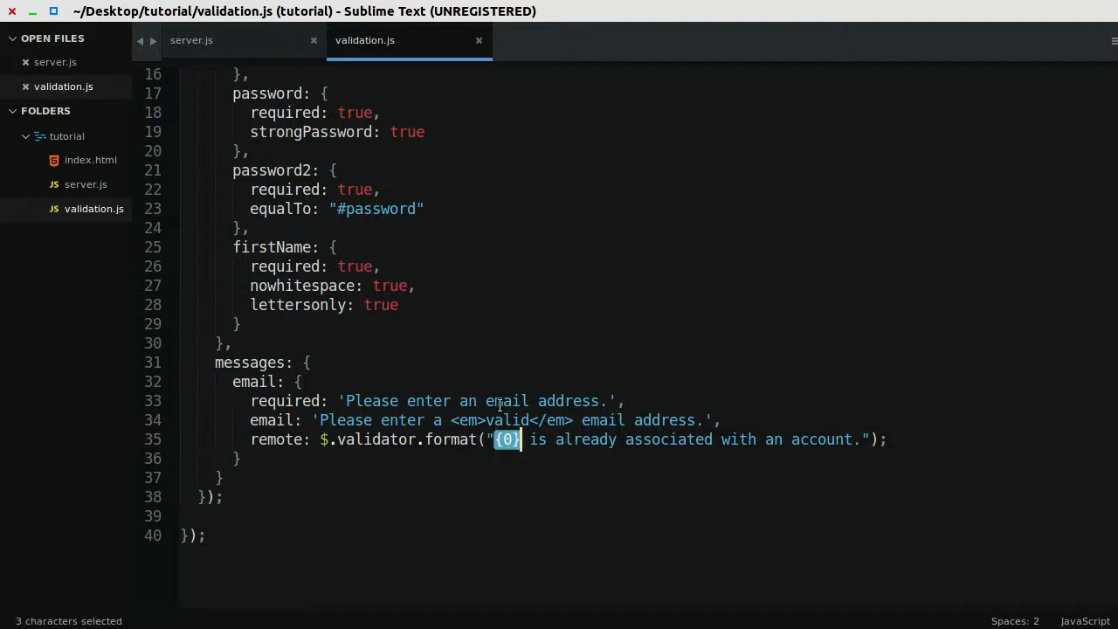
left_click(498, 439)
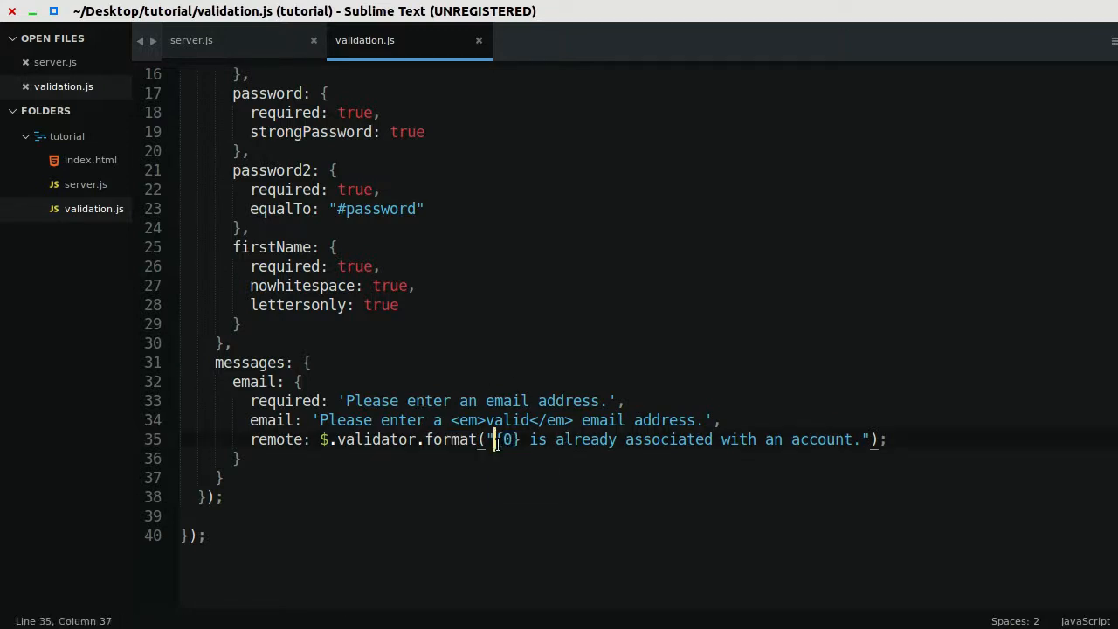
double_click(505, 439)
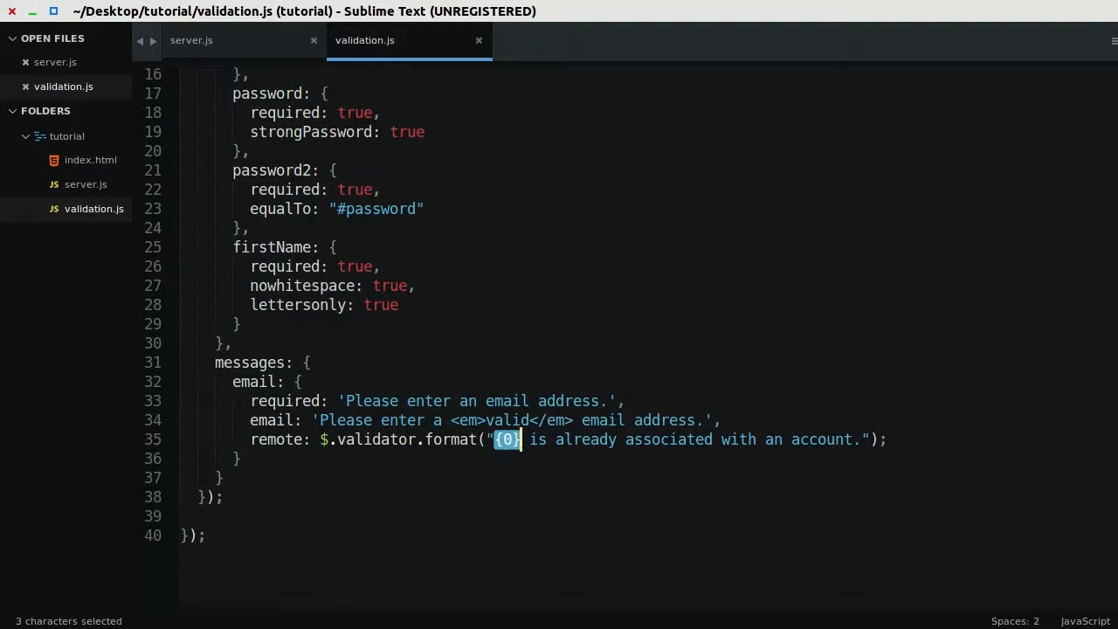
left_click(233, 33)
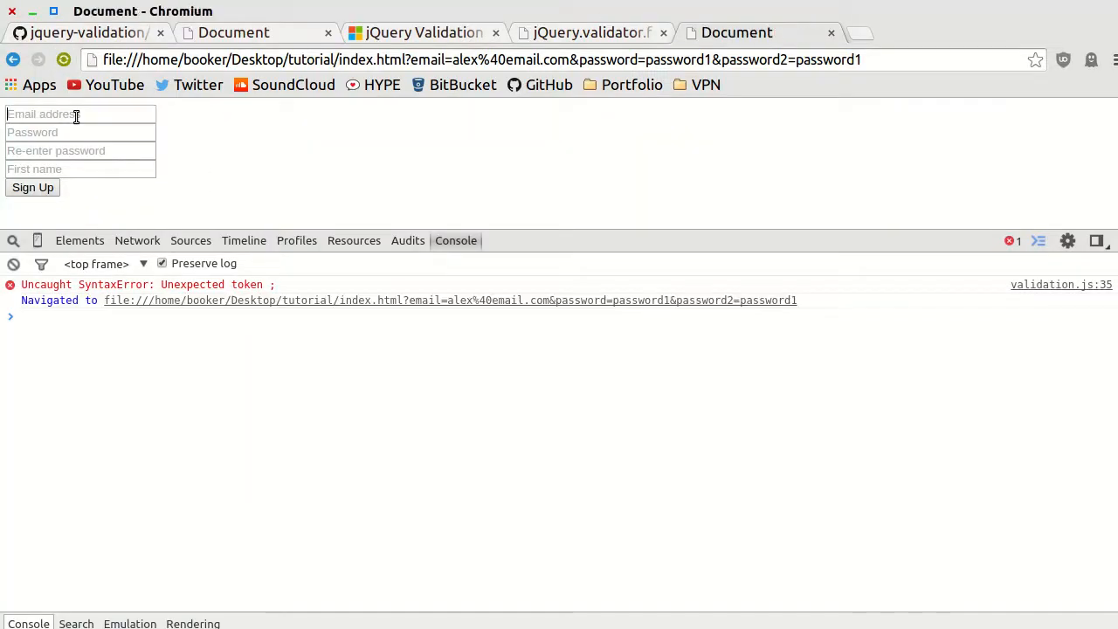
type("alex@email.com")
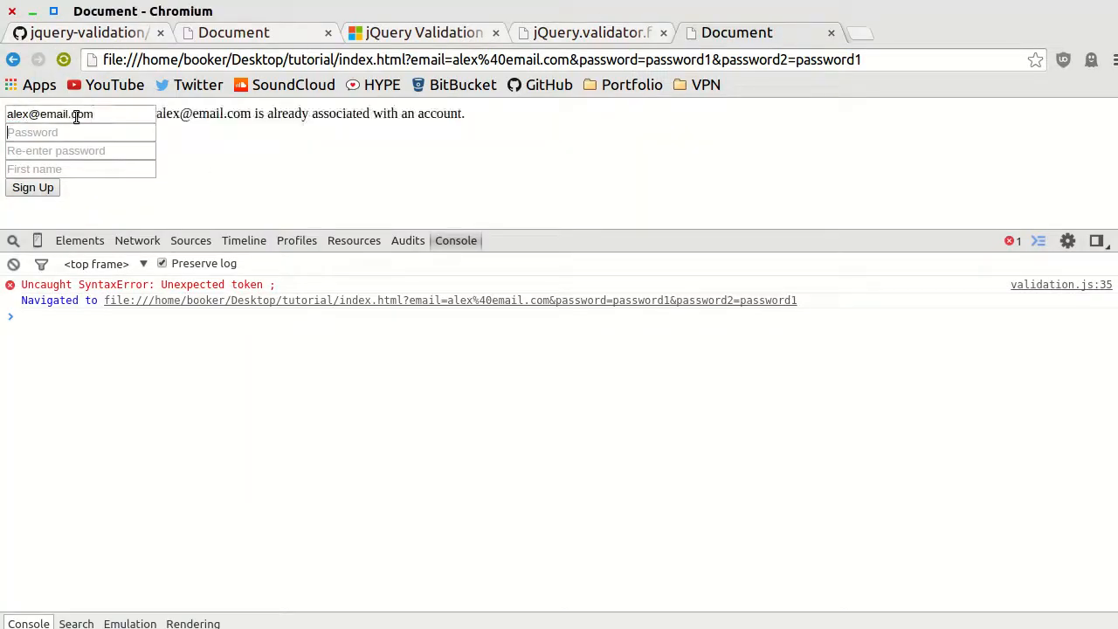
left_click_drag(168, 112, 393, 112)
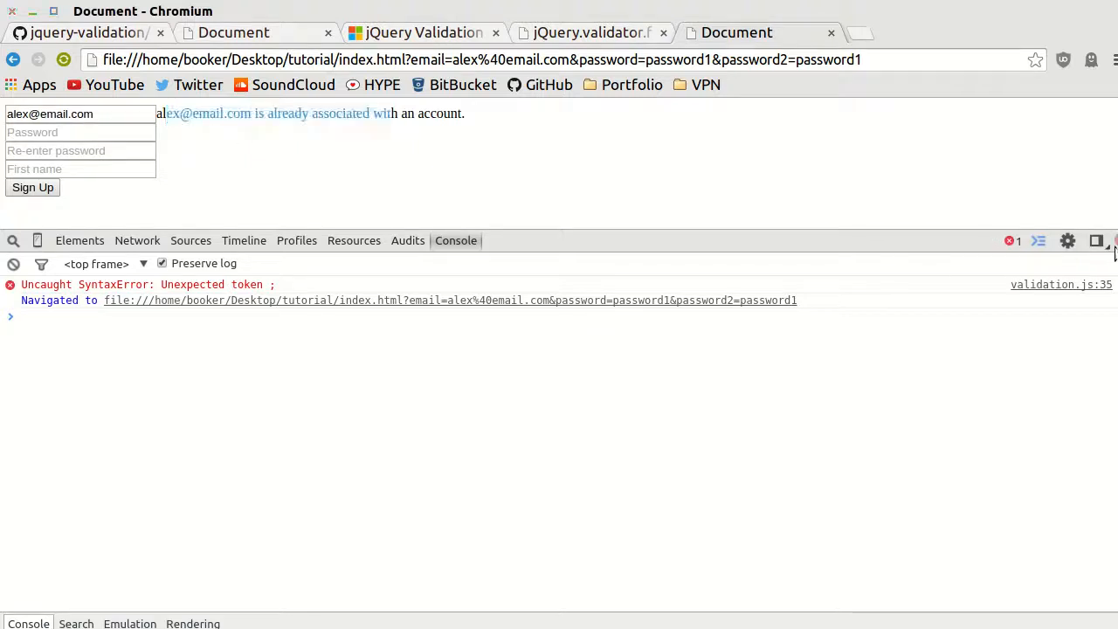
mouse_move(1072, 236)
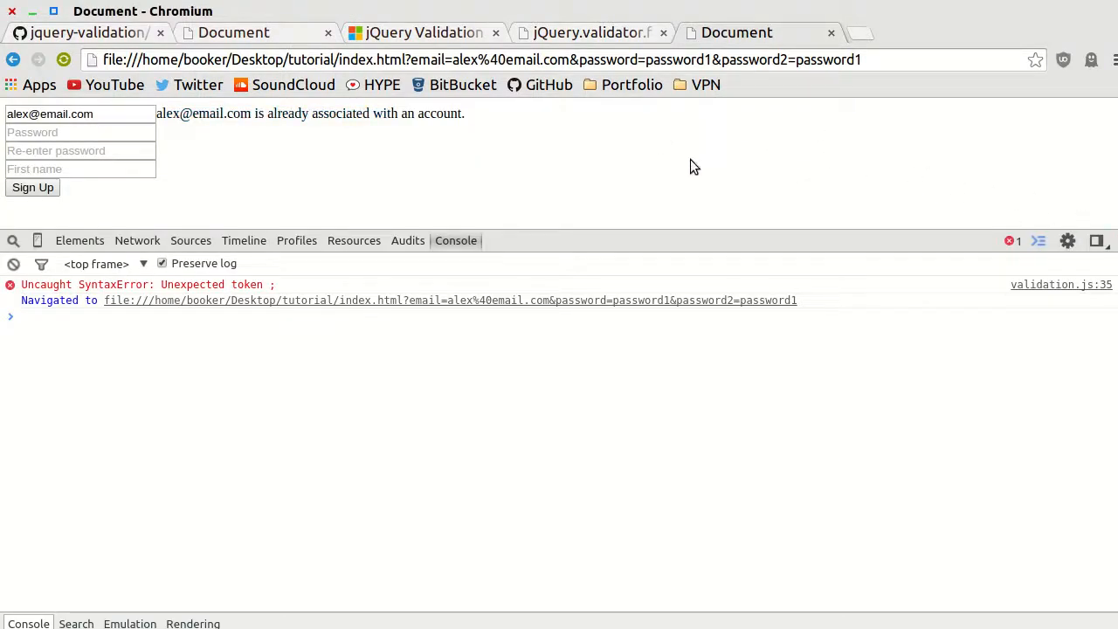
mouse_move(1089, 215)
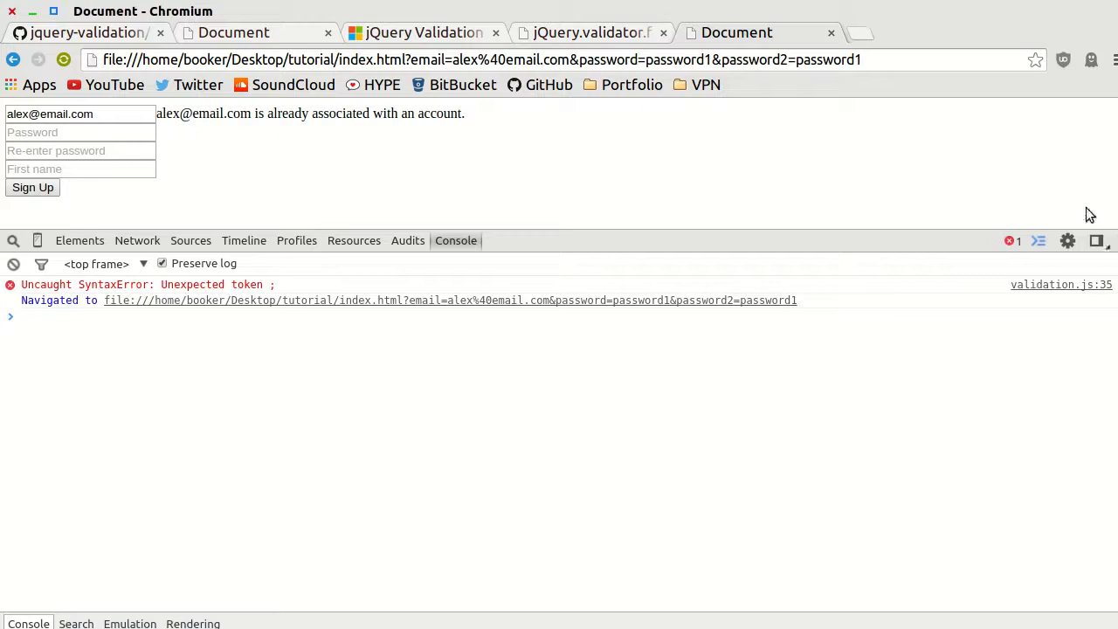
mouse_move(821, 194)
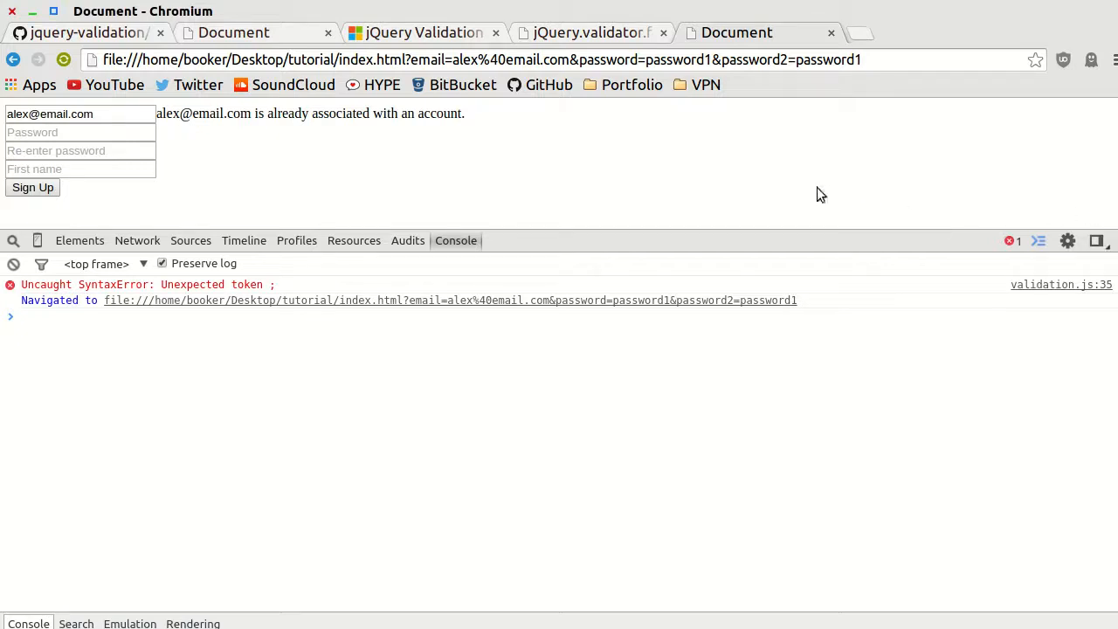
mouse_move(533, 83)
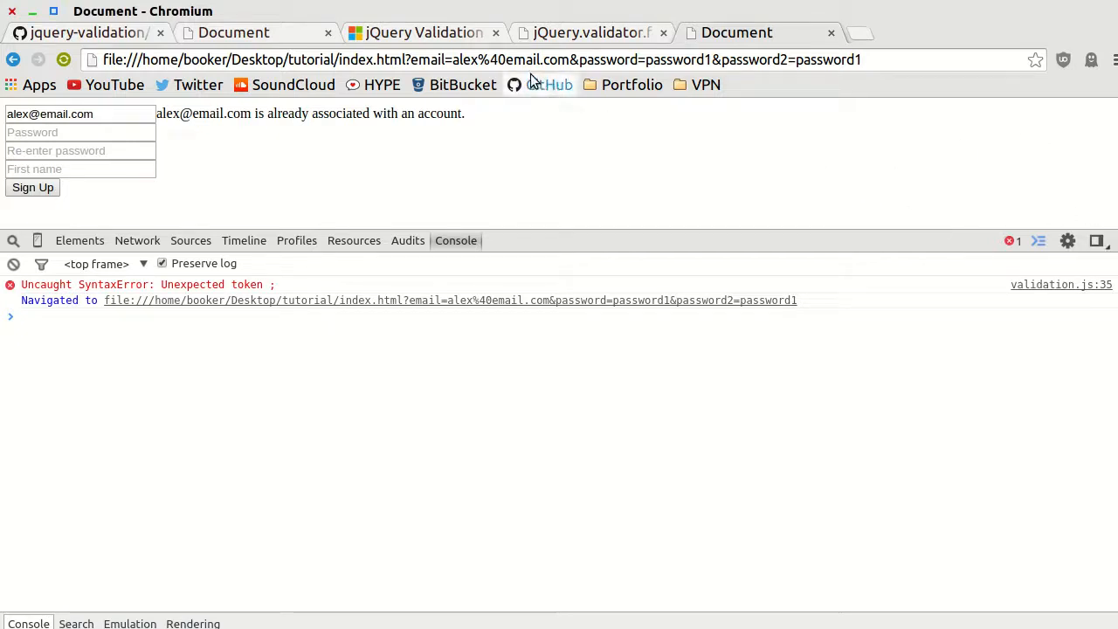